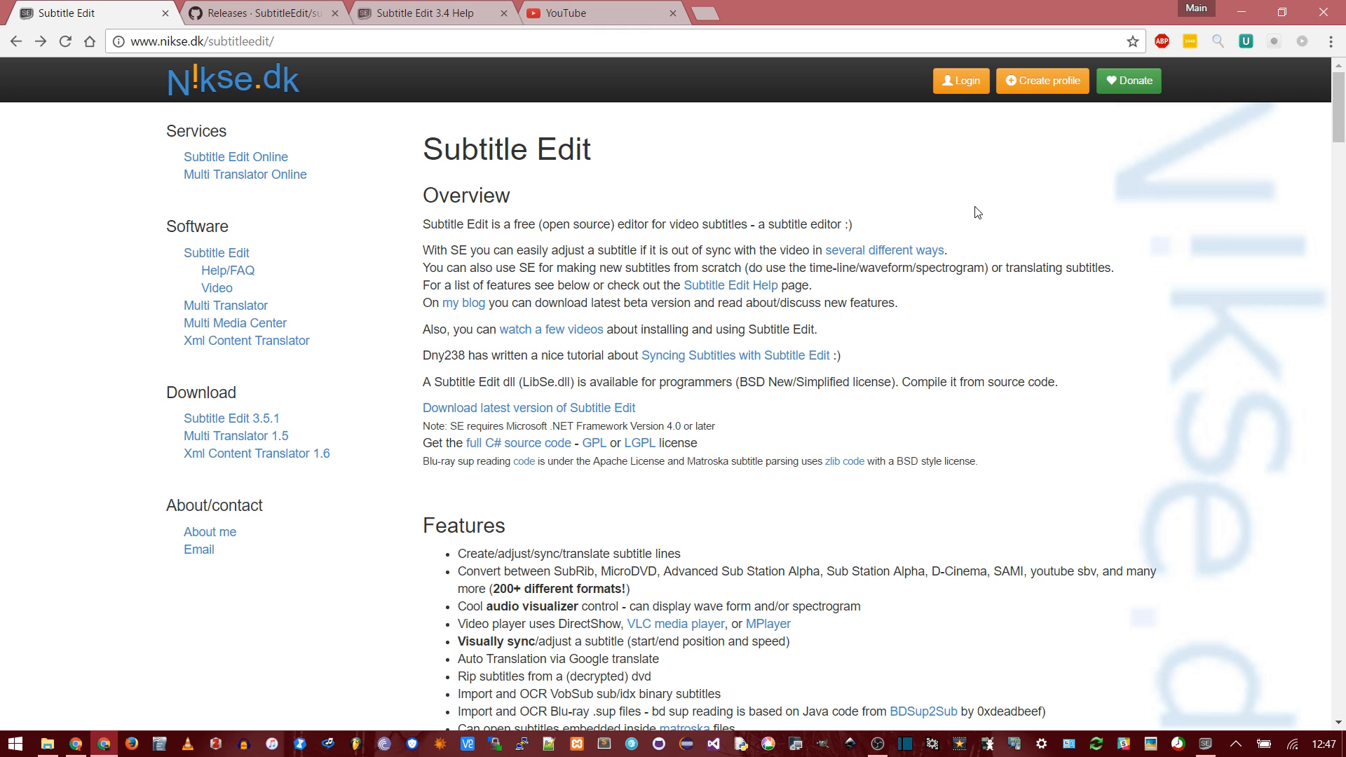
mouse_move(865, 225)
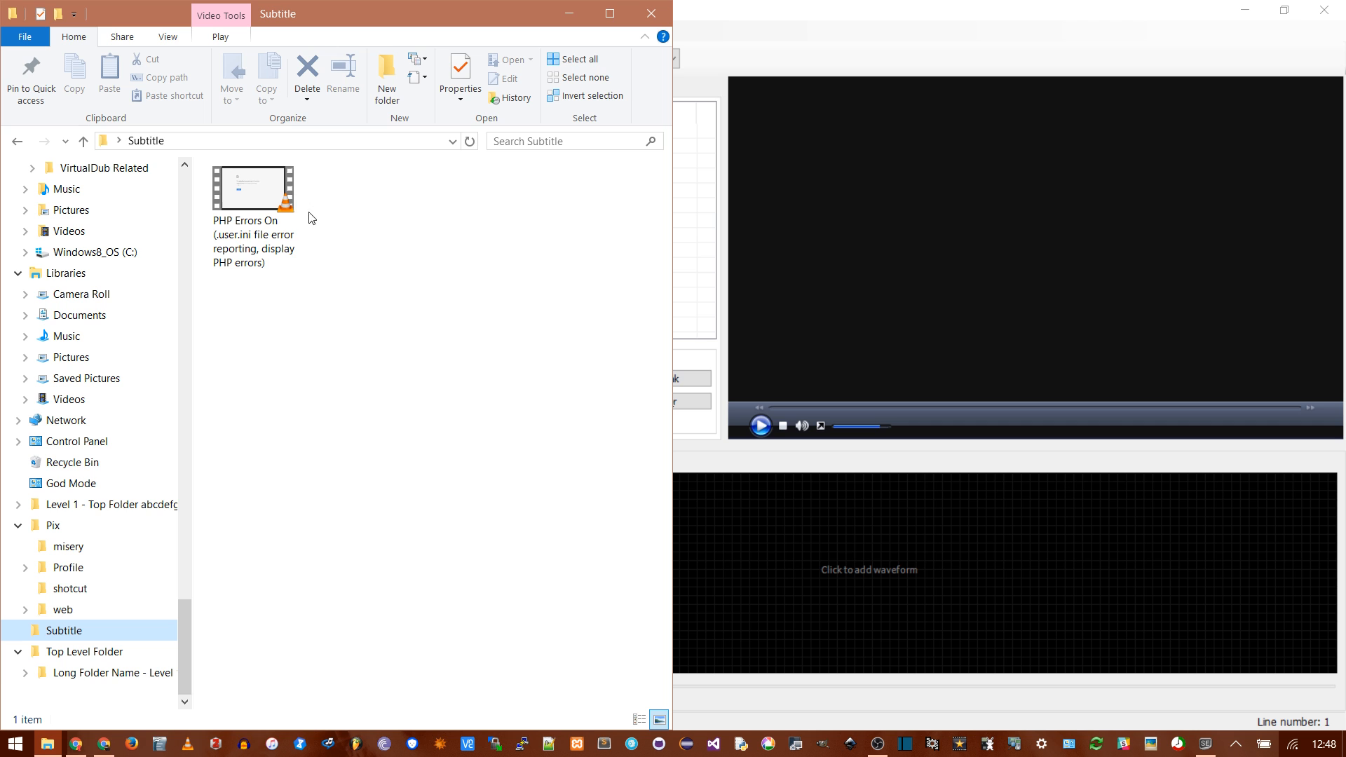
Step: Open the PHP errors video in Subtitle Edit and dismiss the missing-codec error
left_click(253, 187)
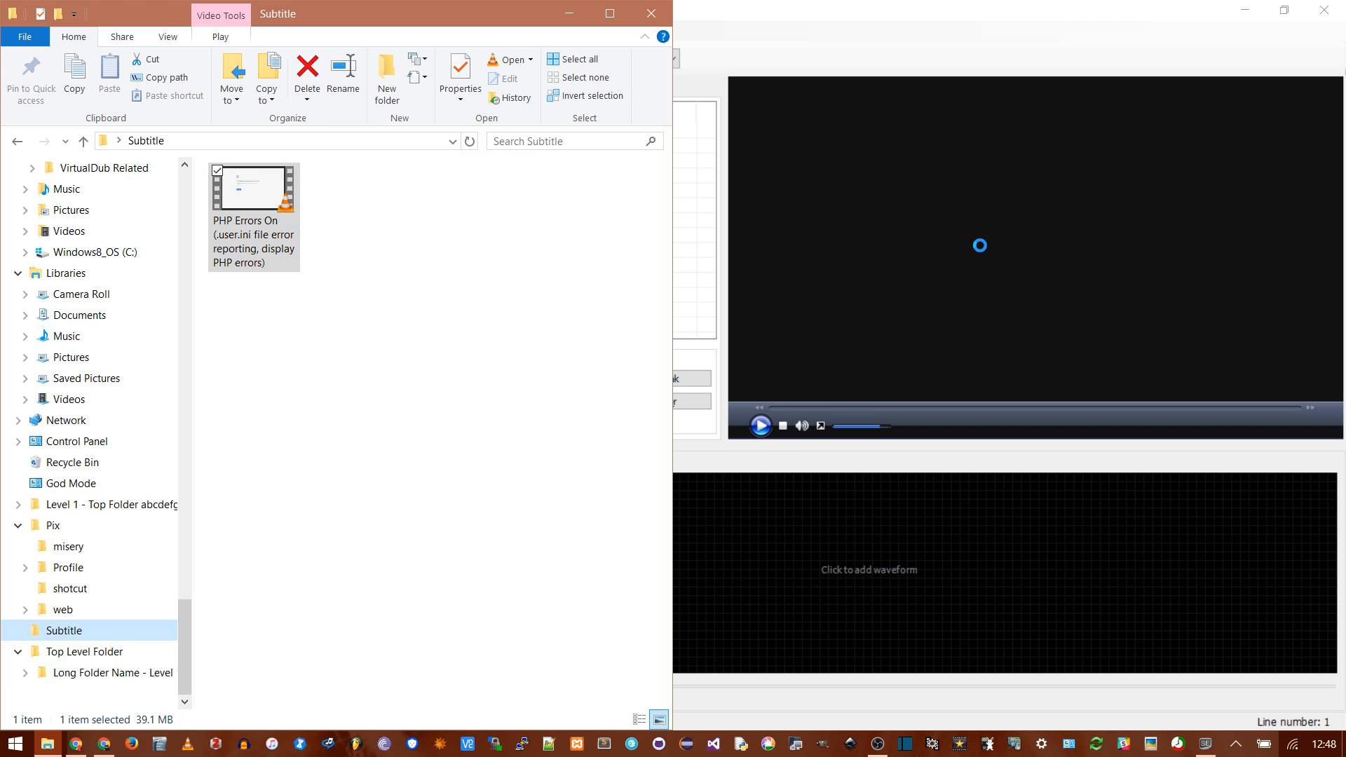
double_click(253, 187)
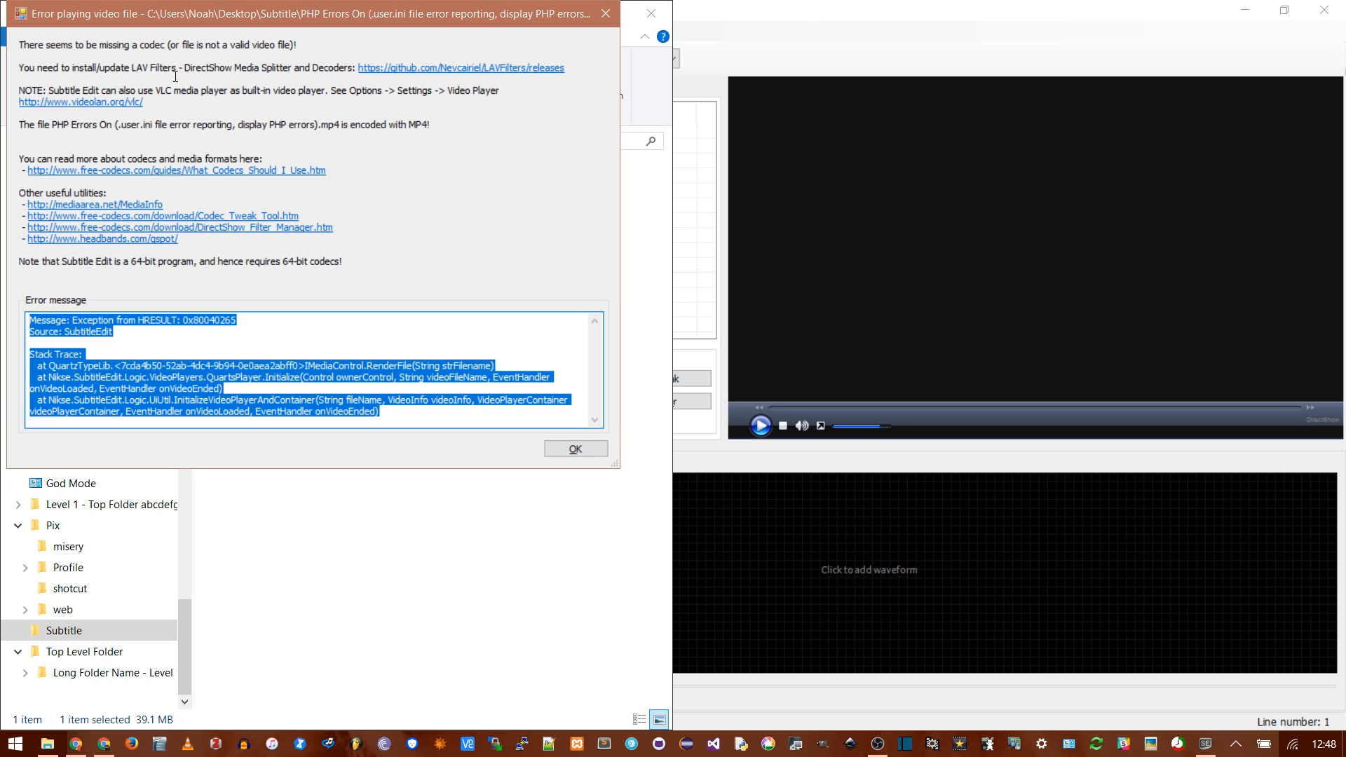
mouse_move(585, 393)
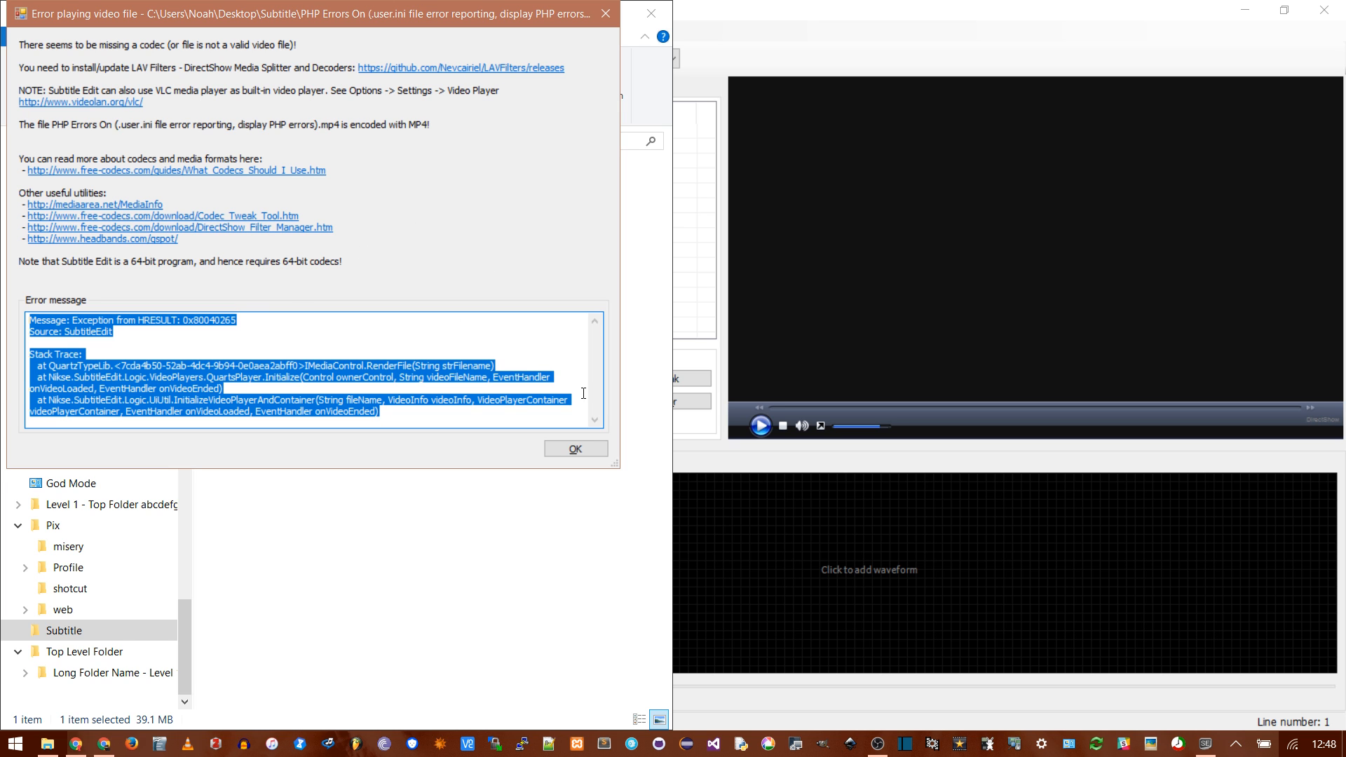
left_click(575, 448)
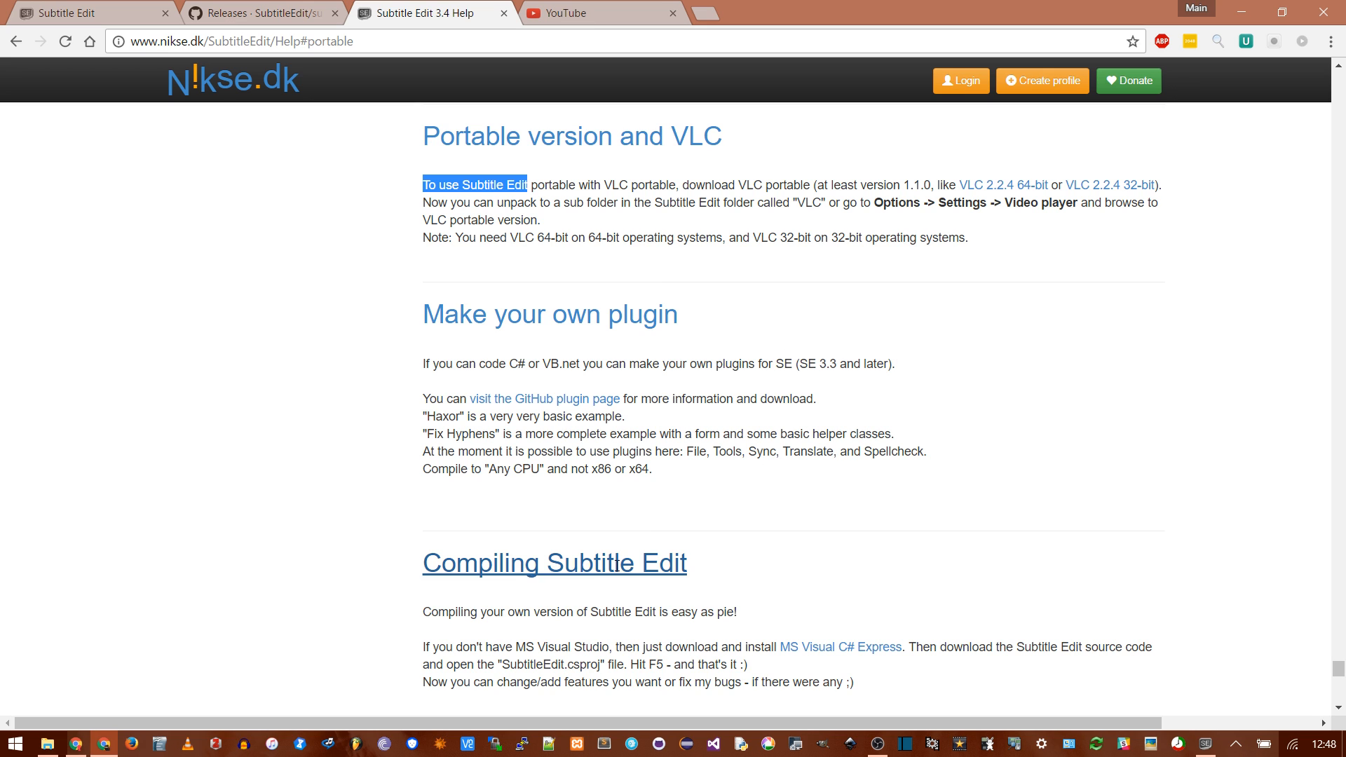
mouse_move(899, 592)
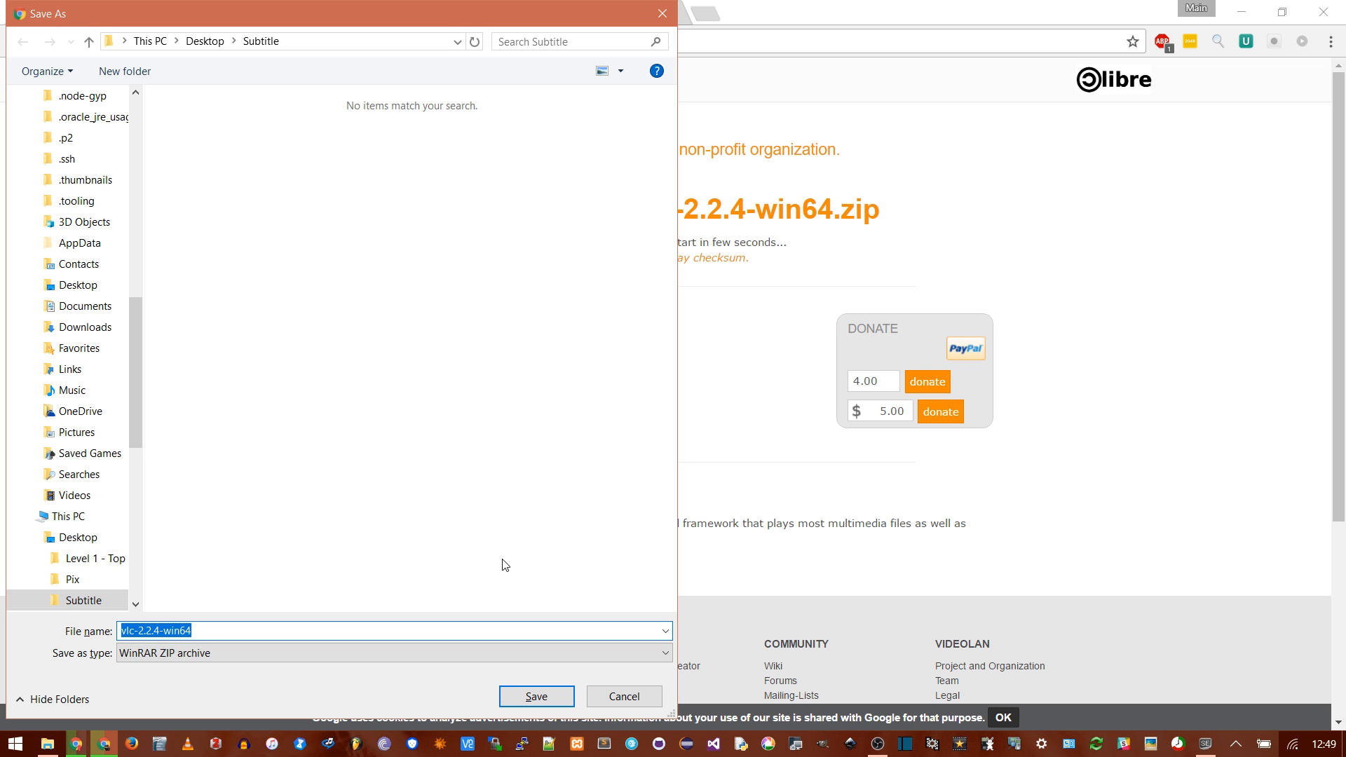
mouse_move(493, 573)
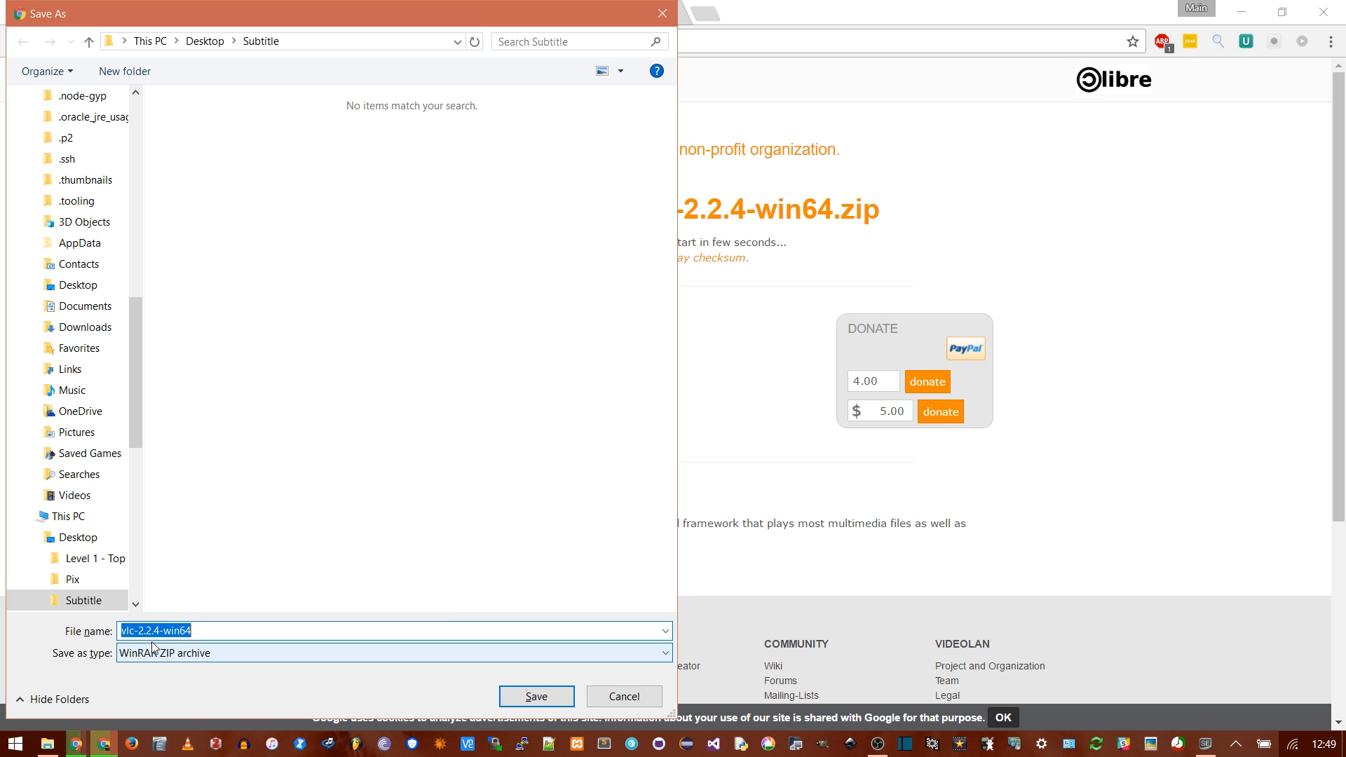
Step: Save the VLC zip into the Subtitle folder and extract it there with WinRAR
left_click(536, 697)
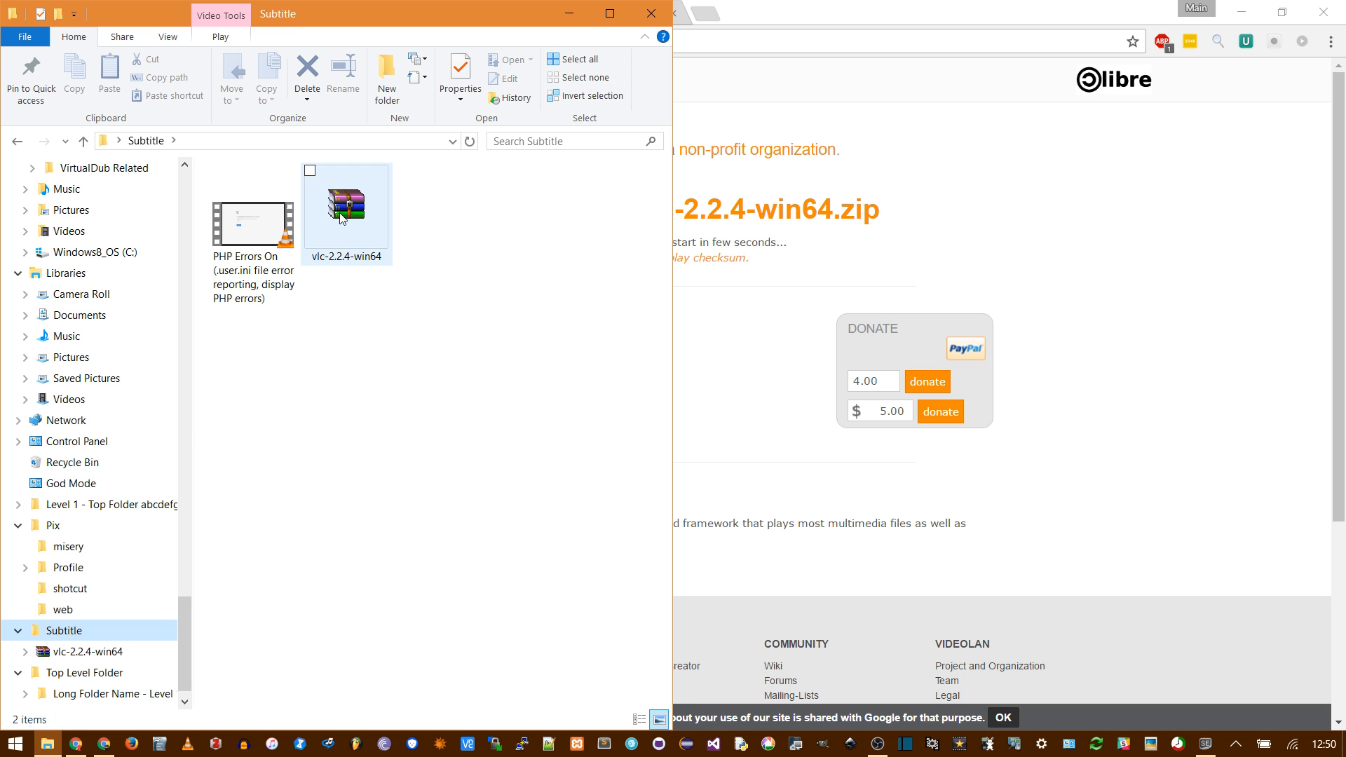
right_click(345, 203)
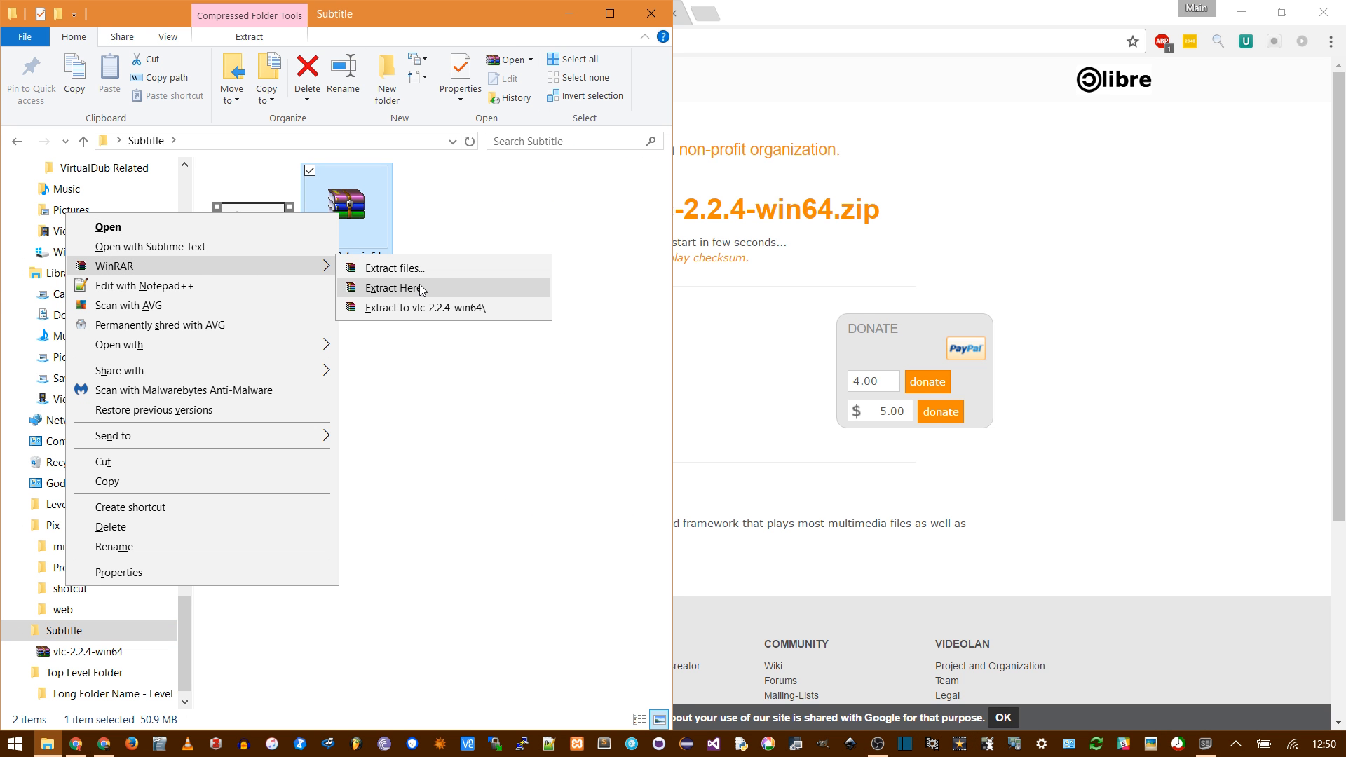
left_click(394, 288)
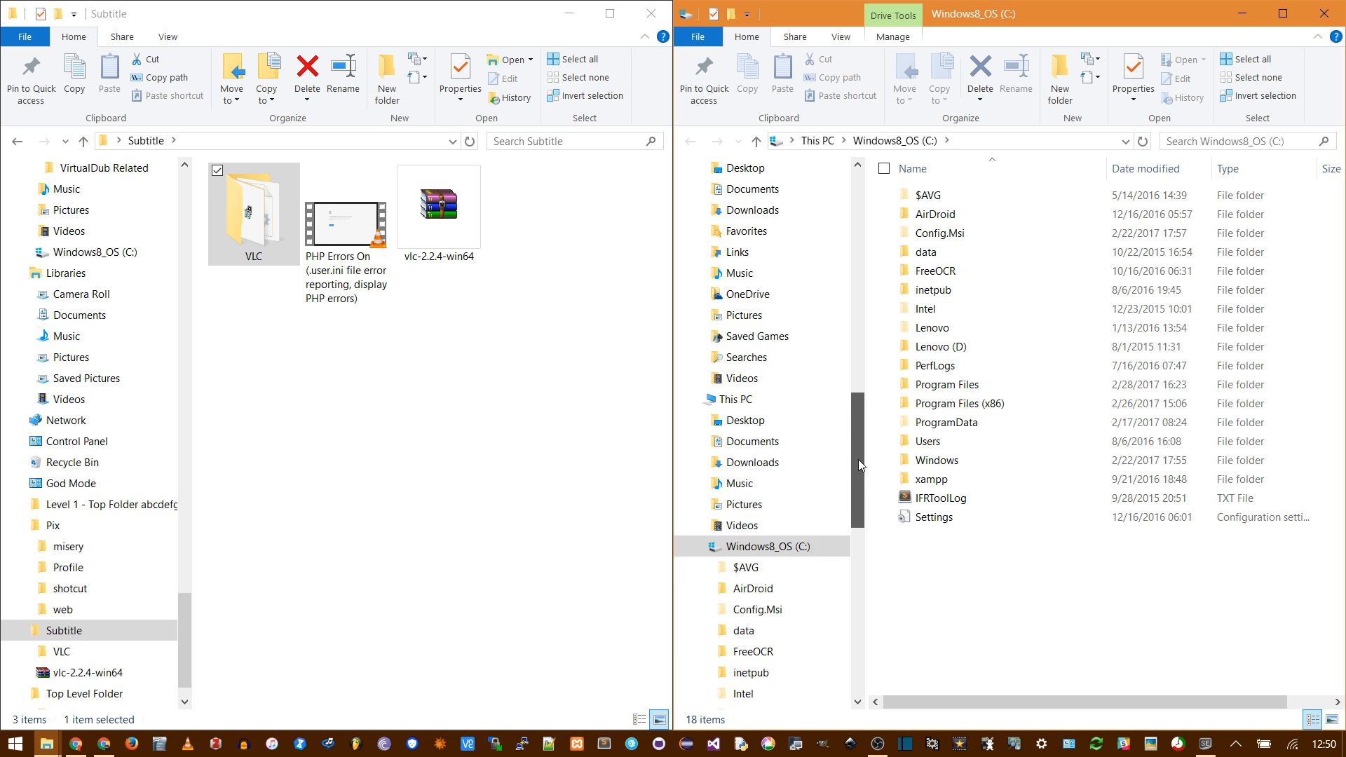
Step: Move the extracted VLC folder into C:\Program Files (x86)\Subtitle Edit
double_click(960, 403)
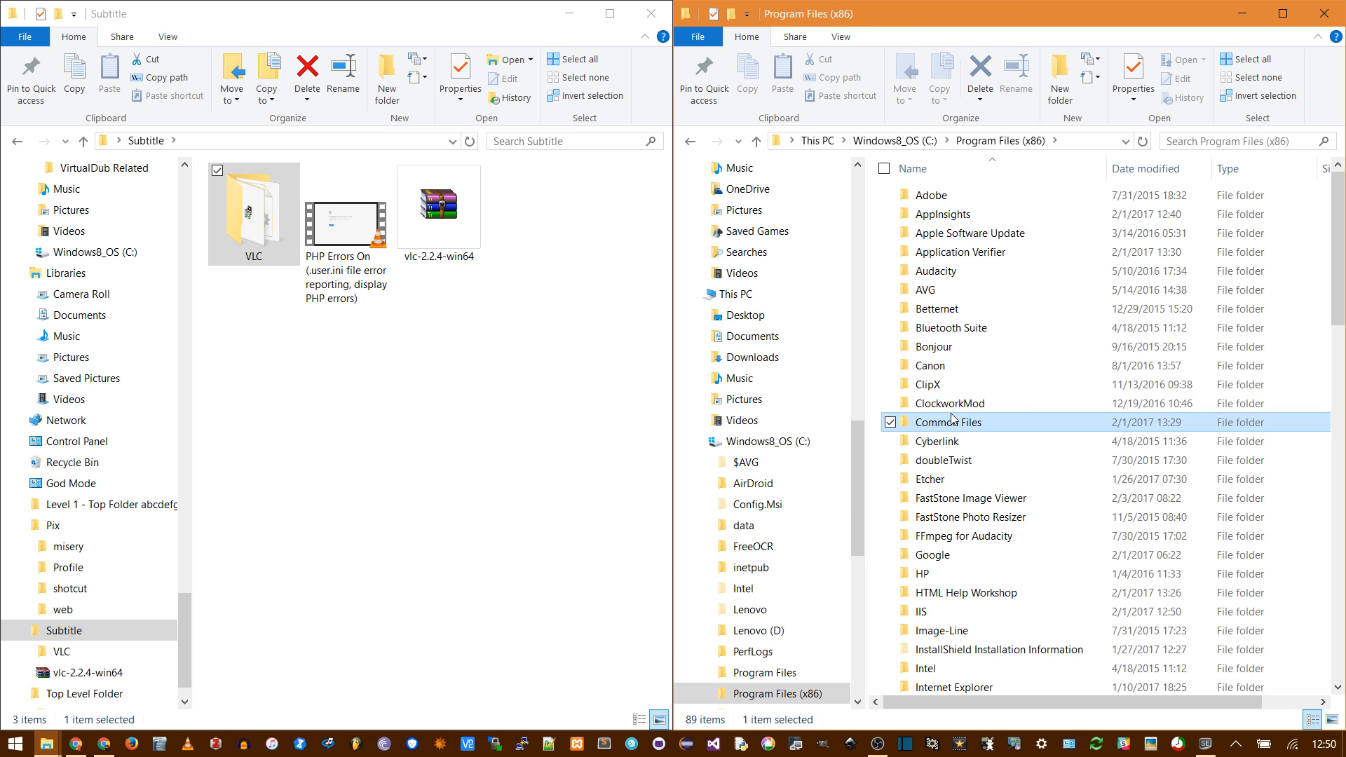
scroll("down", 3)
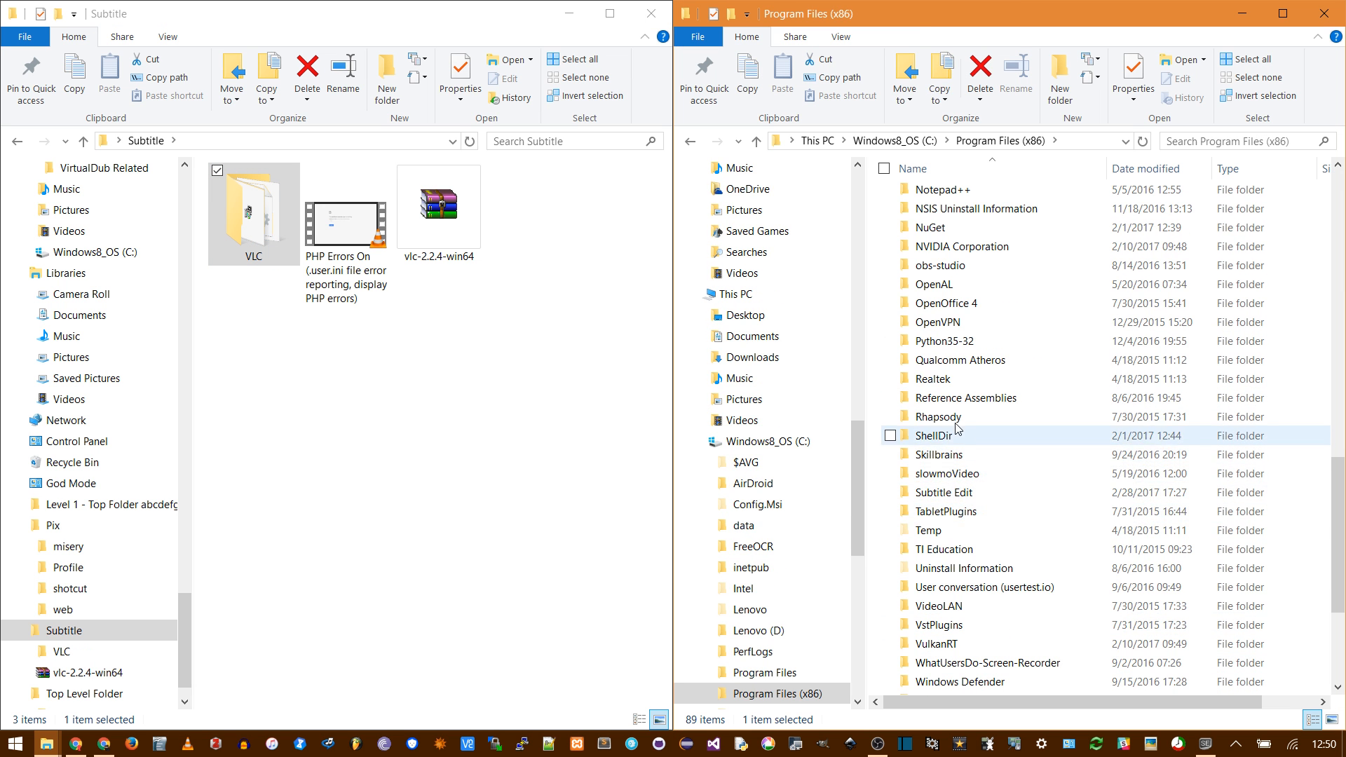
double_click(942, 493)
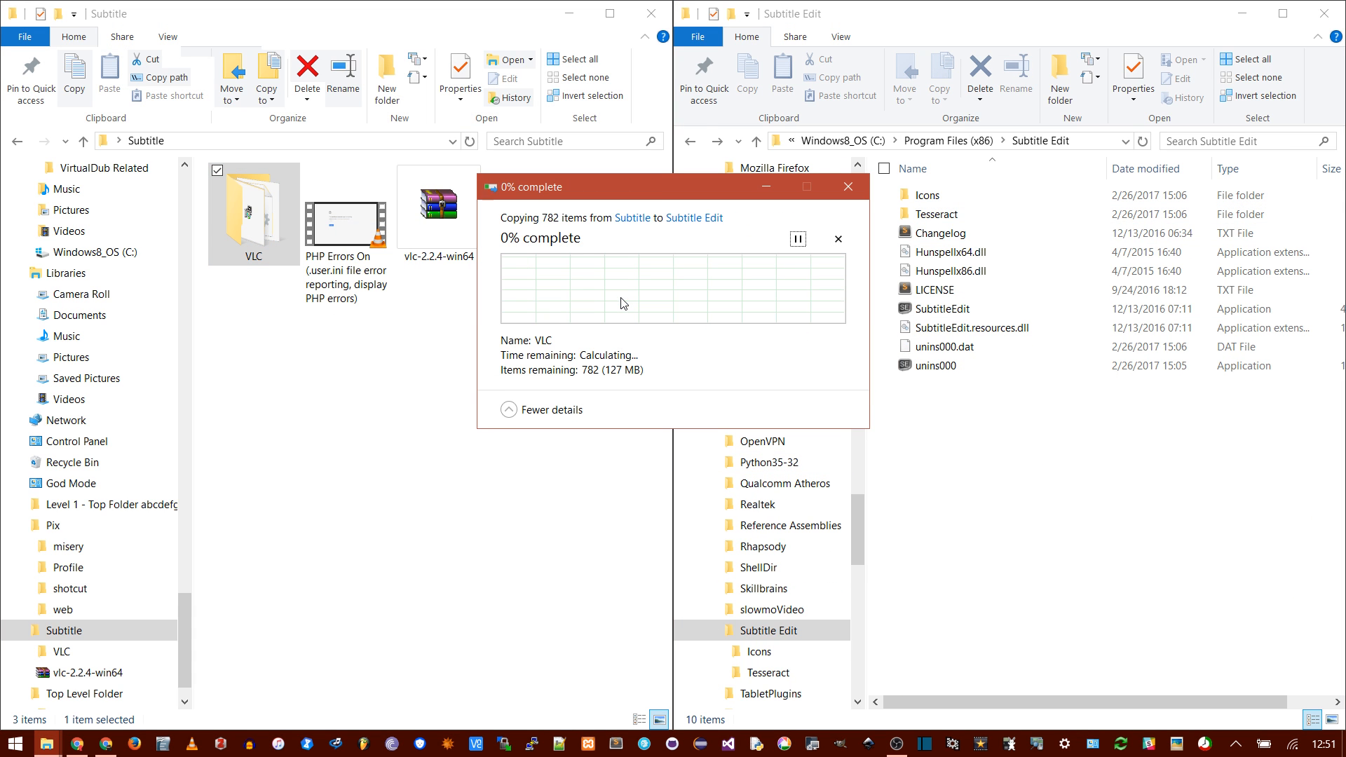
left_click(9, 743)
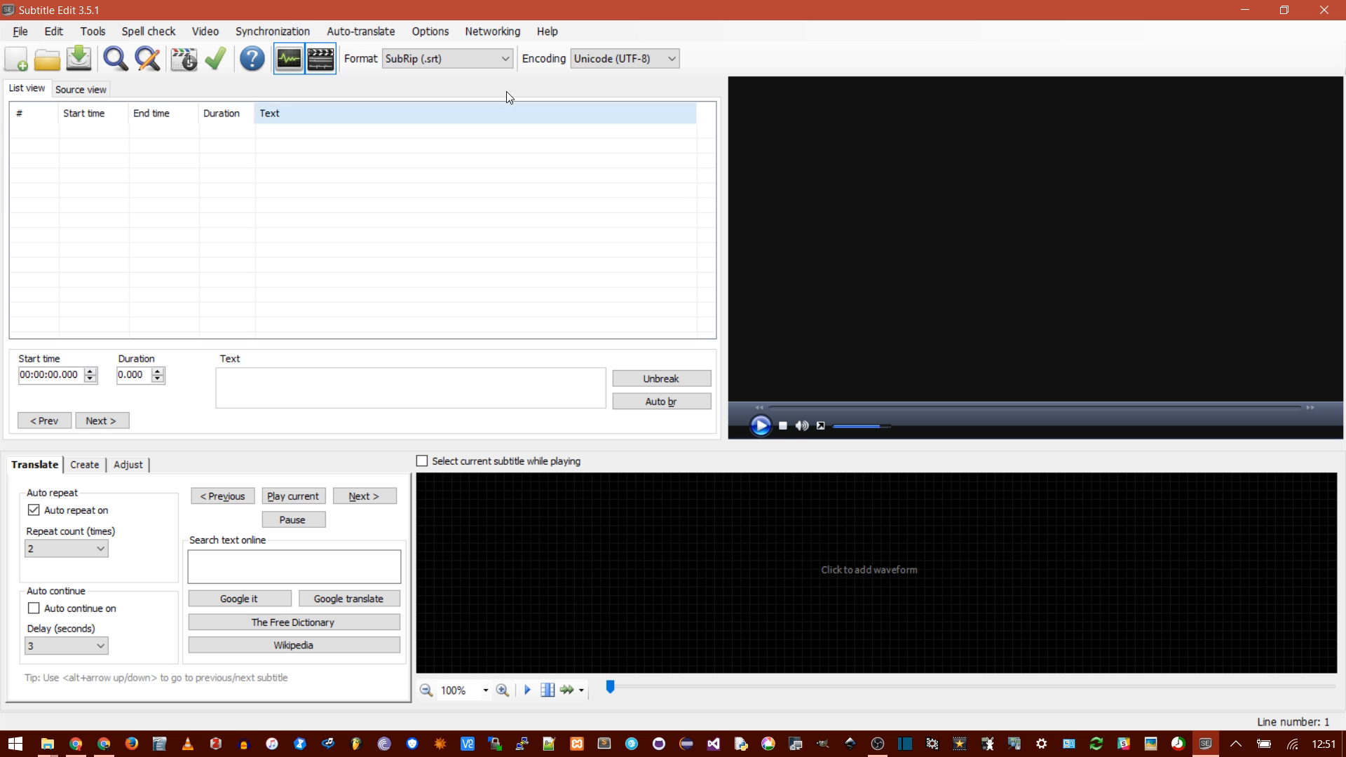
Step: Set VLC media player as the video engine, pointing to vlc.exe in Subtitle Edit's VLC folder
left_click(429, 31)
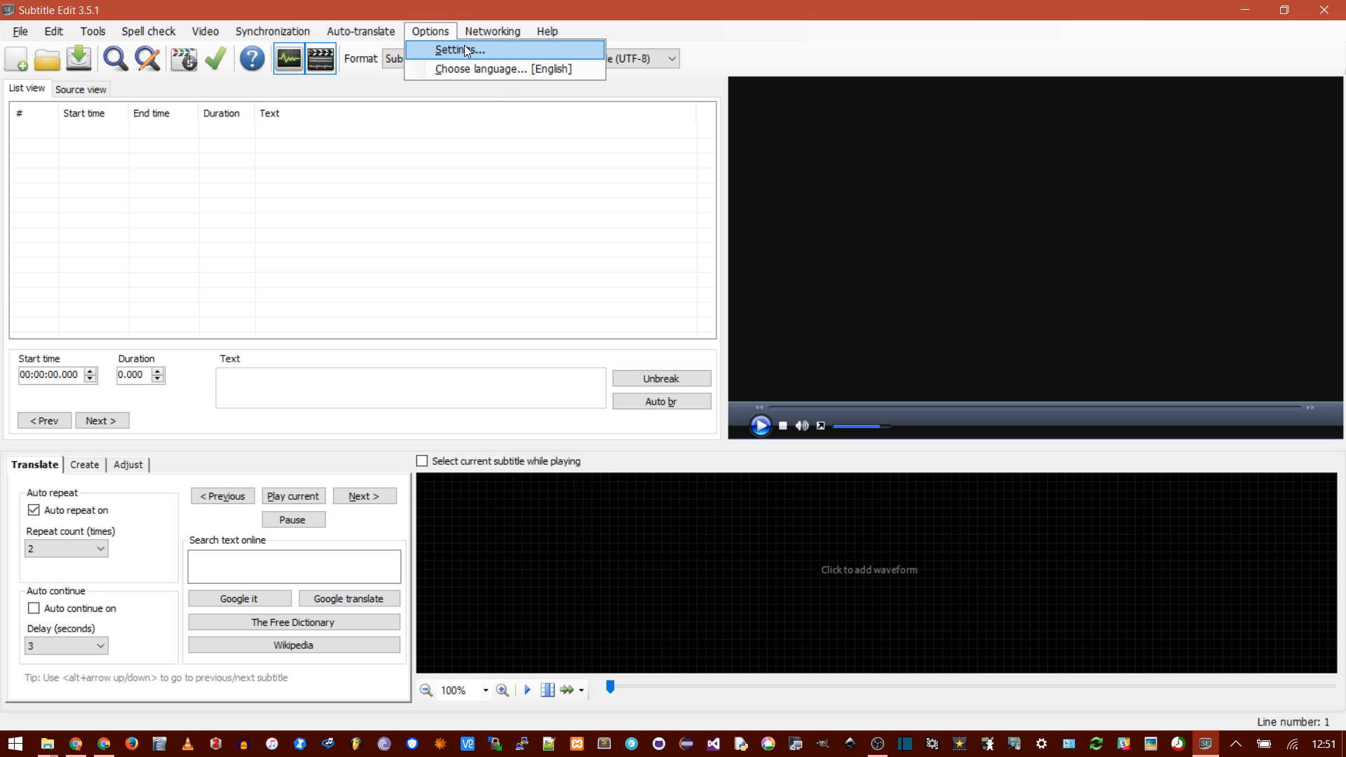
left_click(459, 50)
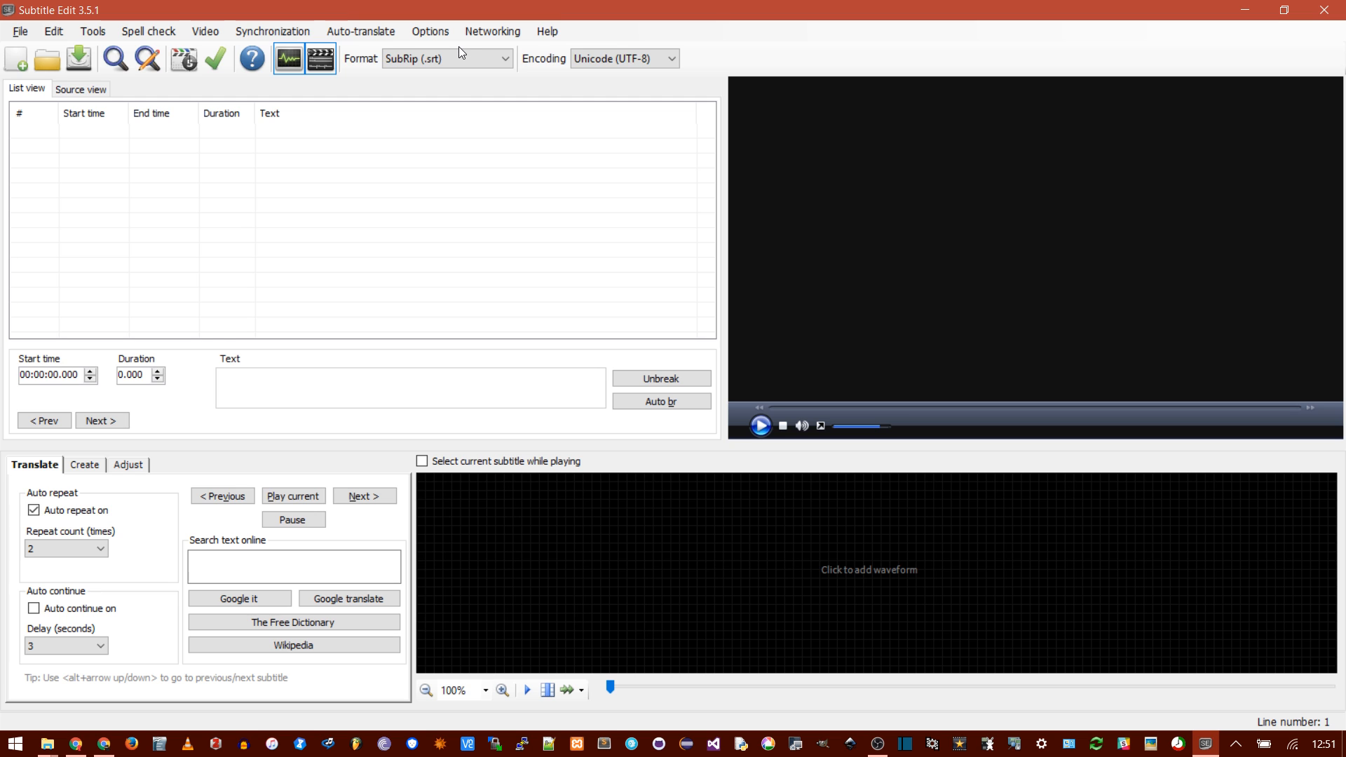
left_click(429, 31)
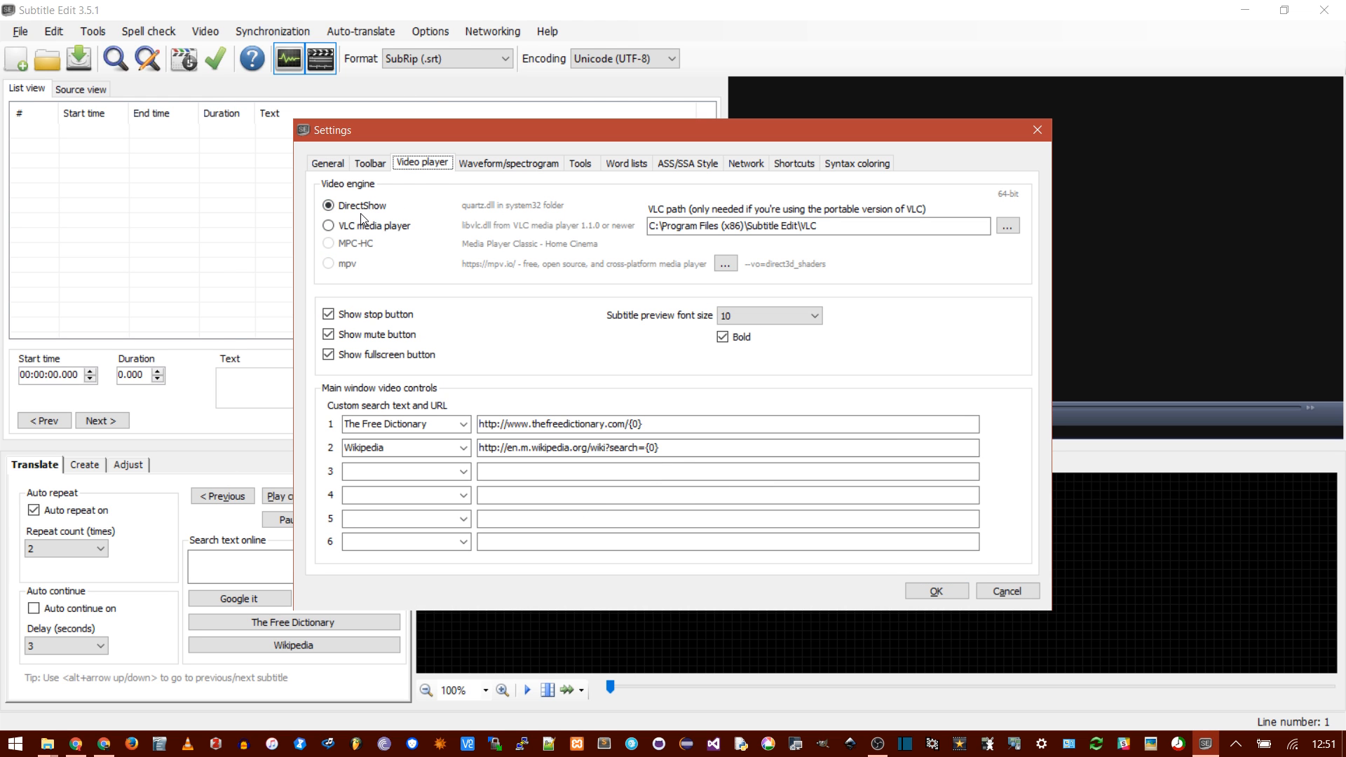
mouse_move(388, 230)
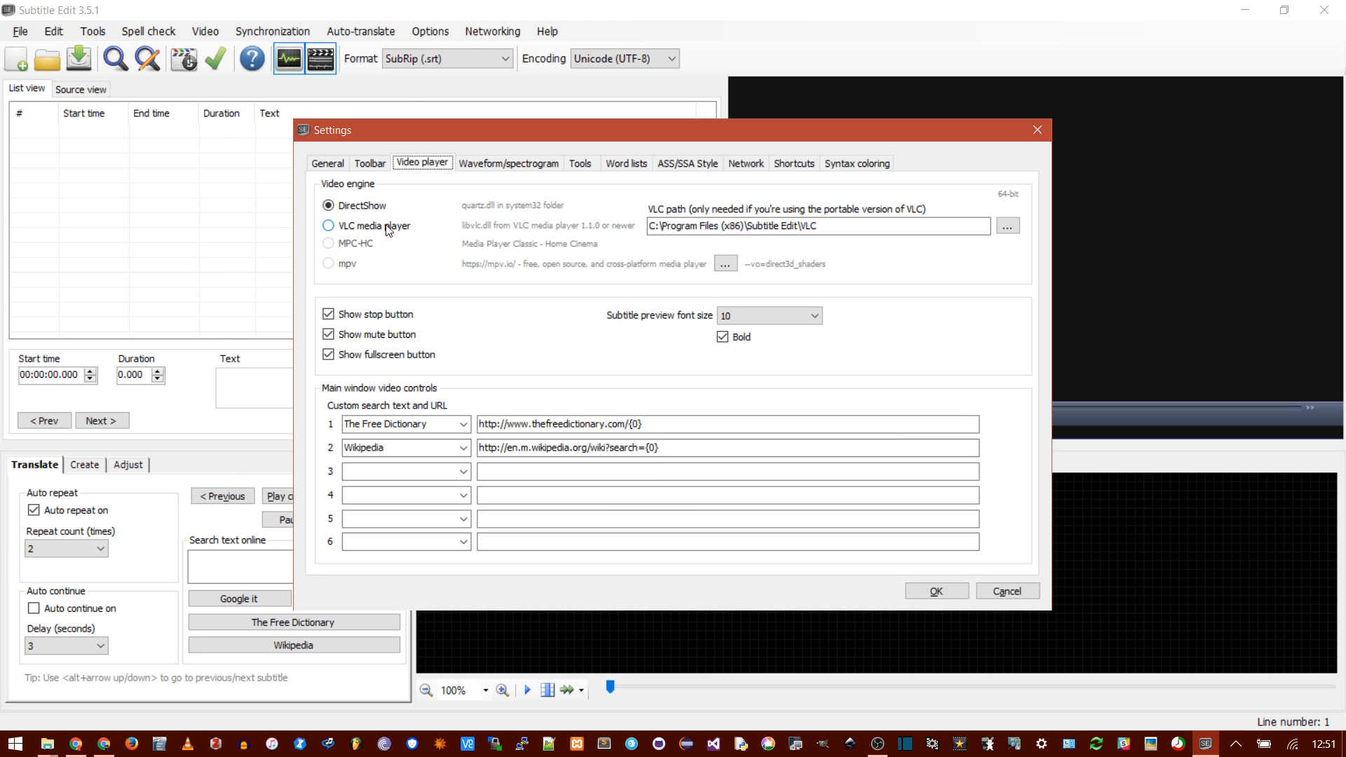
left_click(329, 226)
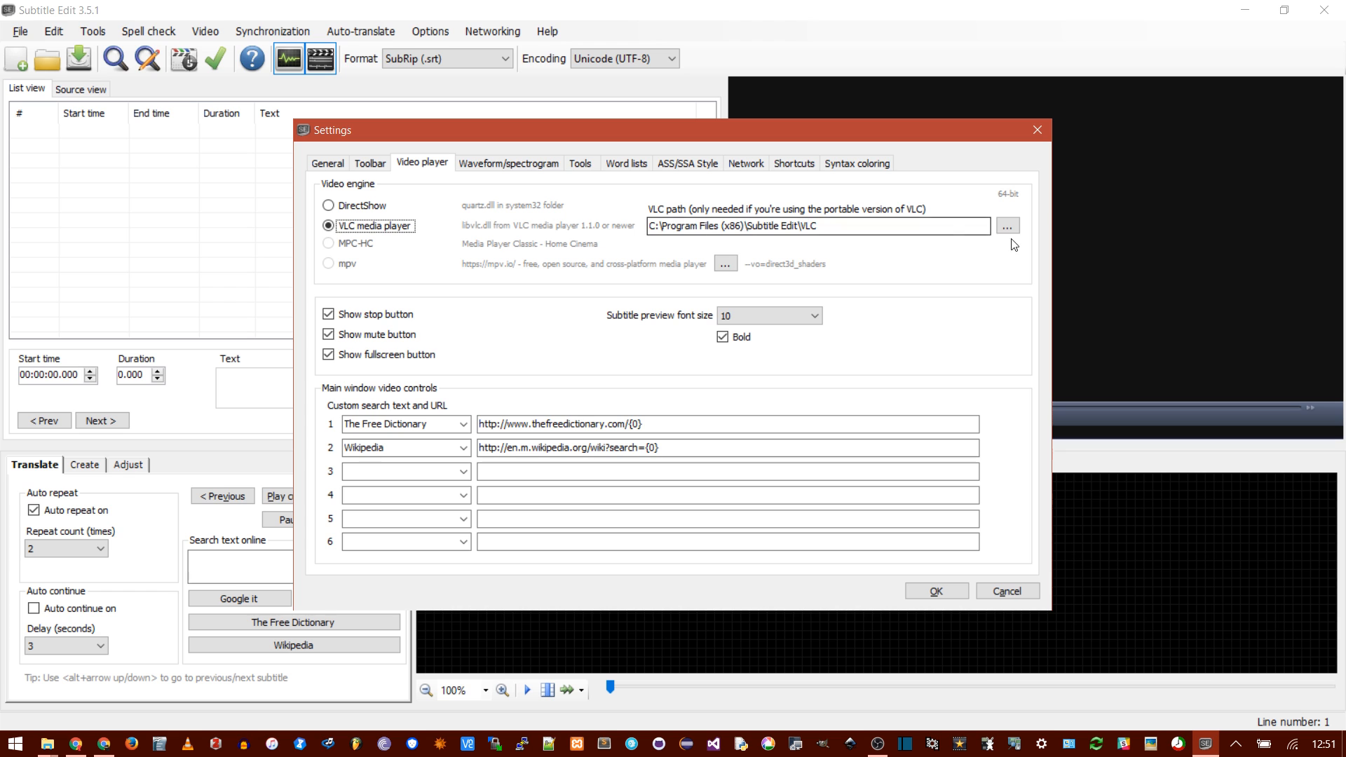
left_click(1007, 225)
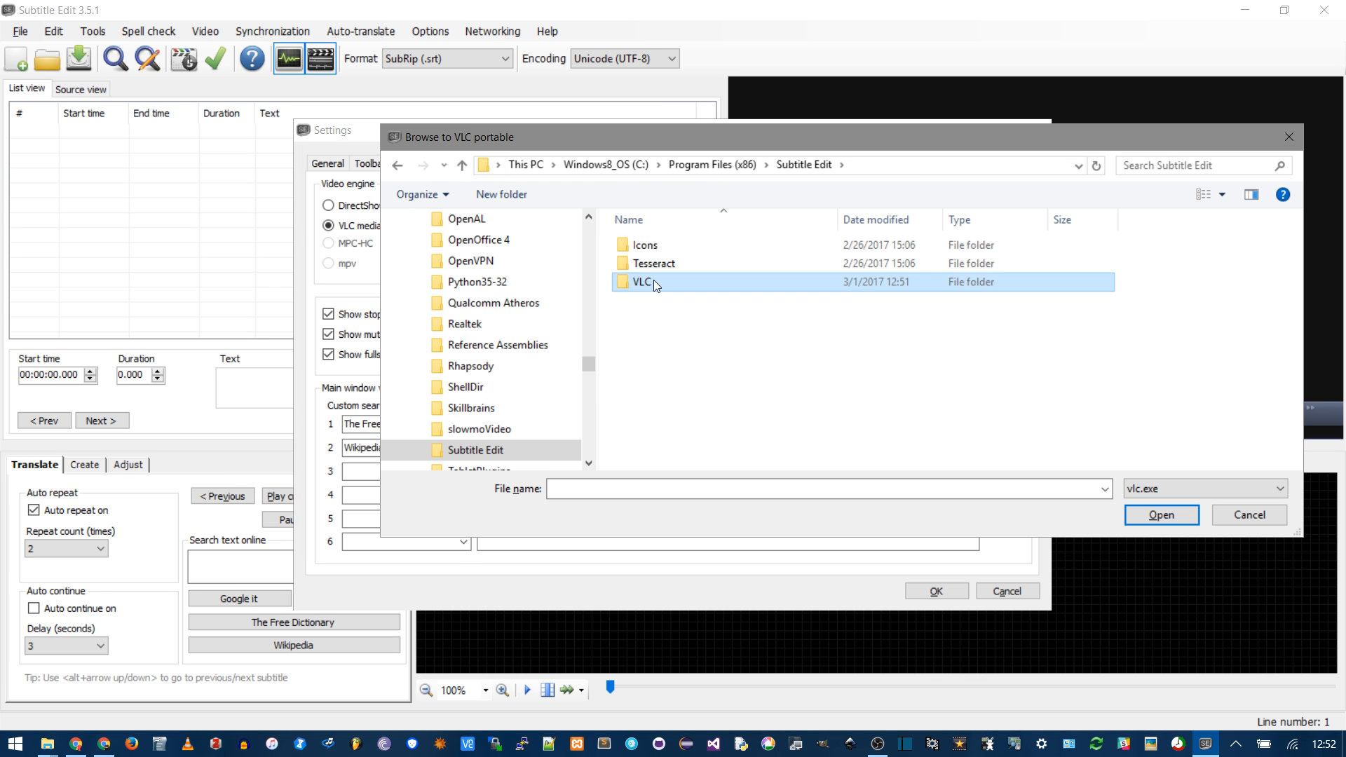
double_click(640, 282)
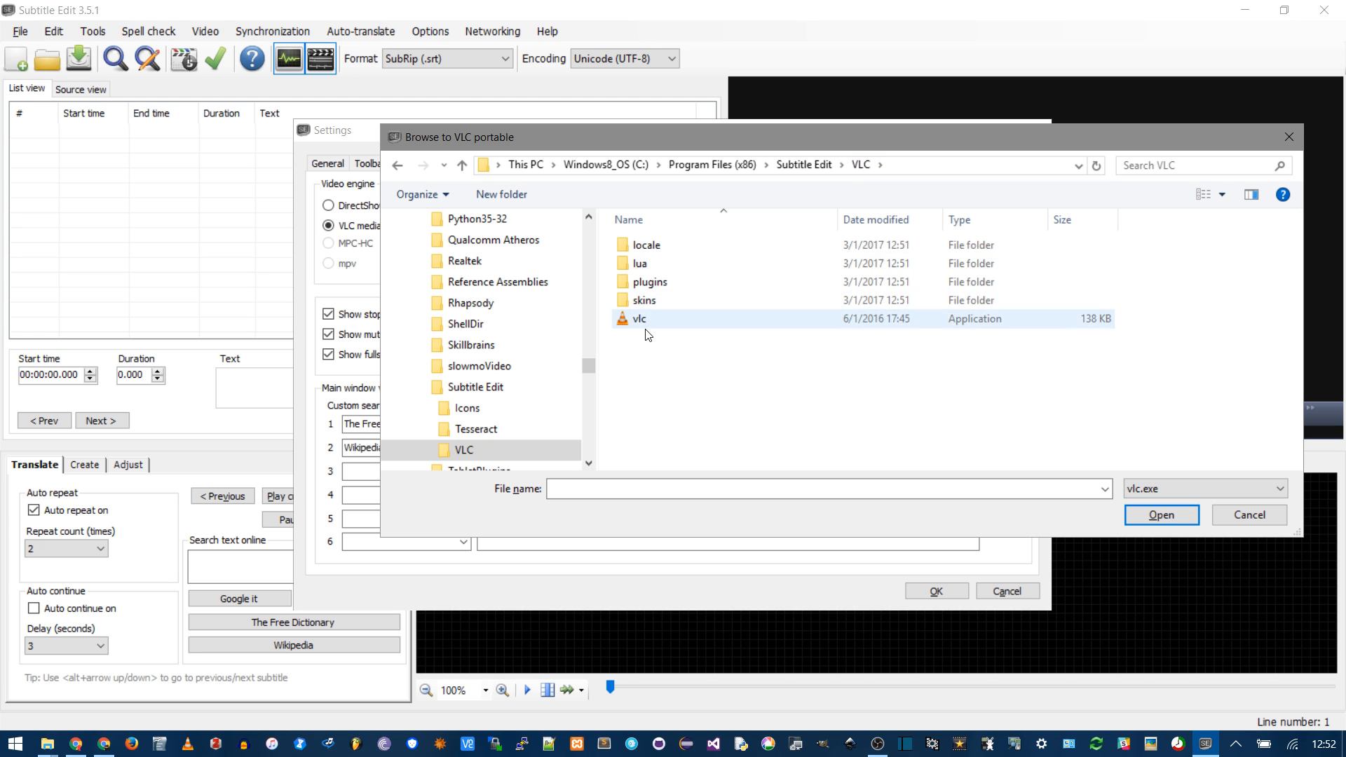
left_click(1162, 514)
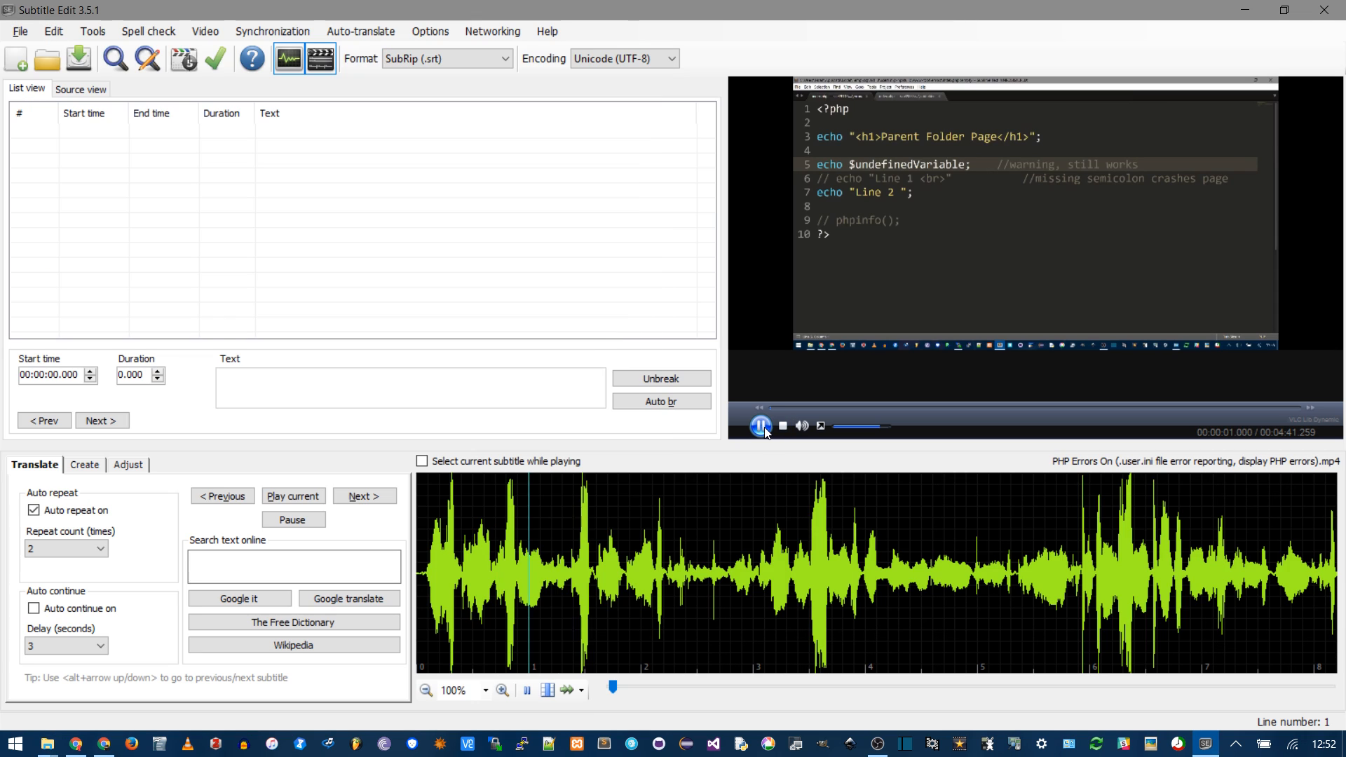
Step: Play the first few seconds of the loaded PHP errors video, then pause
left_click(759, 426)
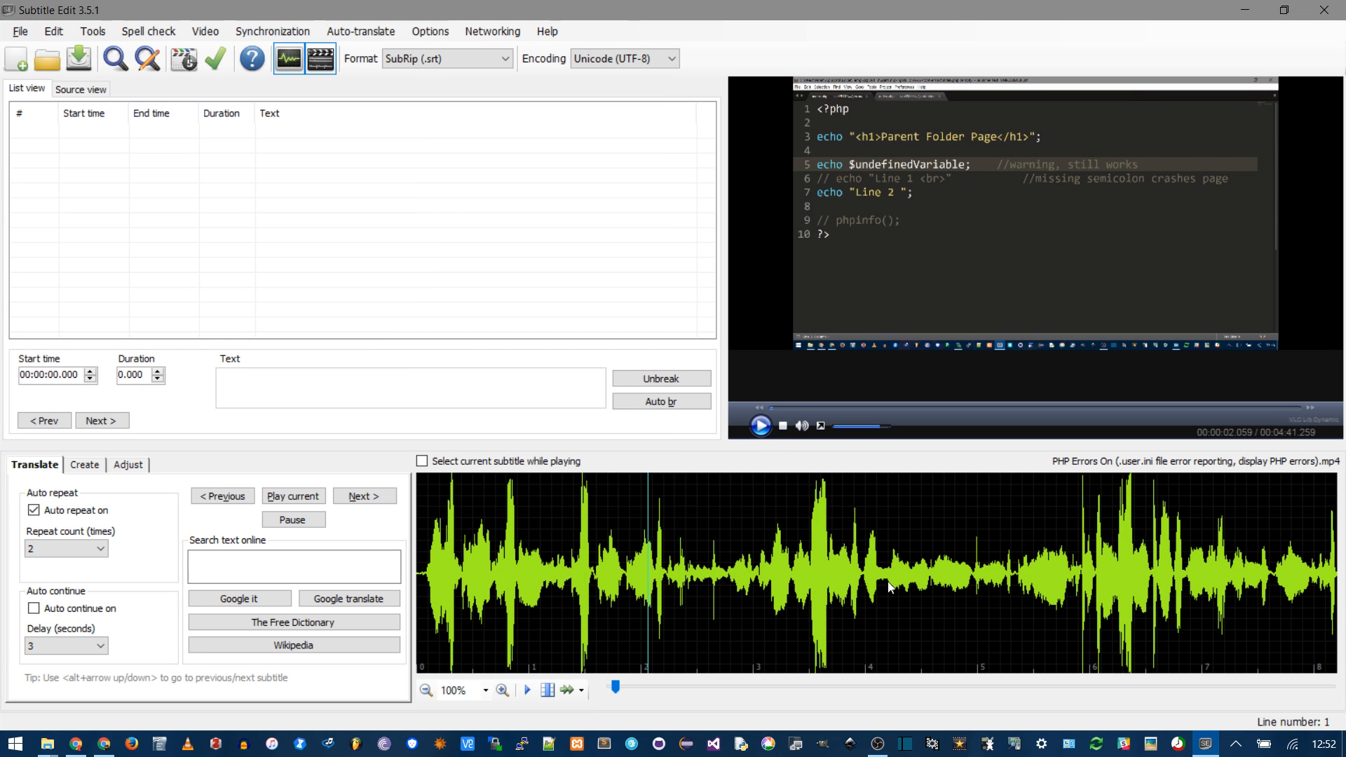
right_click(858, 567)
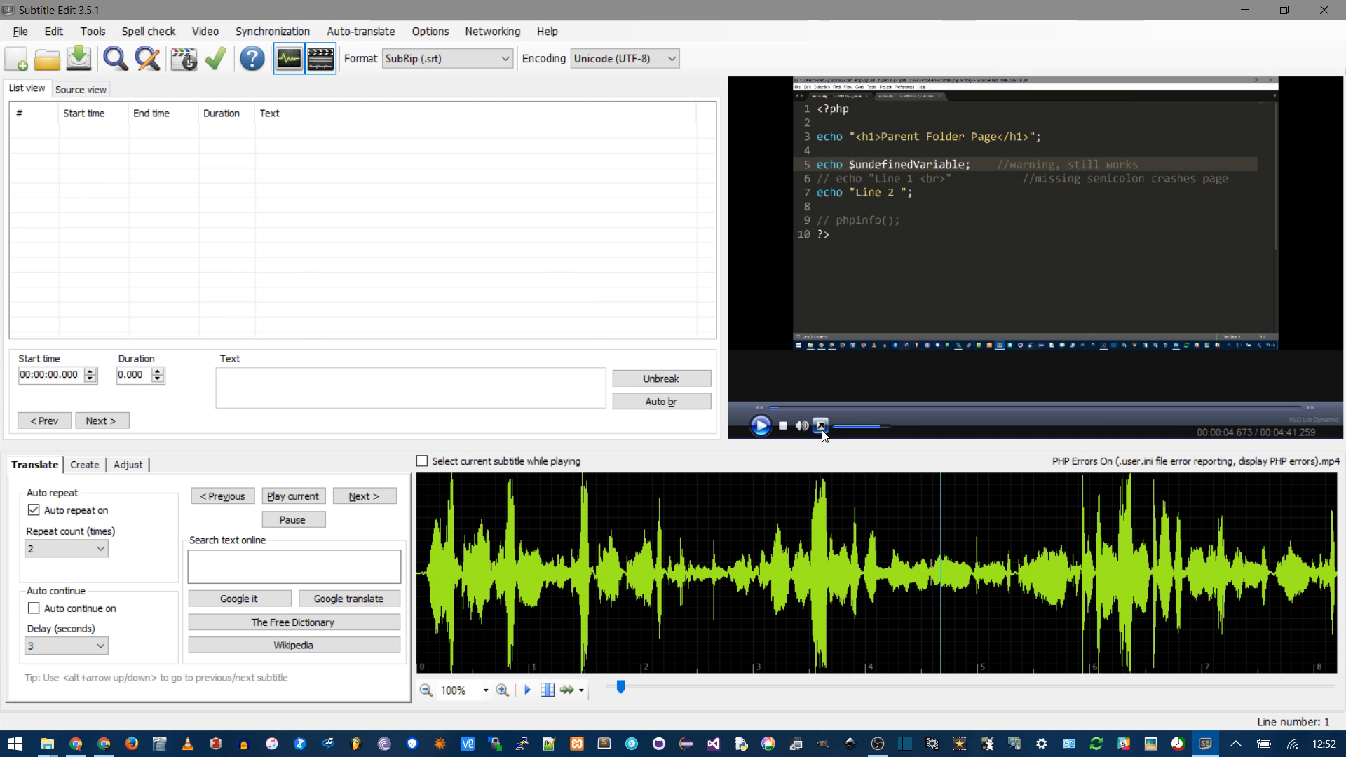
left_click(19, 31)
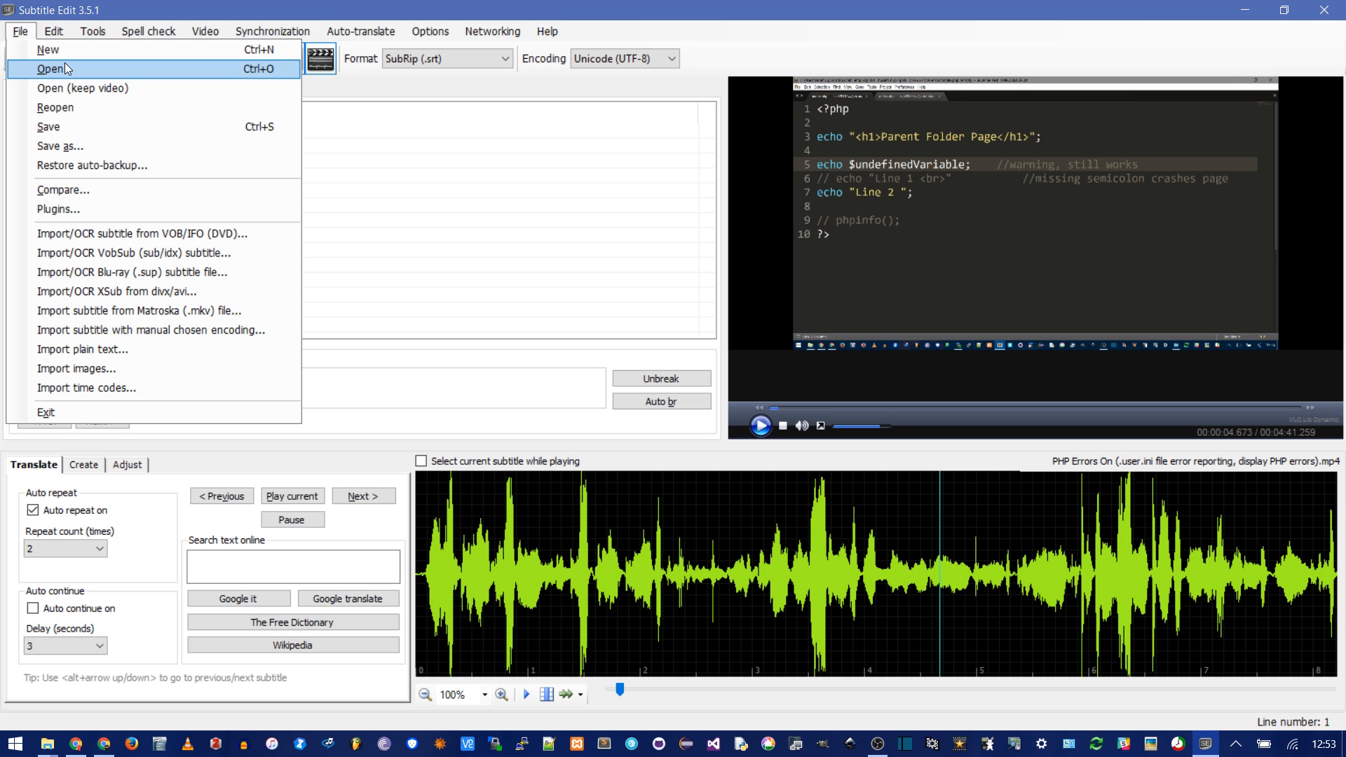
mouse_move(1197, 149)
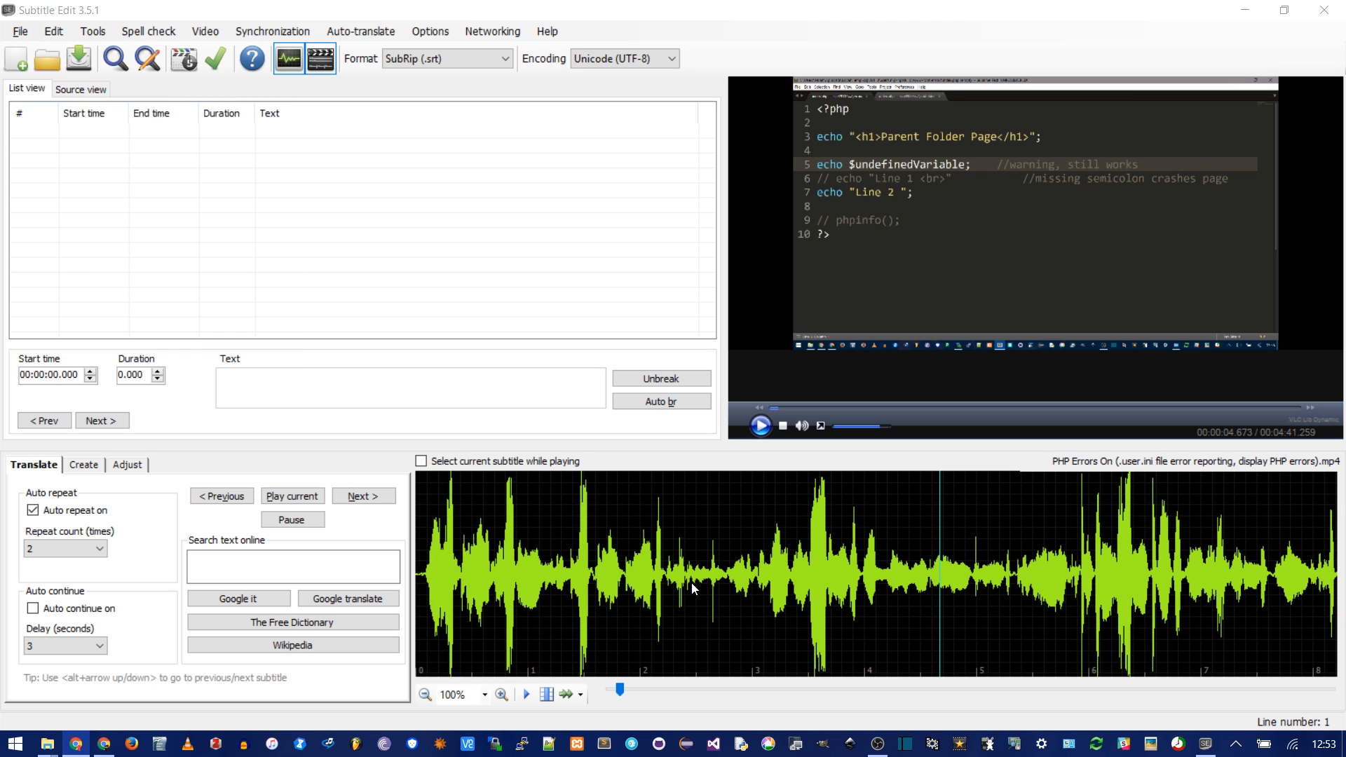
Step: Add a practice 'fhsdfhj' subtitle on the waveform, then delete both placeholder lines
right_click(537, 601)
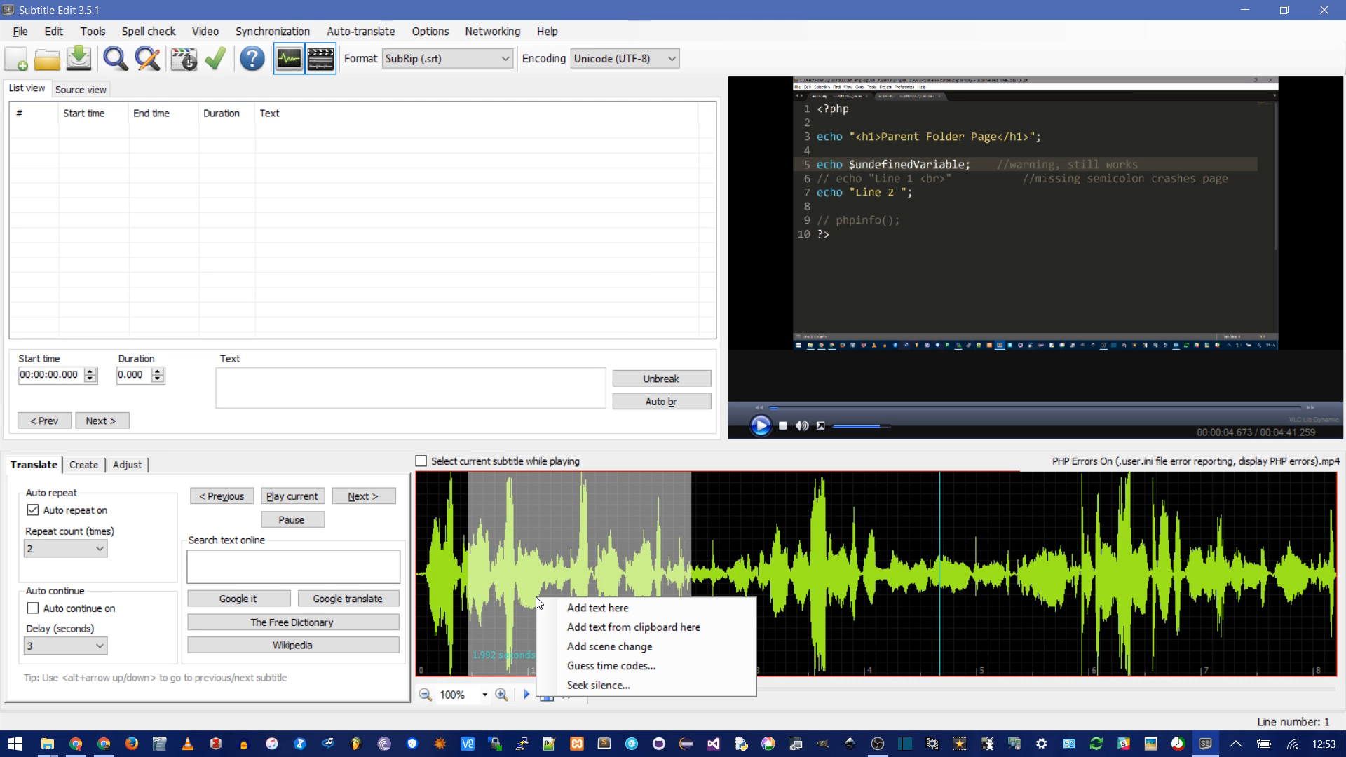
left_click(597, 608)
type("asd")
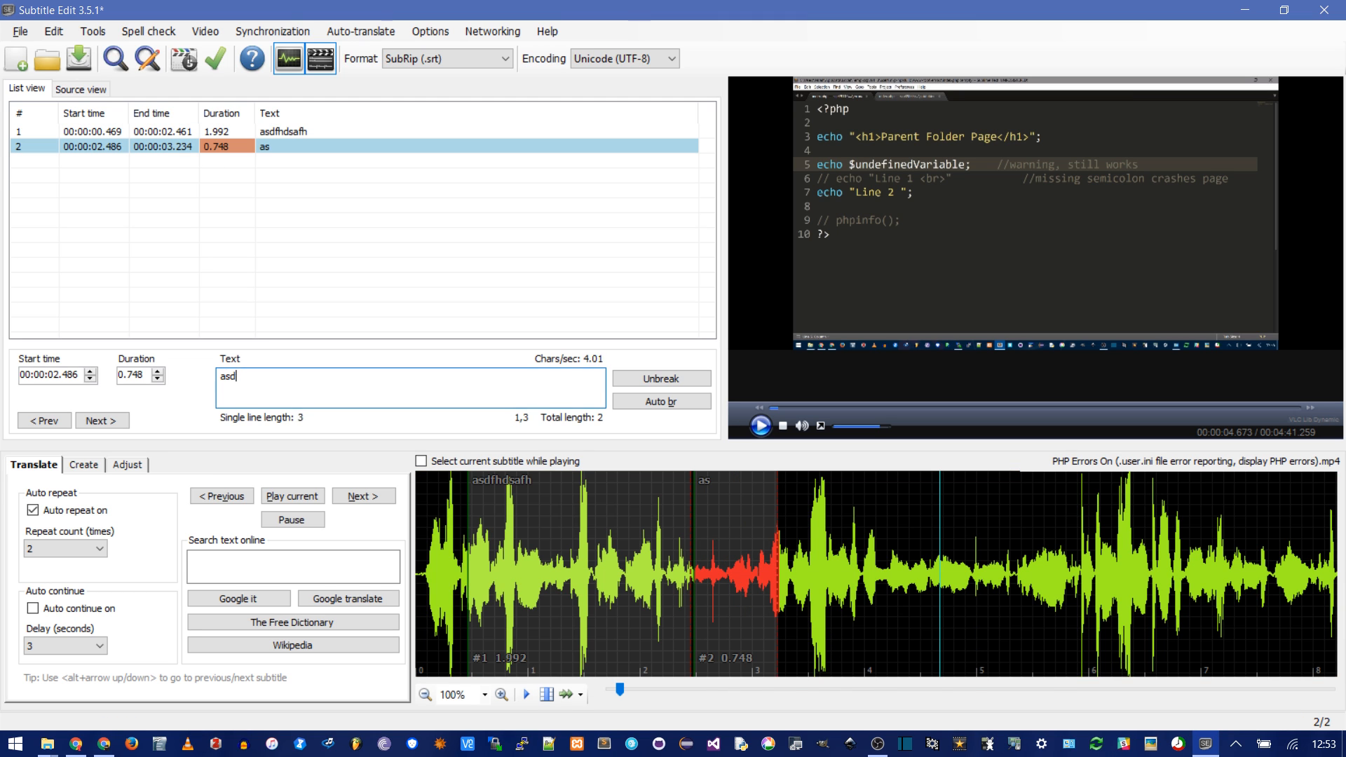
type("fhsdfhj")
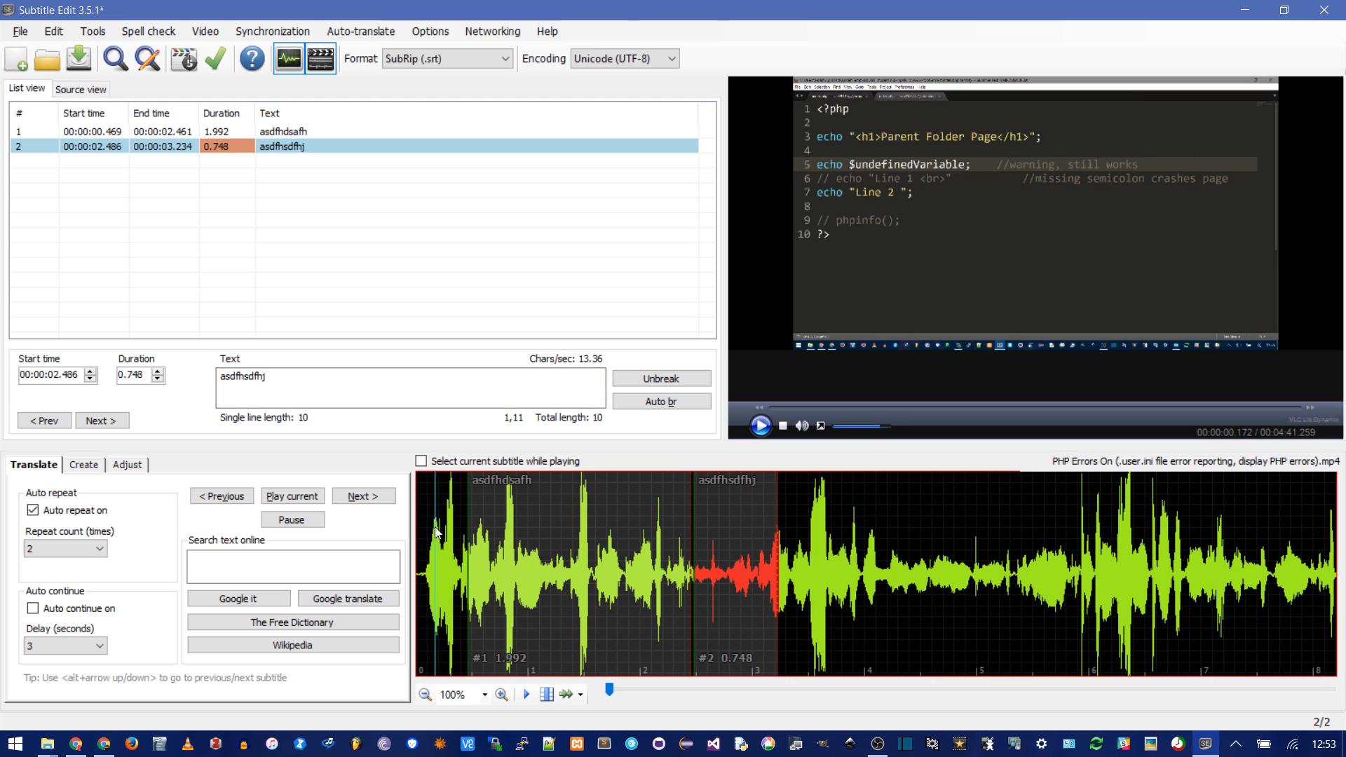
left_click(758, 426)
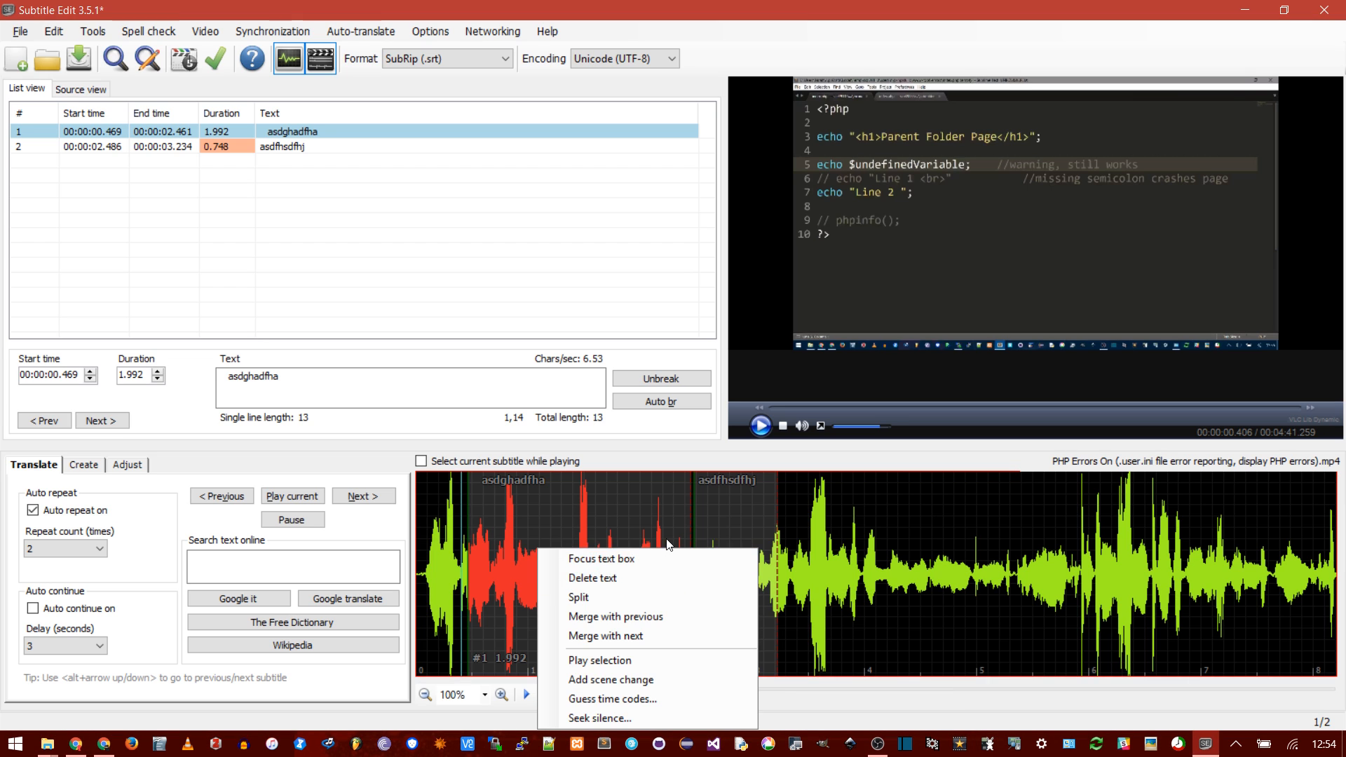
left_click(592, 577)
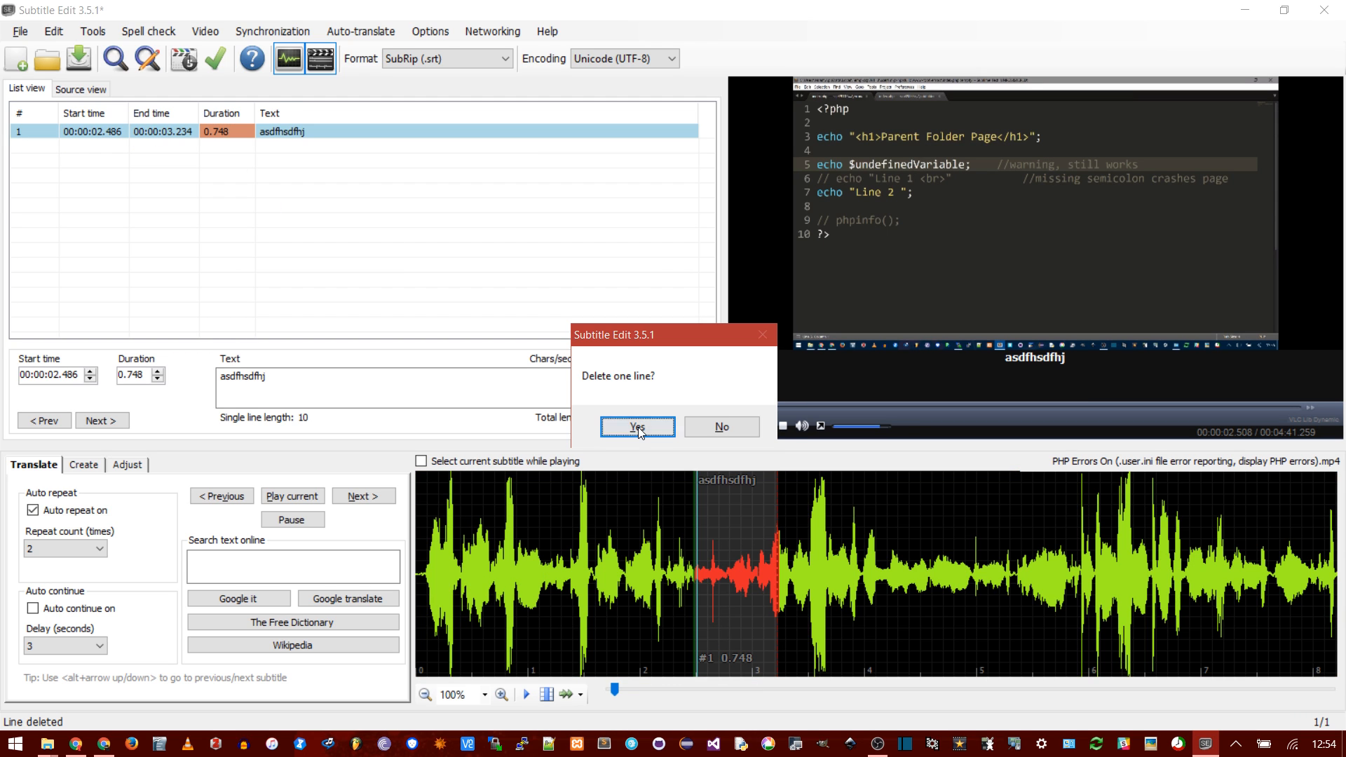
left_click(636, 427)
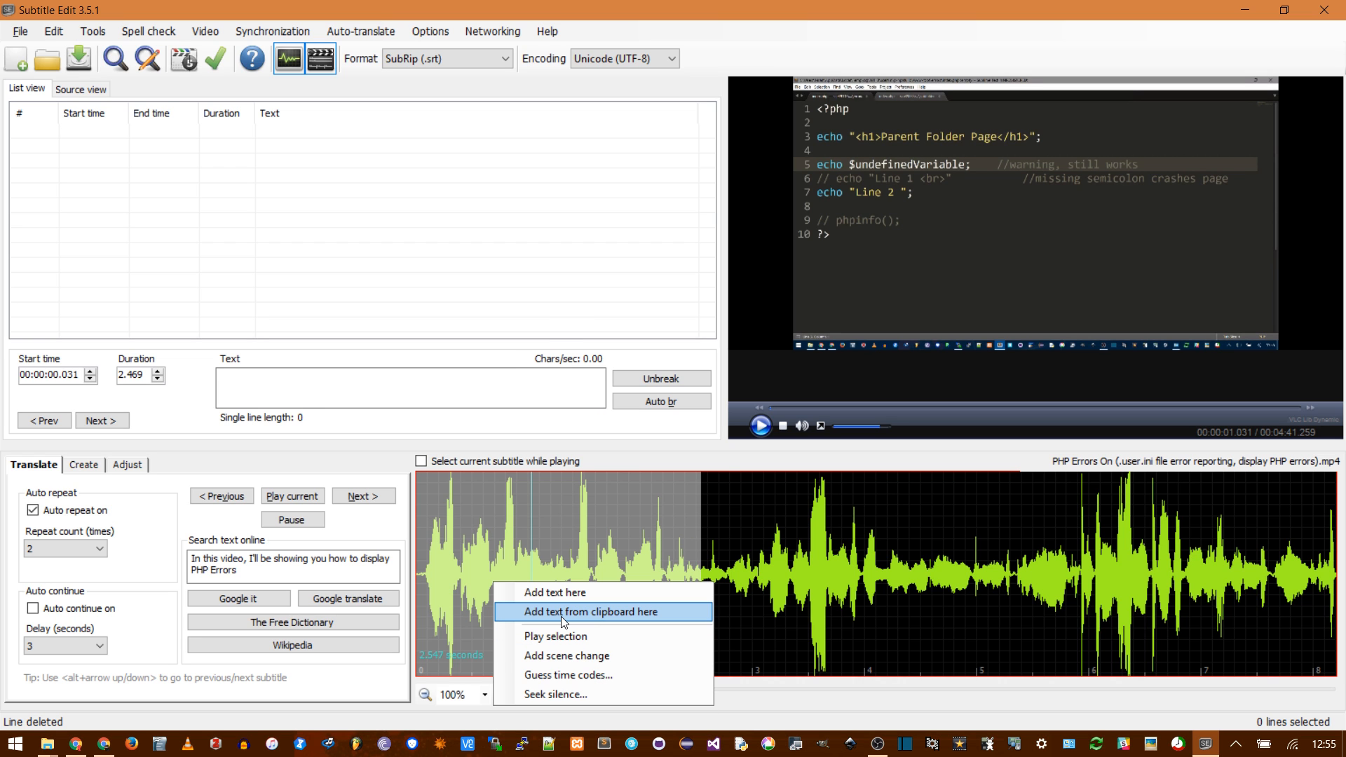
Step: Add the copied script sentences as waveform subtitles, ending with 'because PHP usually just dies.'
left_click(590, 611)
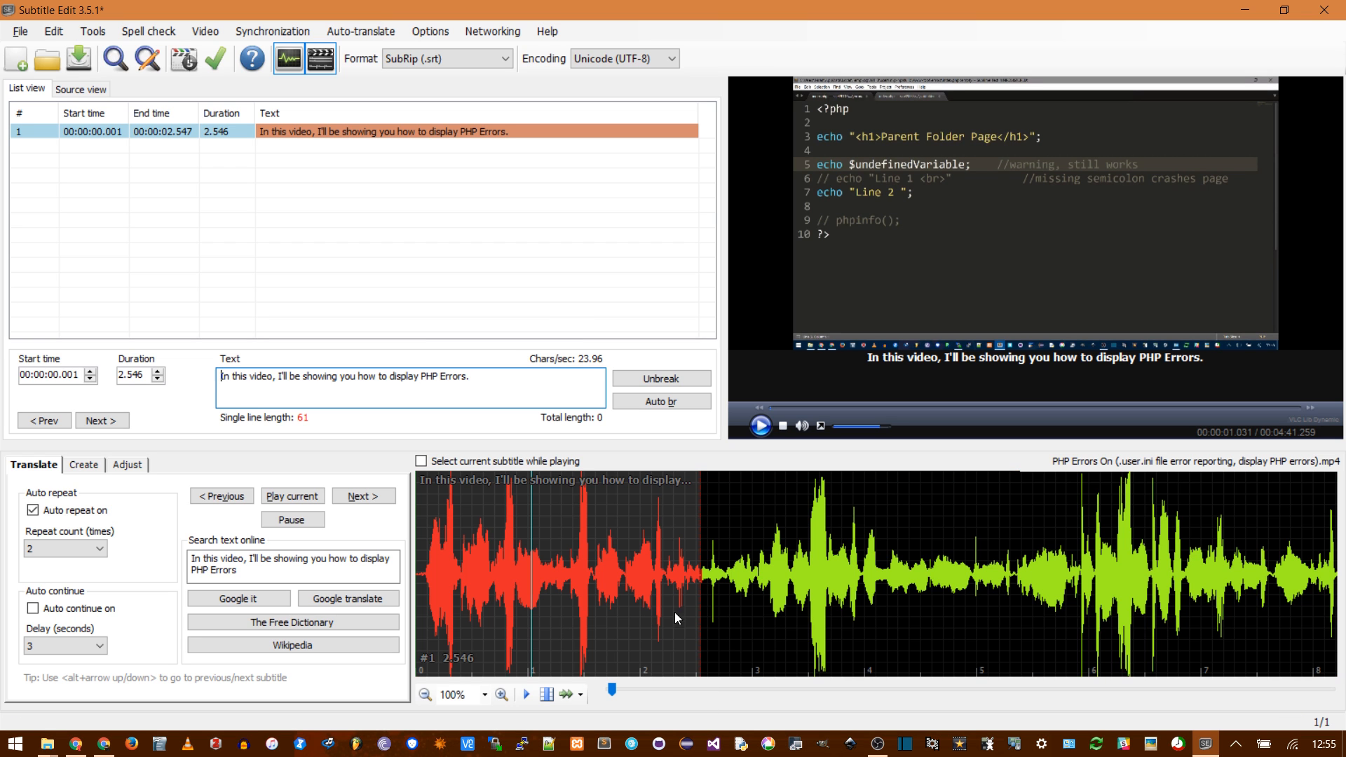
mouse_move(940, 568)
type("because PHP usually just dies.")
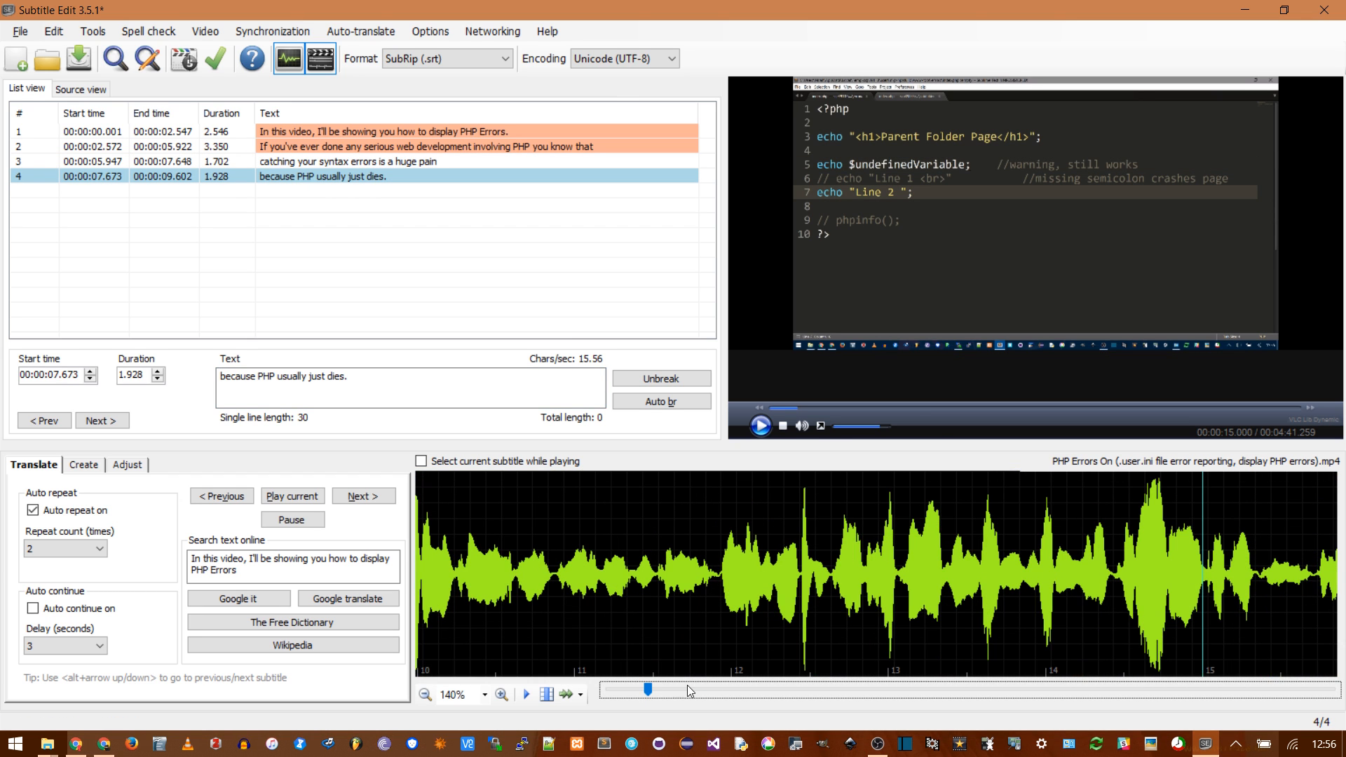
left_click(759, 427)
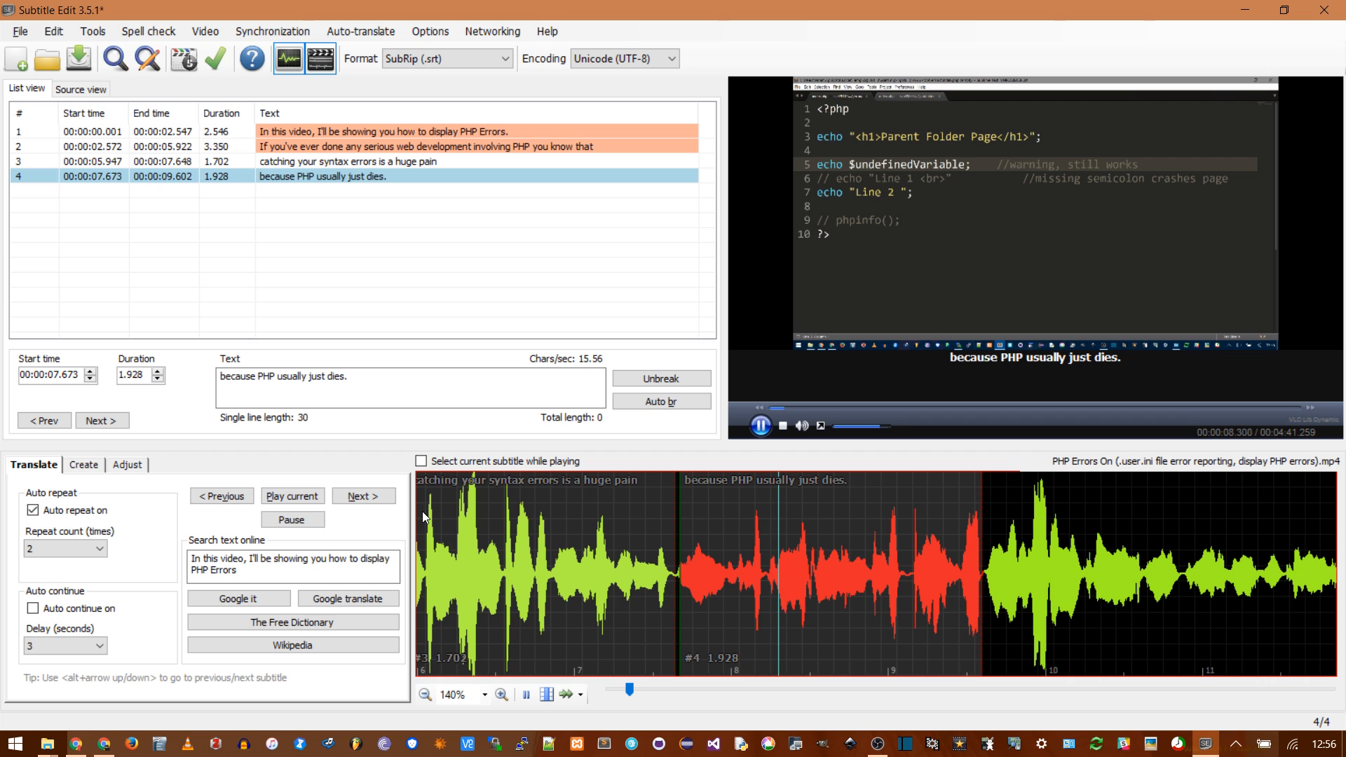
Step: Preview playback and drag subtitle 4's edges to span 00:00:07.969–00:00:09.901
left_click(759, 426)
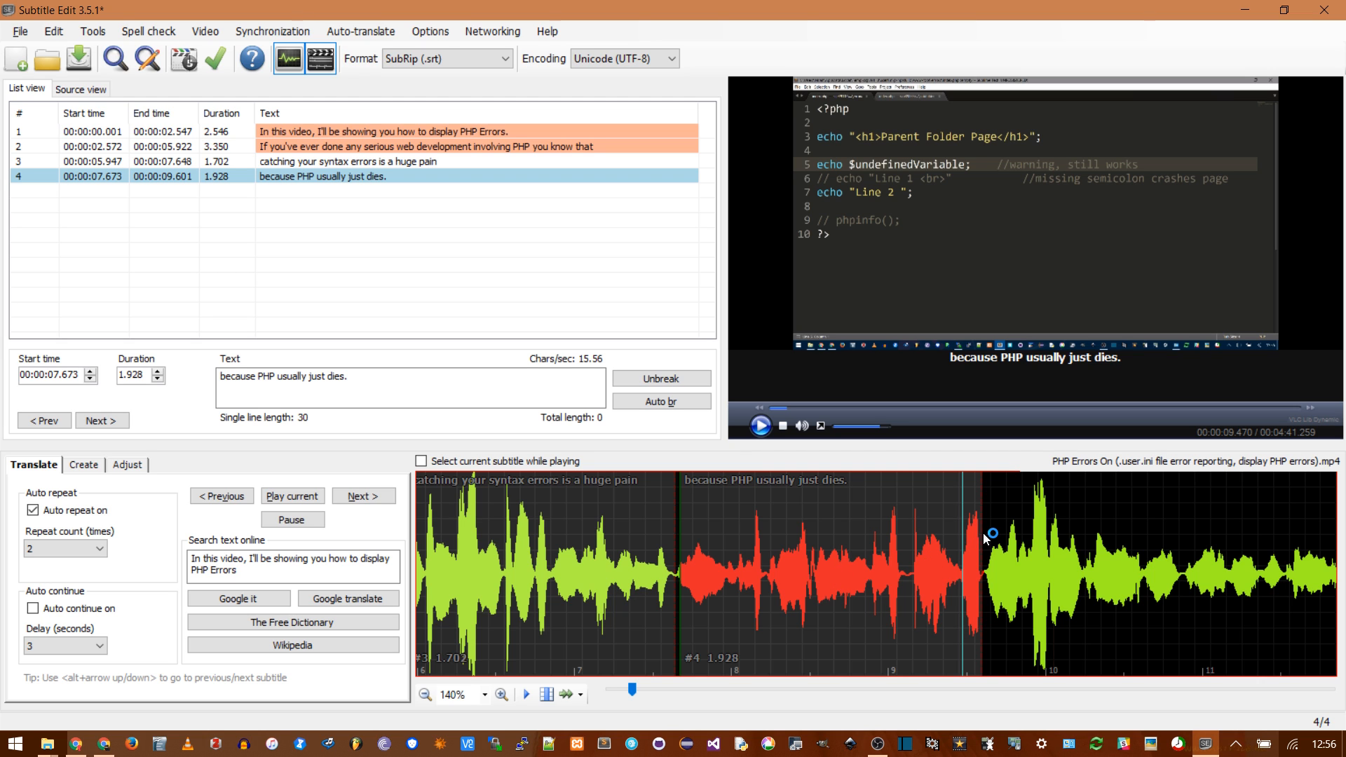
left_click(759, 425)
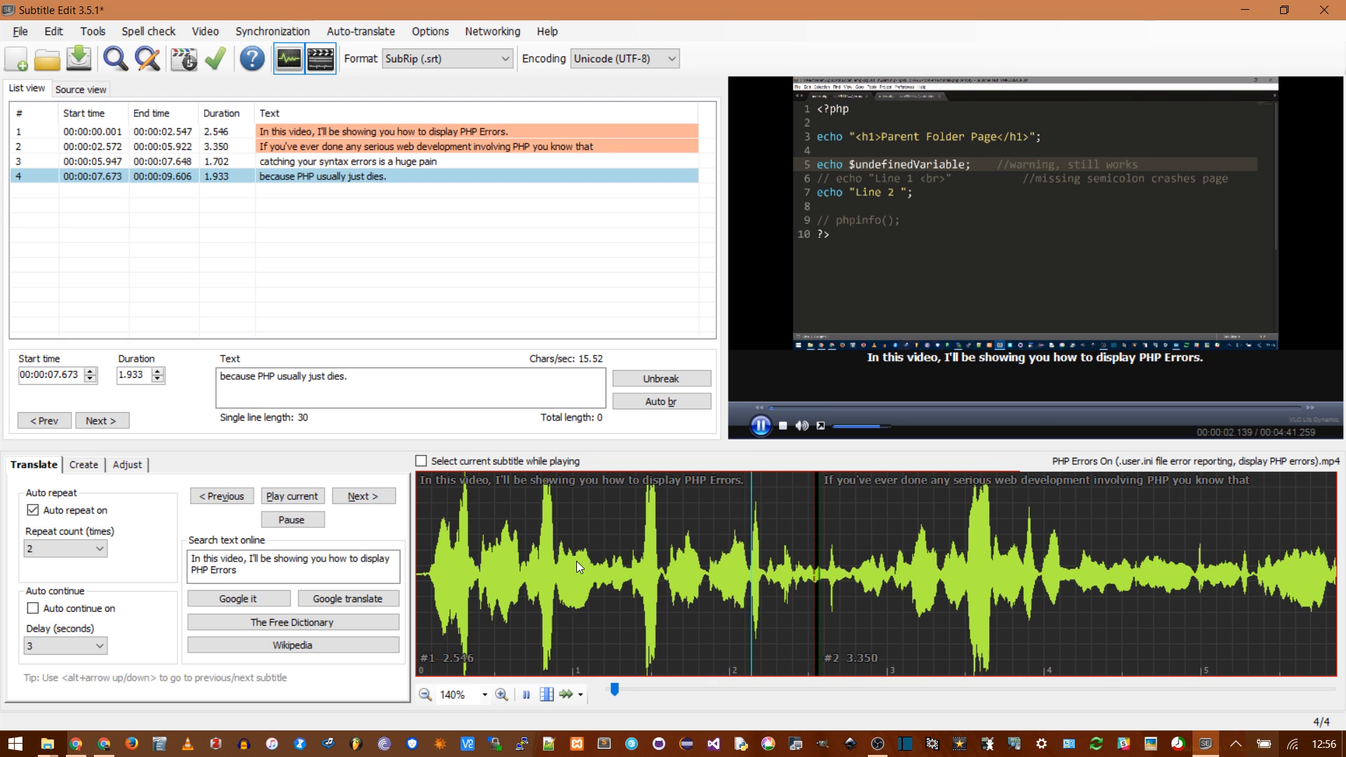
left_click(758, 426)
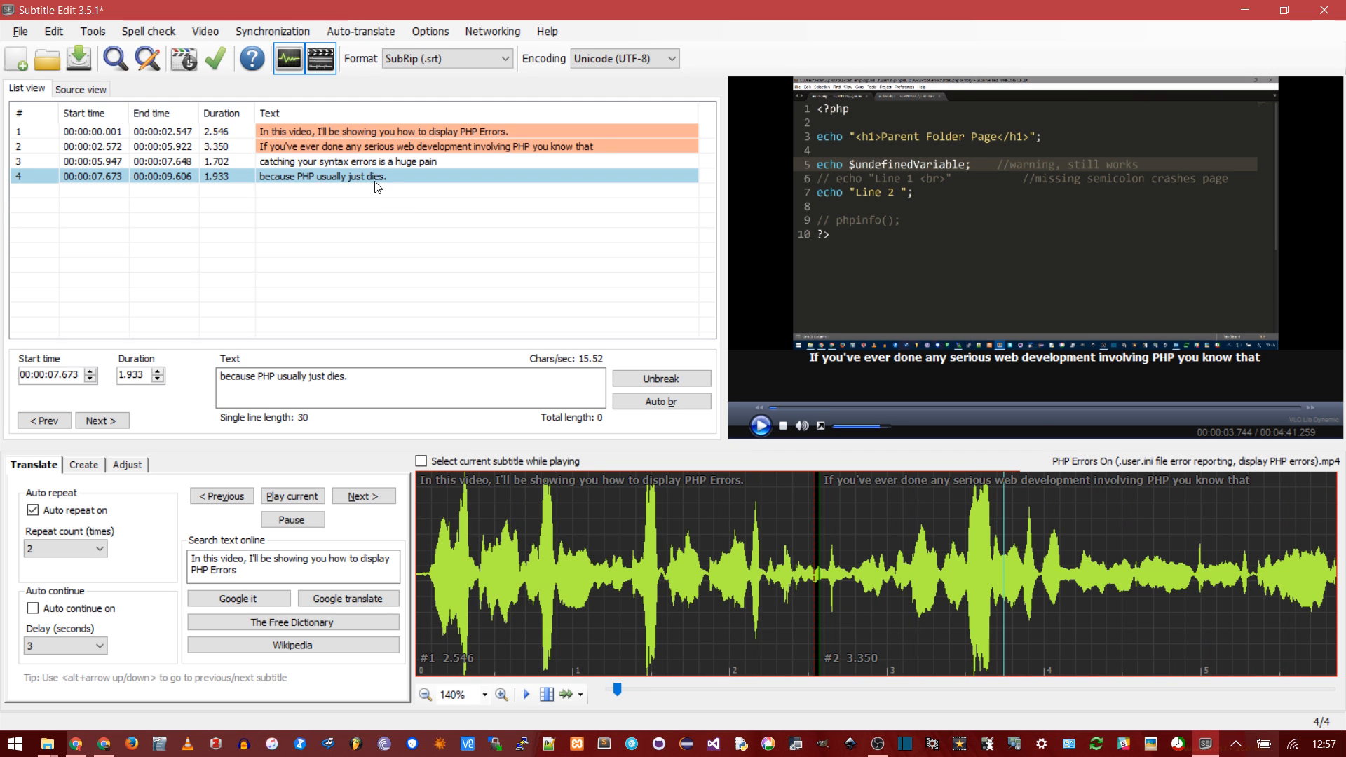
mouse_move(591, 486)
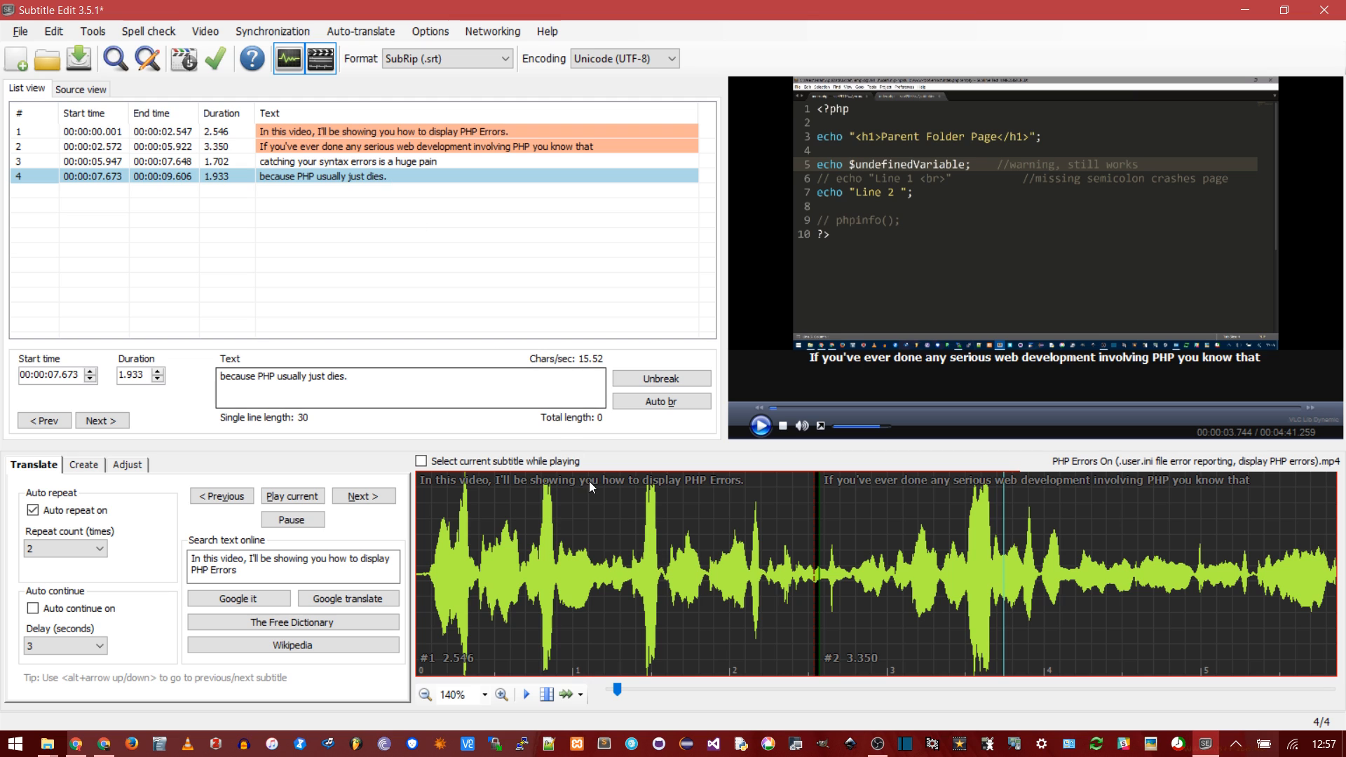
mouse_move(790, 570)
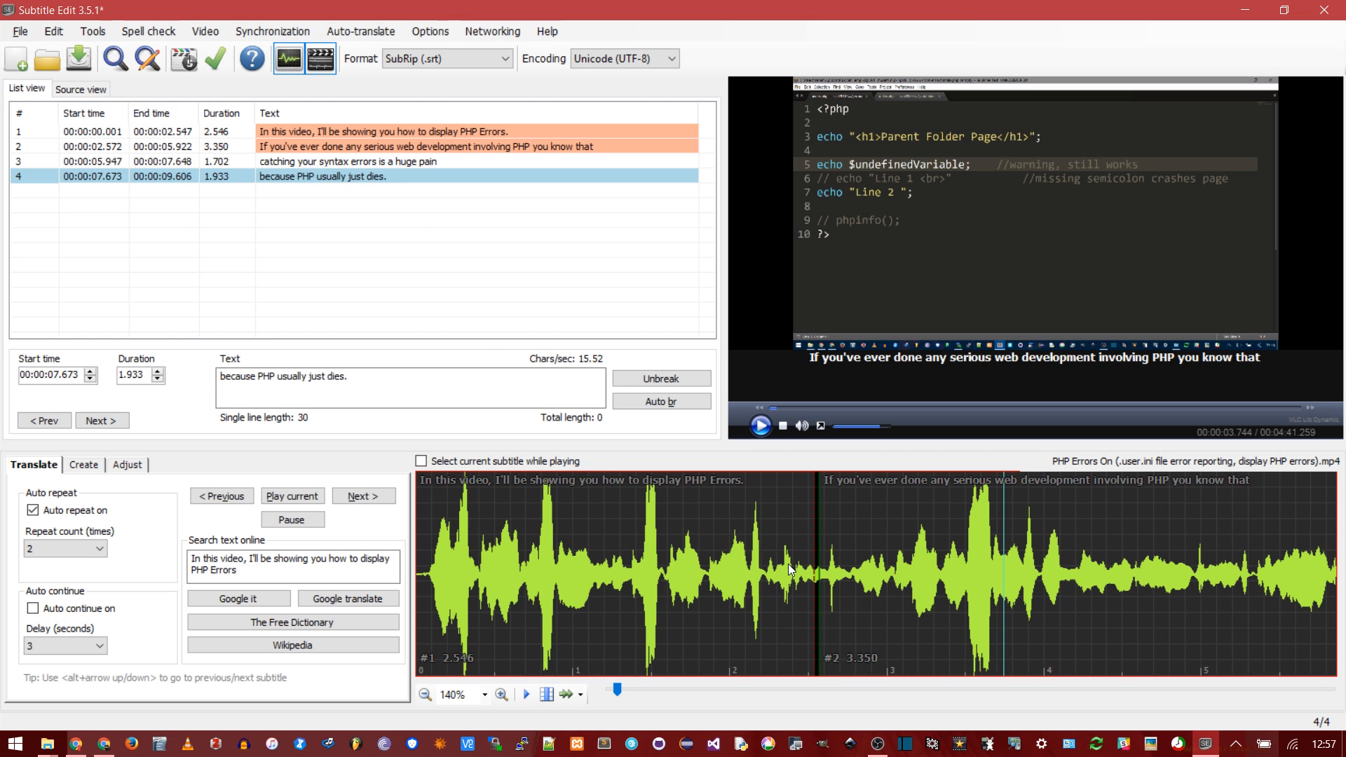
left_click(421, 462)
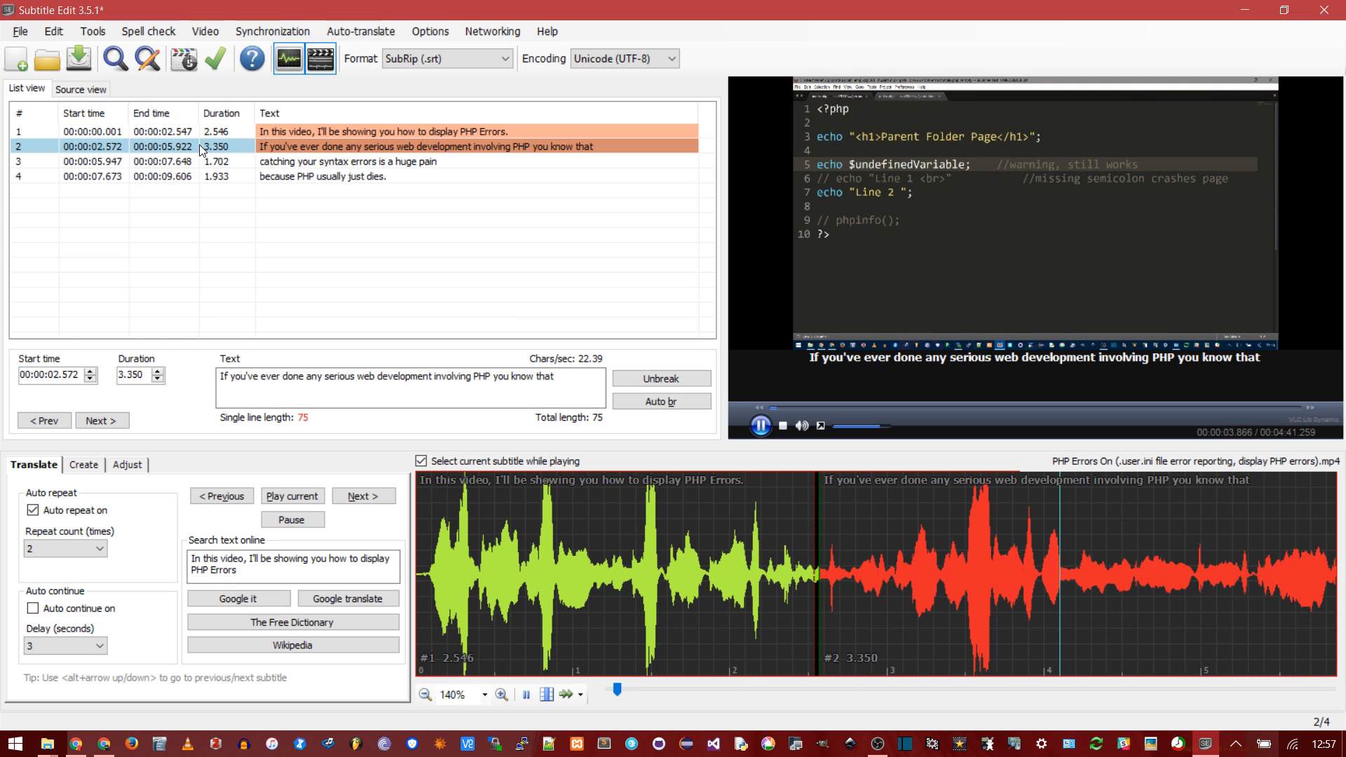
left_click(343, 161)
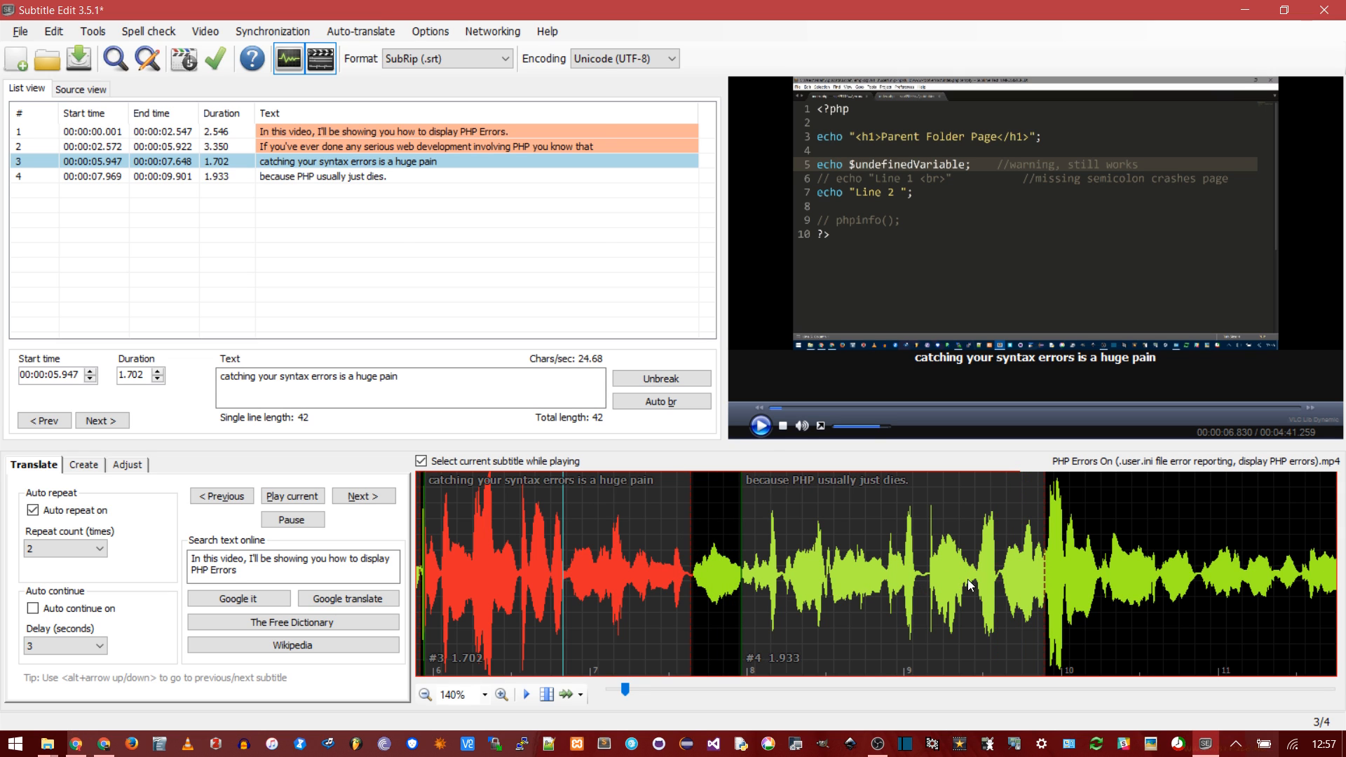
Step: Keep SubRip (.srt) as the subtitle format and save the subtitles file
left_click(505, 59)
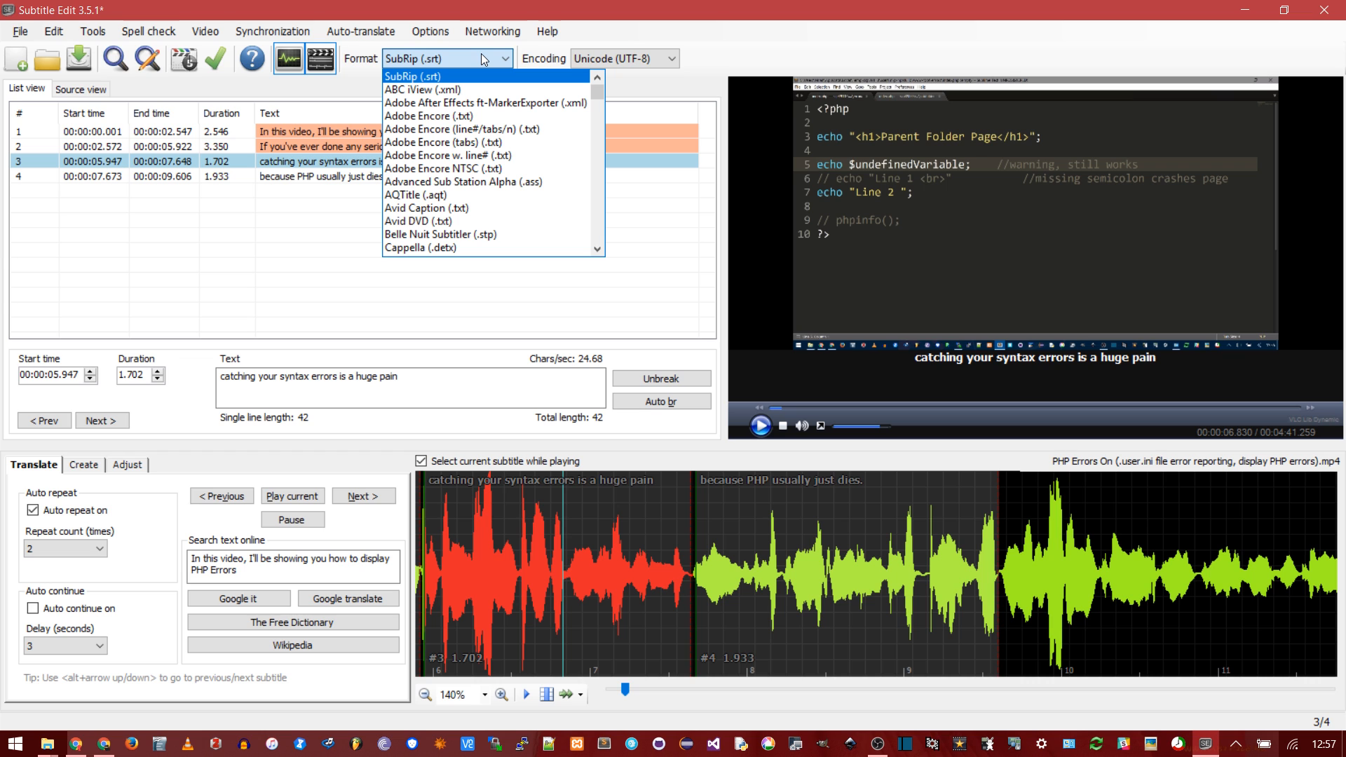
scroll("down", 3)
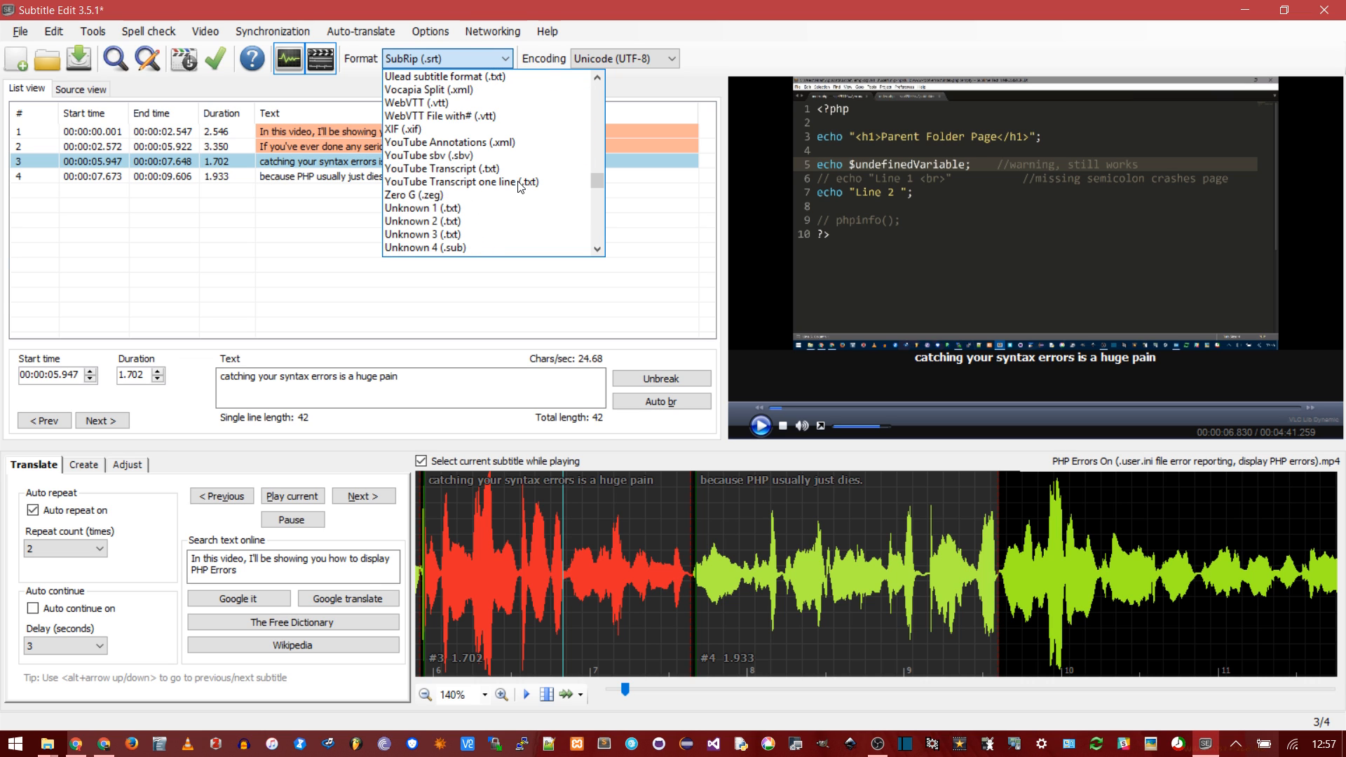
left_click(19, 31)
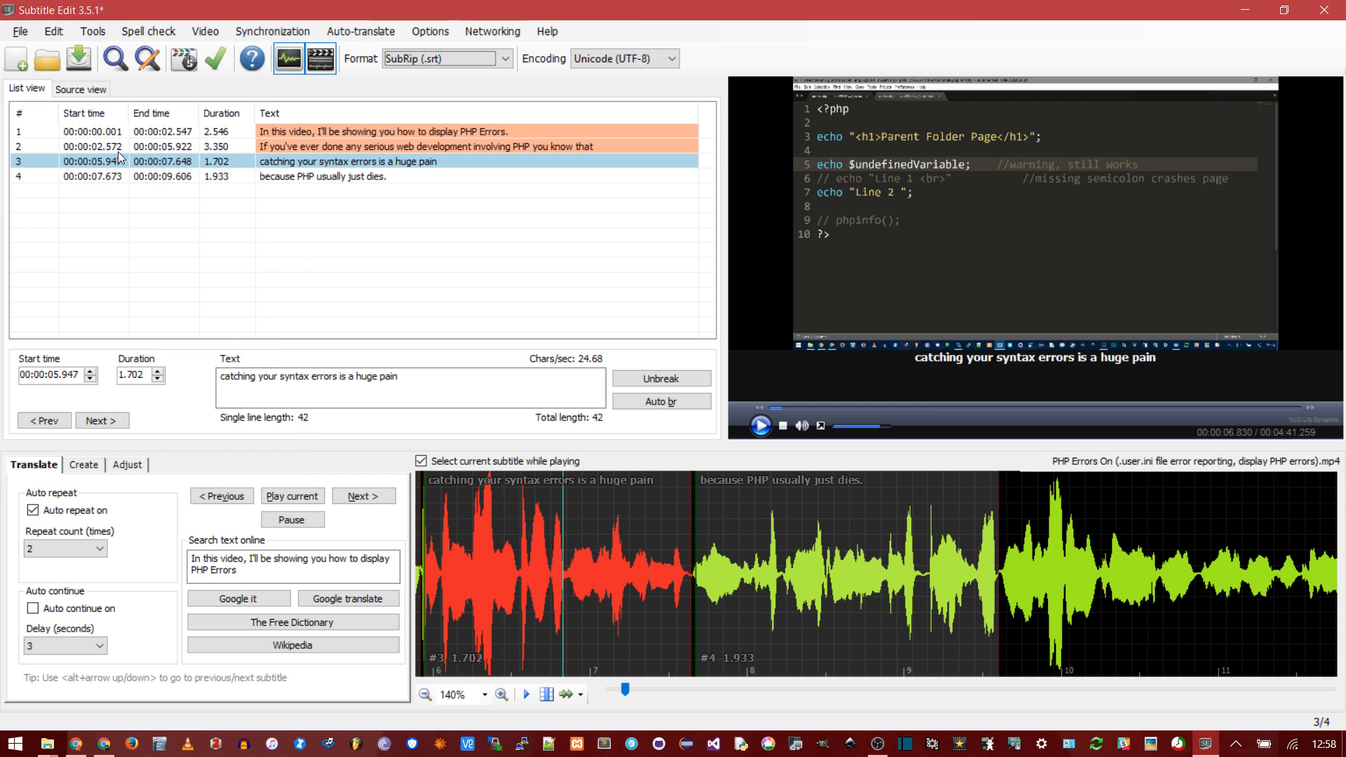
key("ctrl+s")
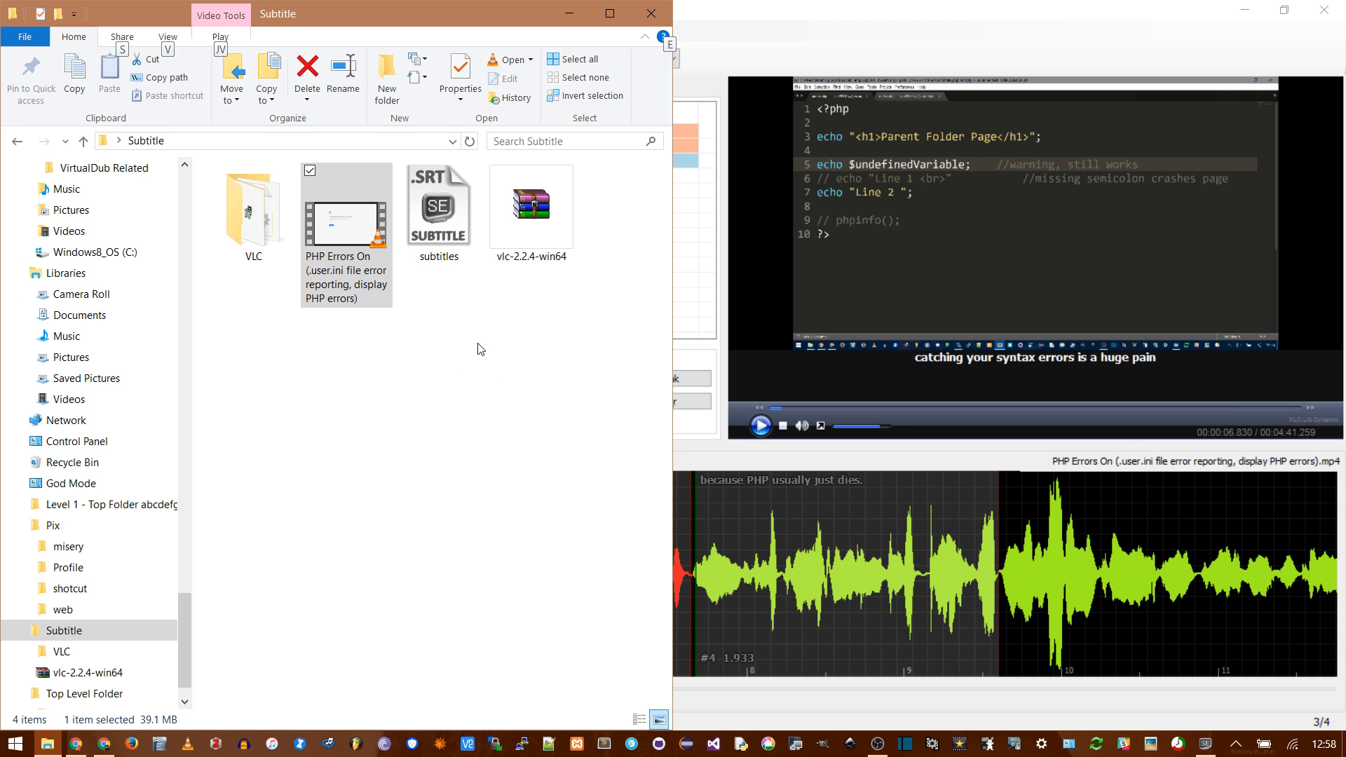
Step: Play the PHP errors video in VLC with subtitles.srt showing and check the Subtitle menu
left_click(439, 206)
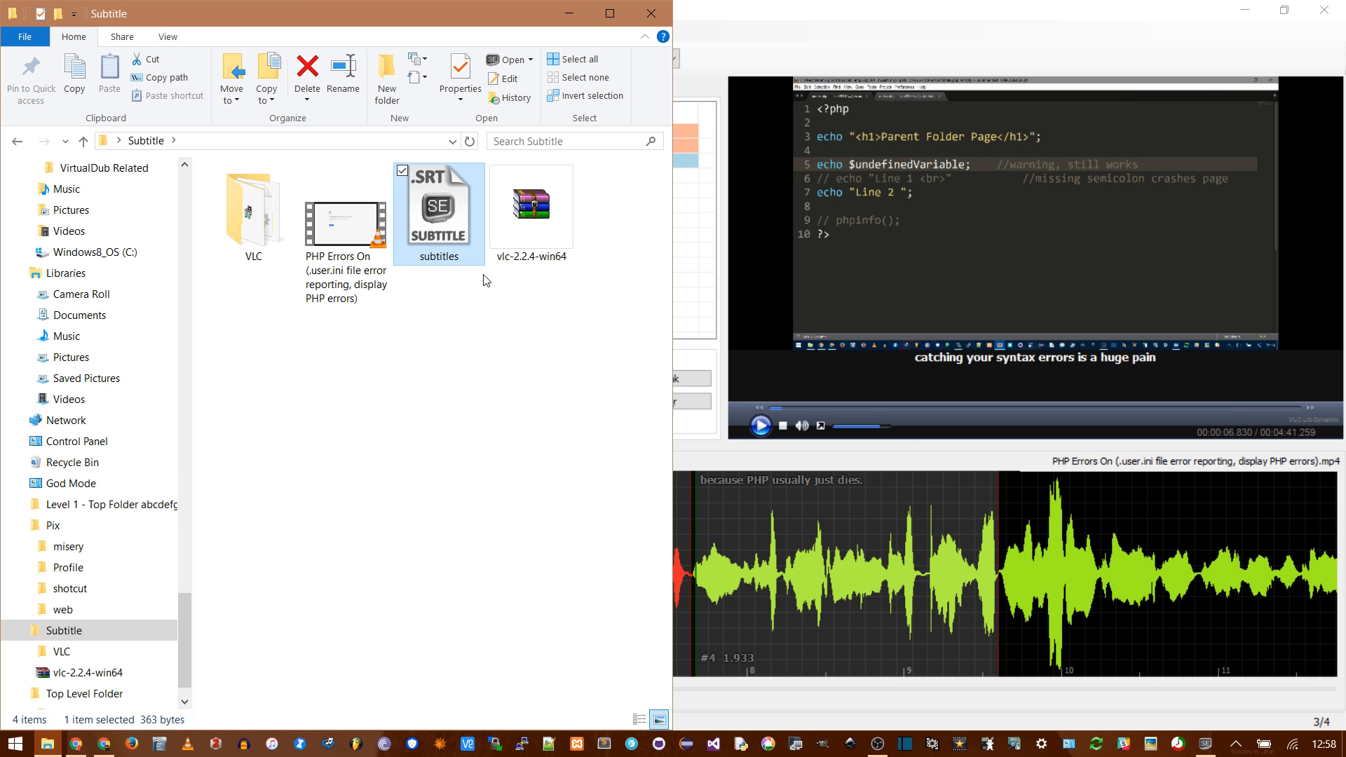
mouse_move(440, 213)
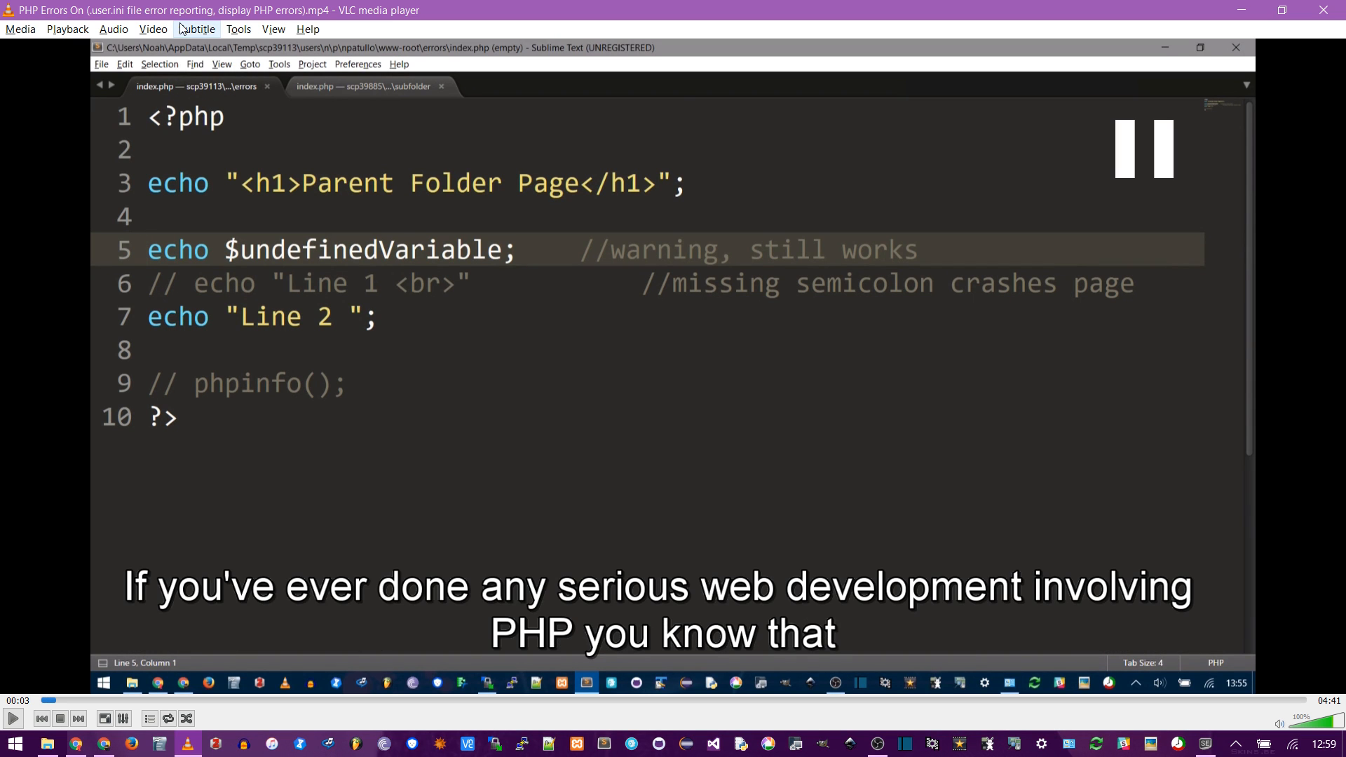
left_click(196, 28)
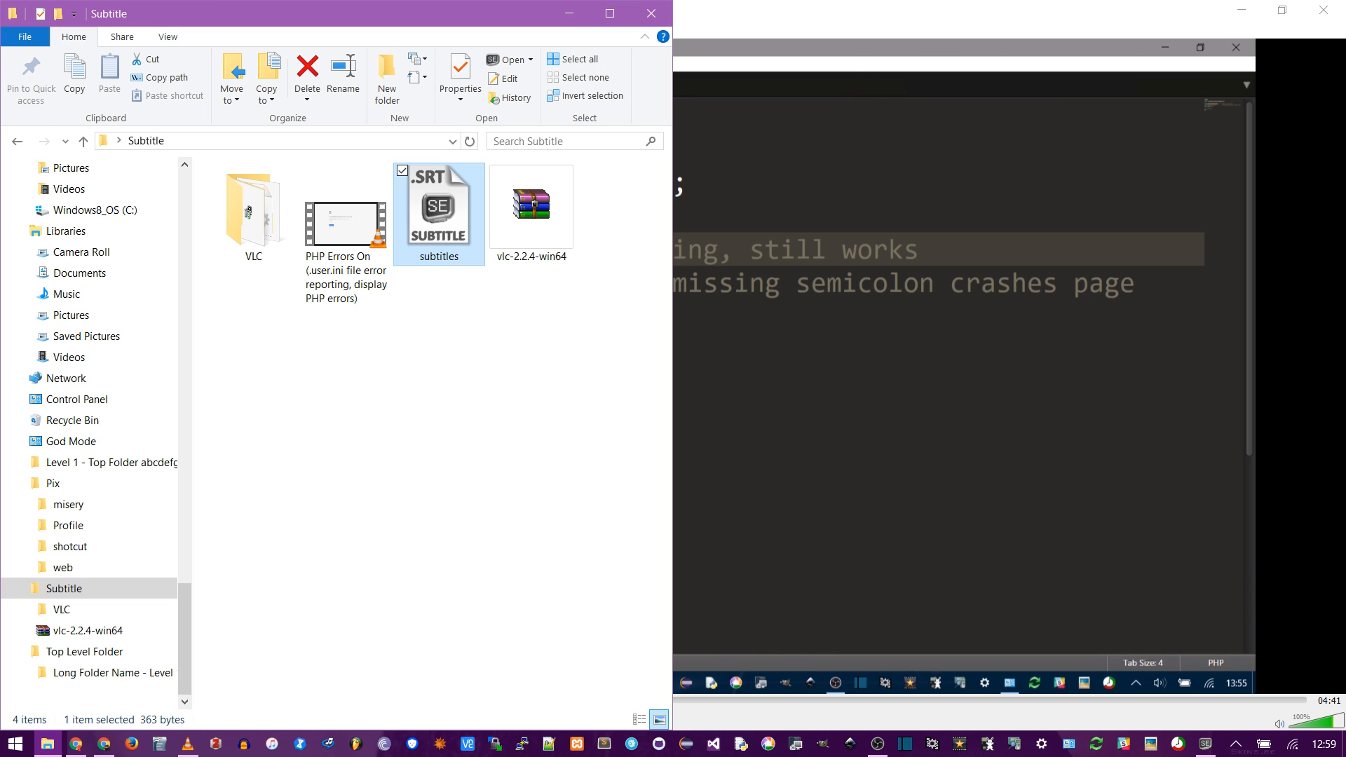
double_click(439, 206)
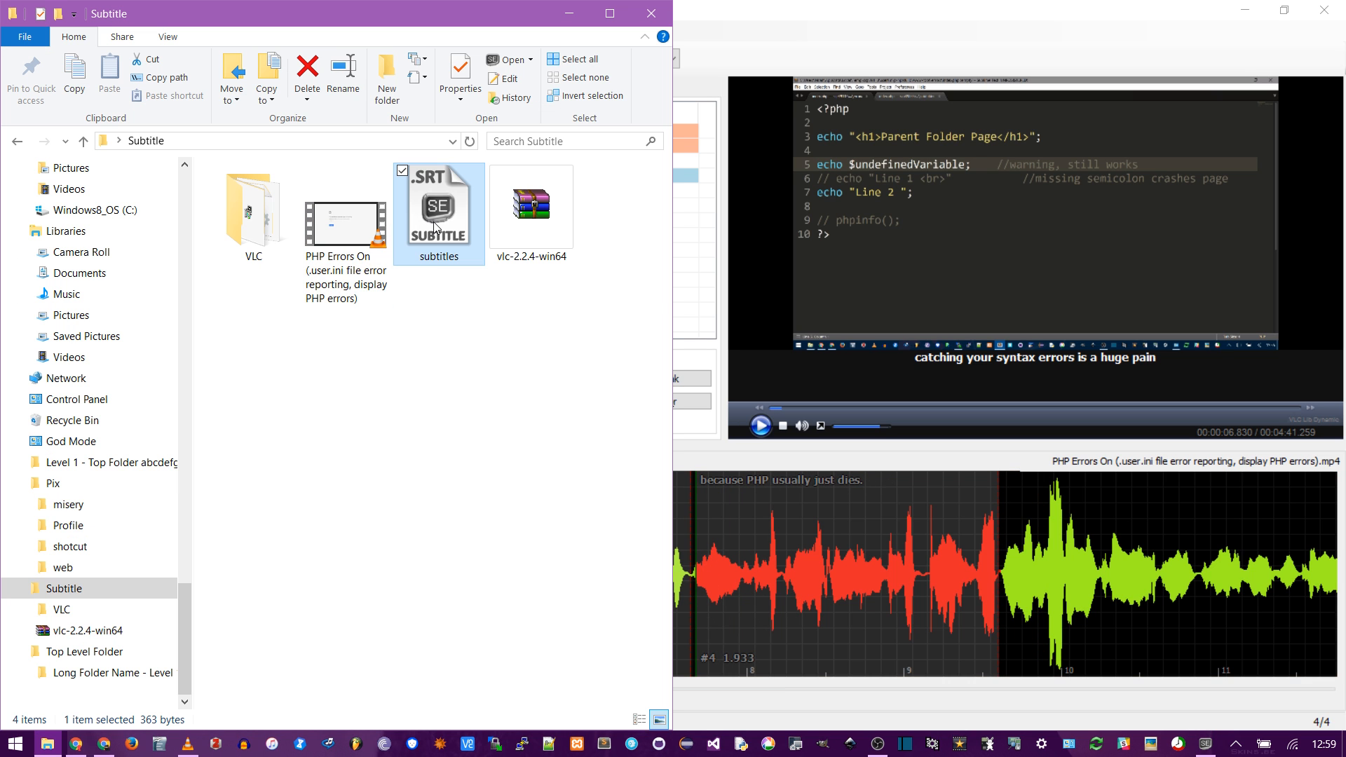
Step: Open subtitles.srt in Sublime Text, set the first end time to 00:00:03,547, and save
double_click(439, 206)
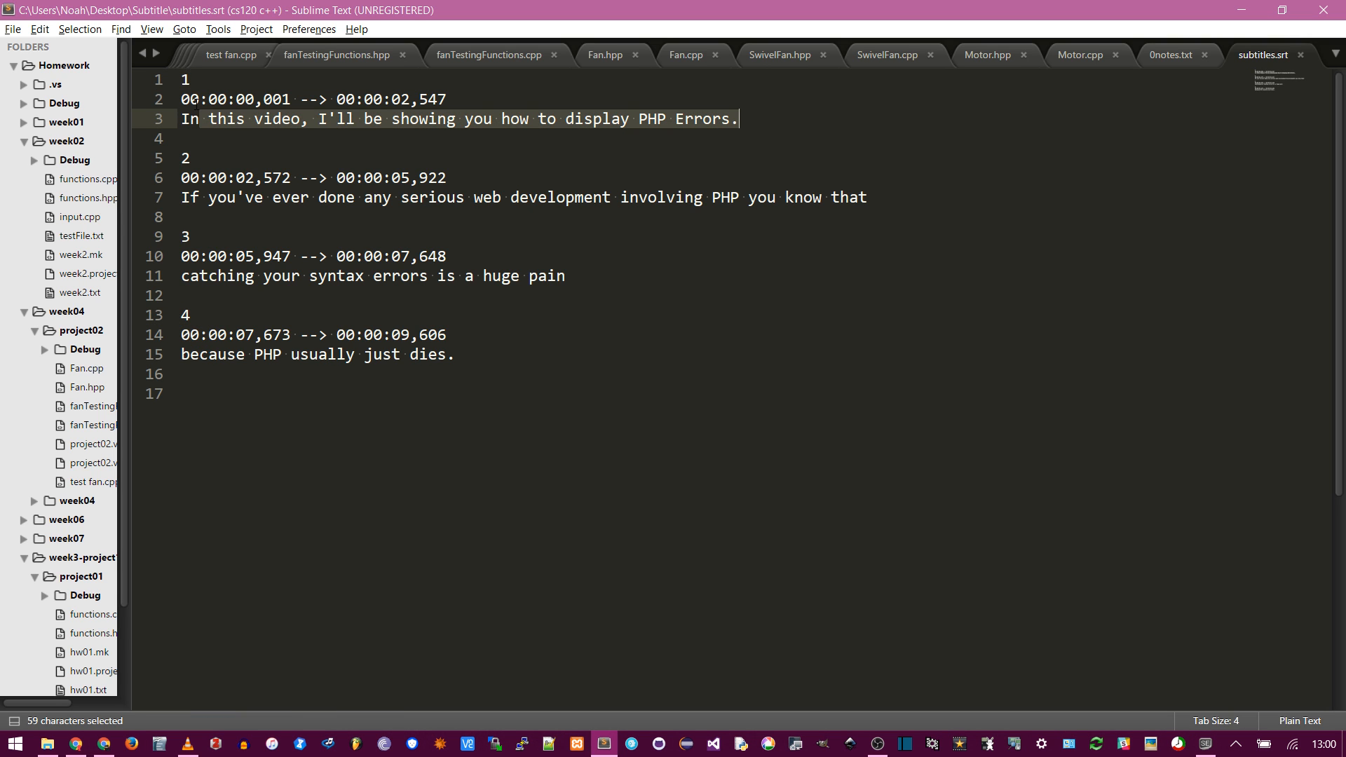
left_click(267, 99)
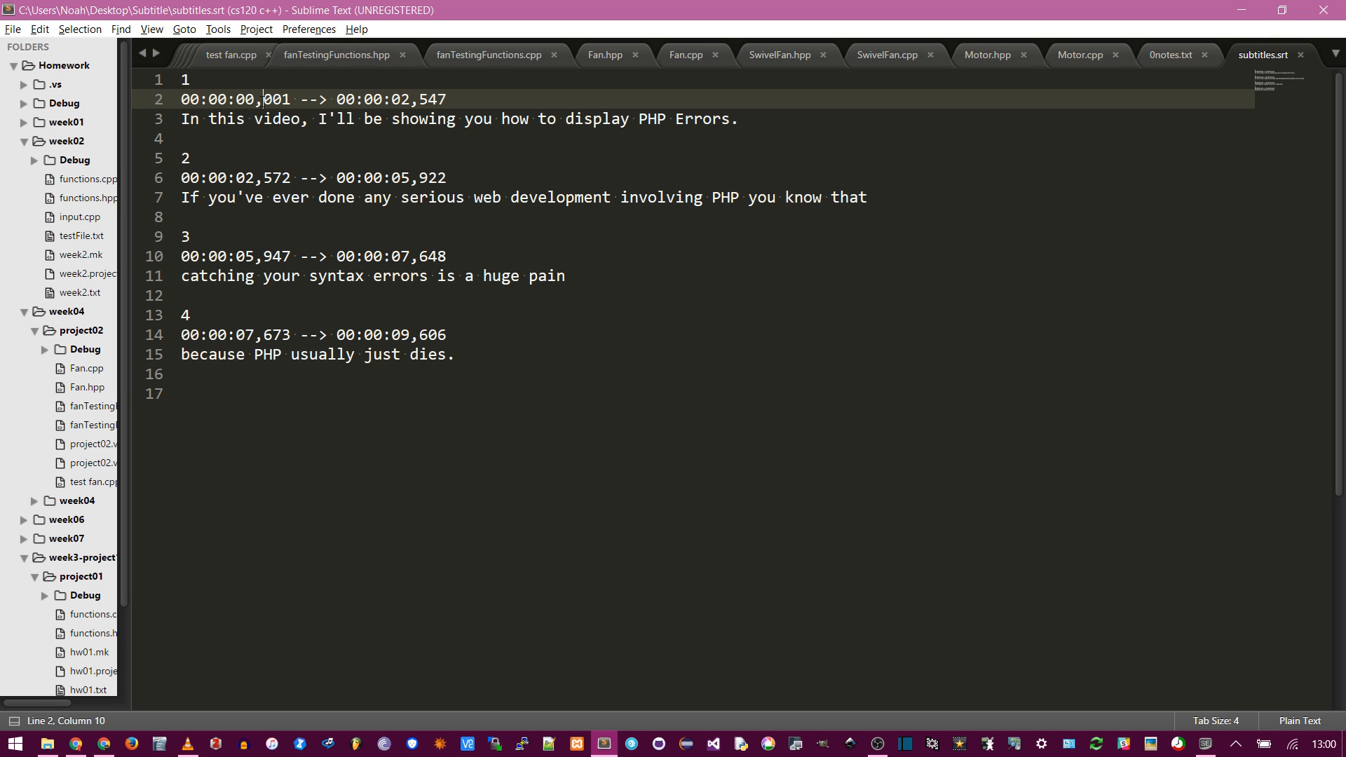
double_click(271, 99)
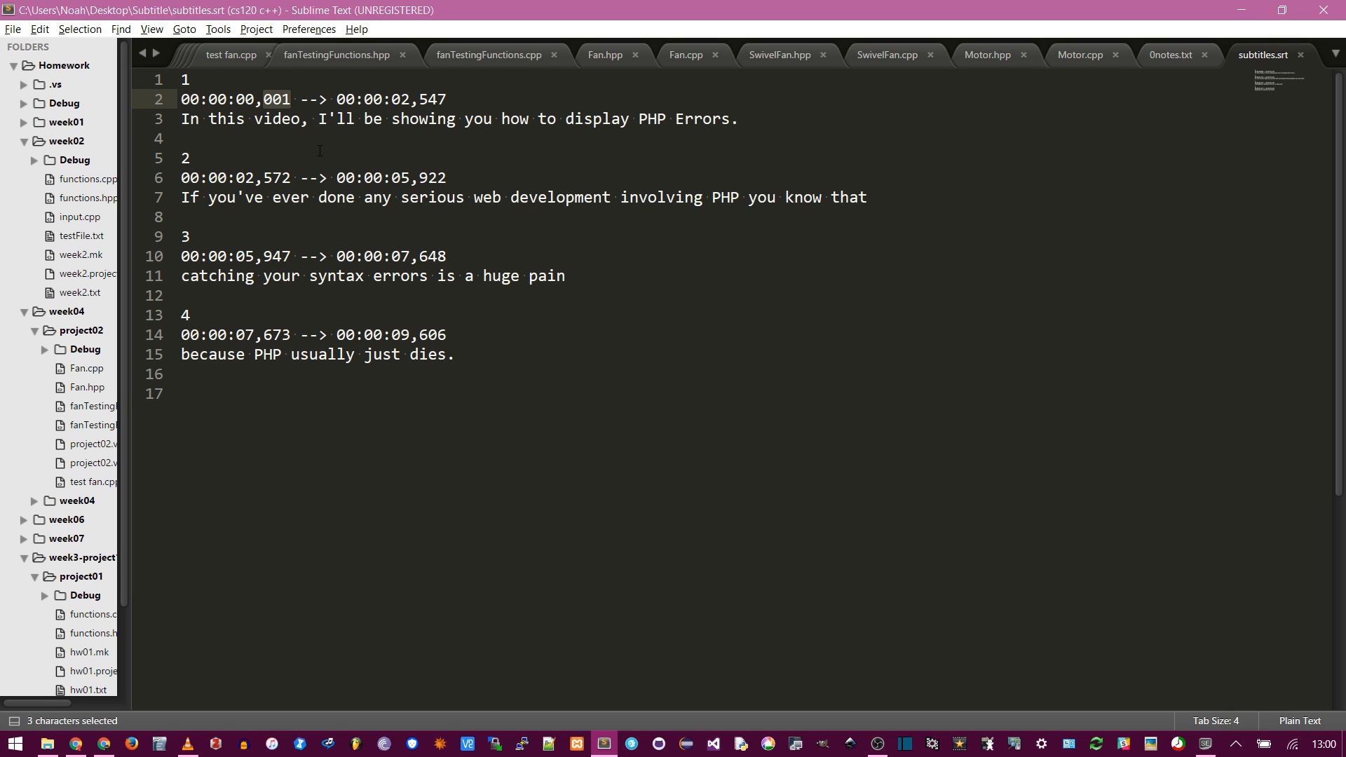
mouse_move(295, 107)
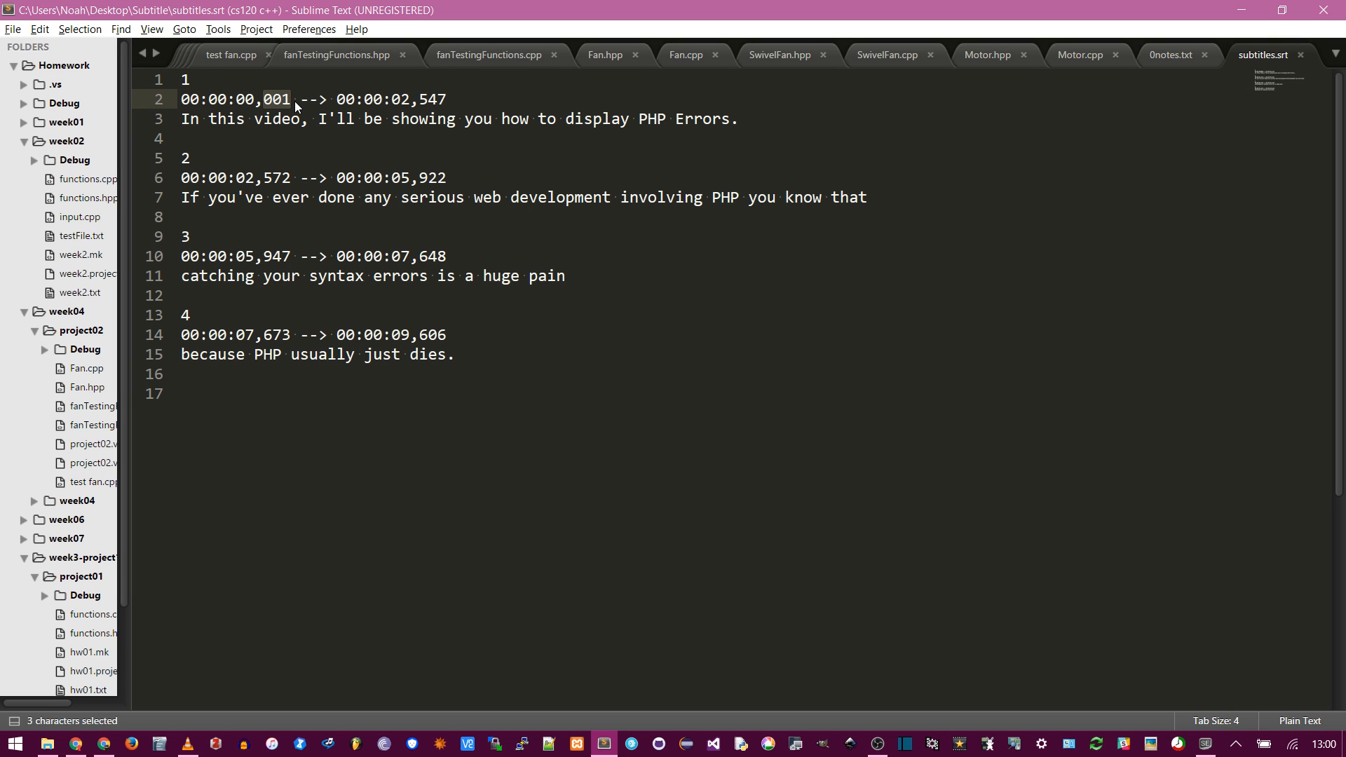
left_click(447, 99)
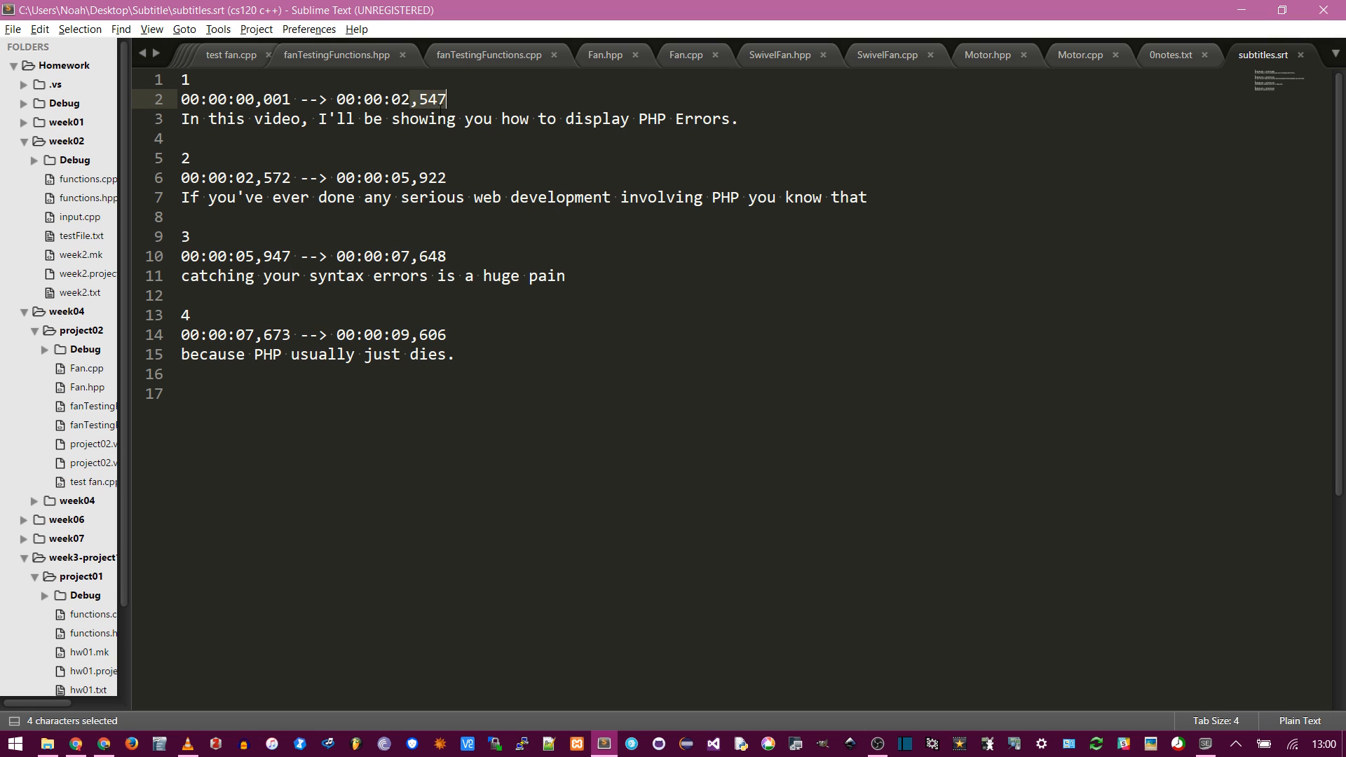
left_click(271, 177)
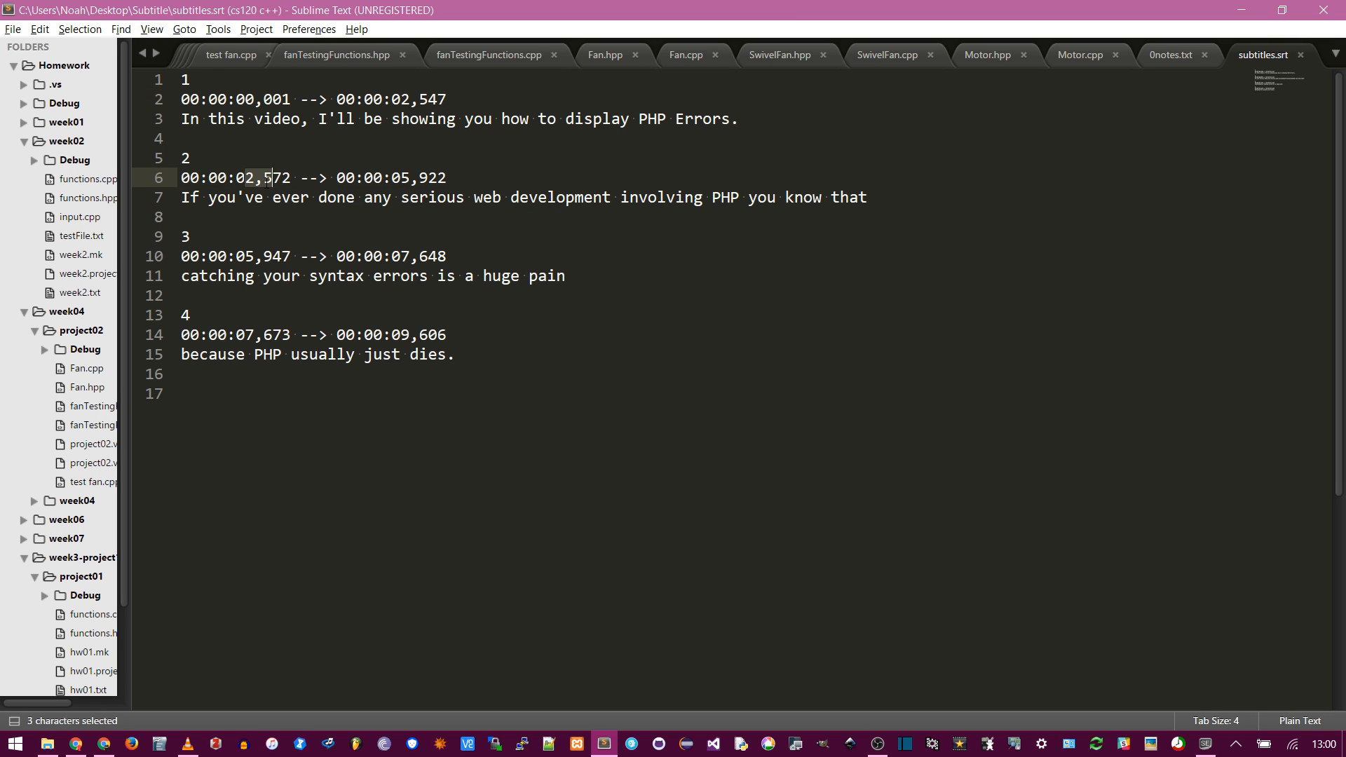
type("3")
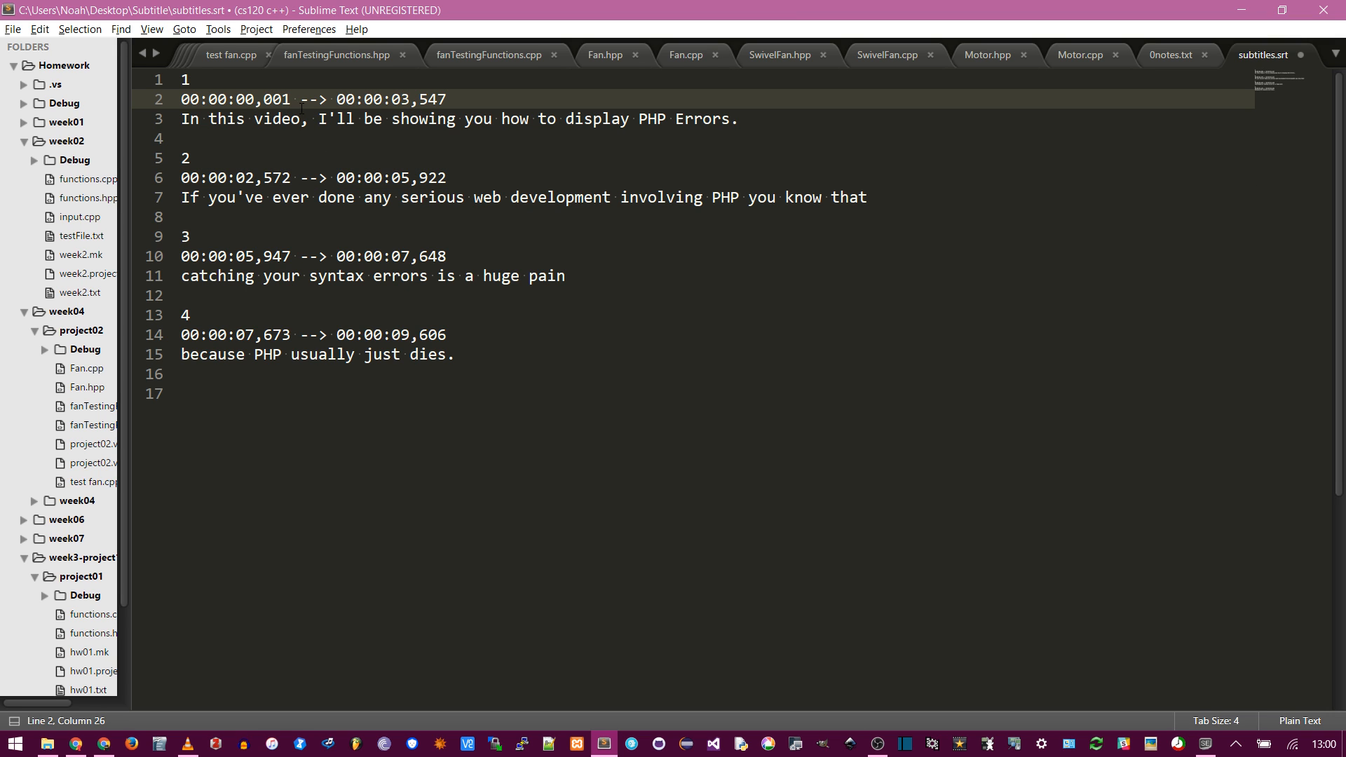
key("ctrl+s")
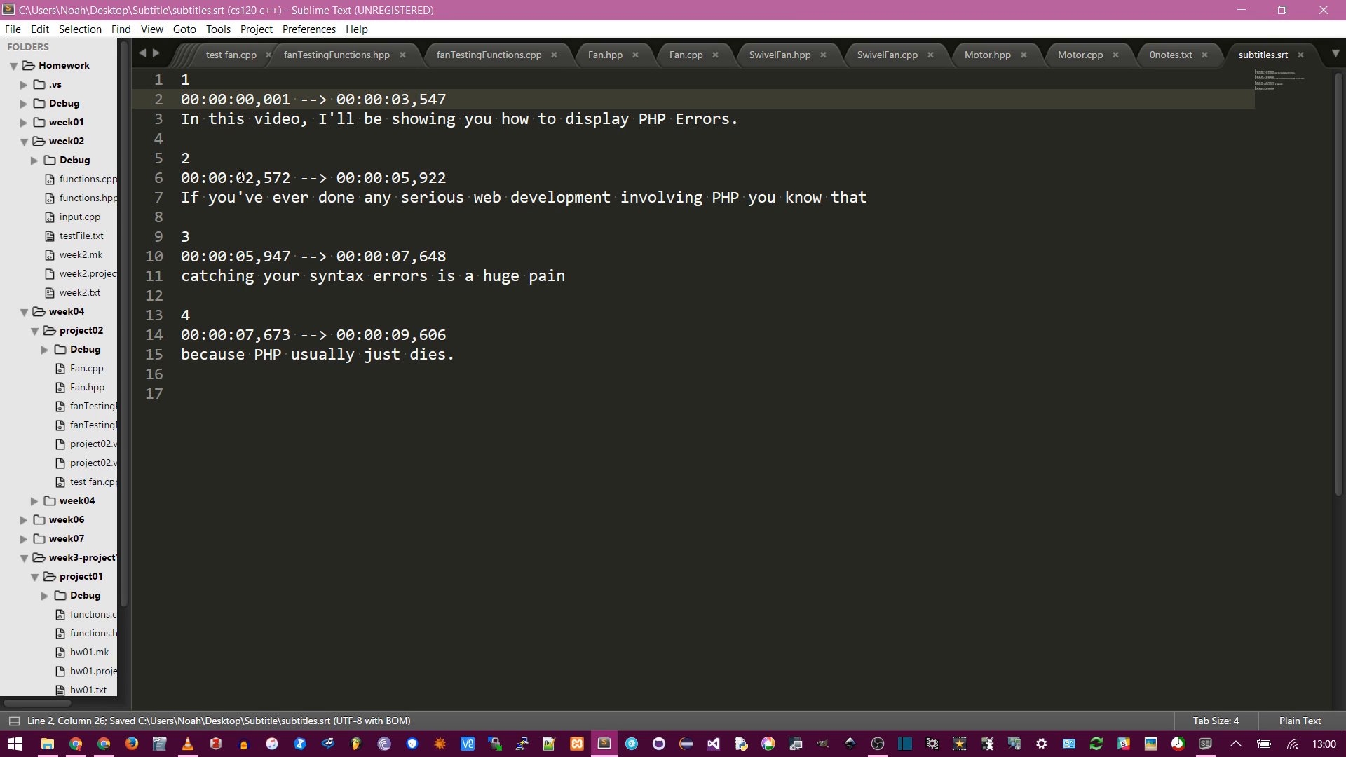
key("Alt+Tab")
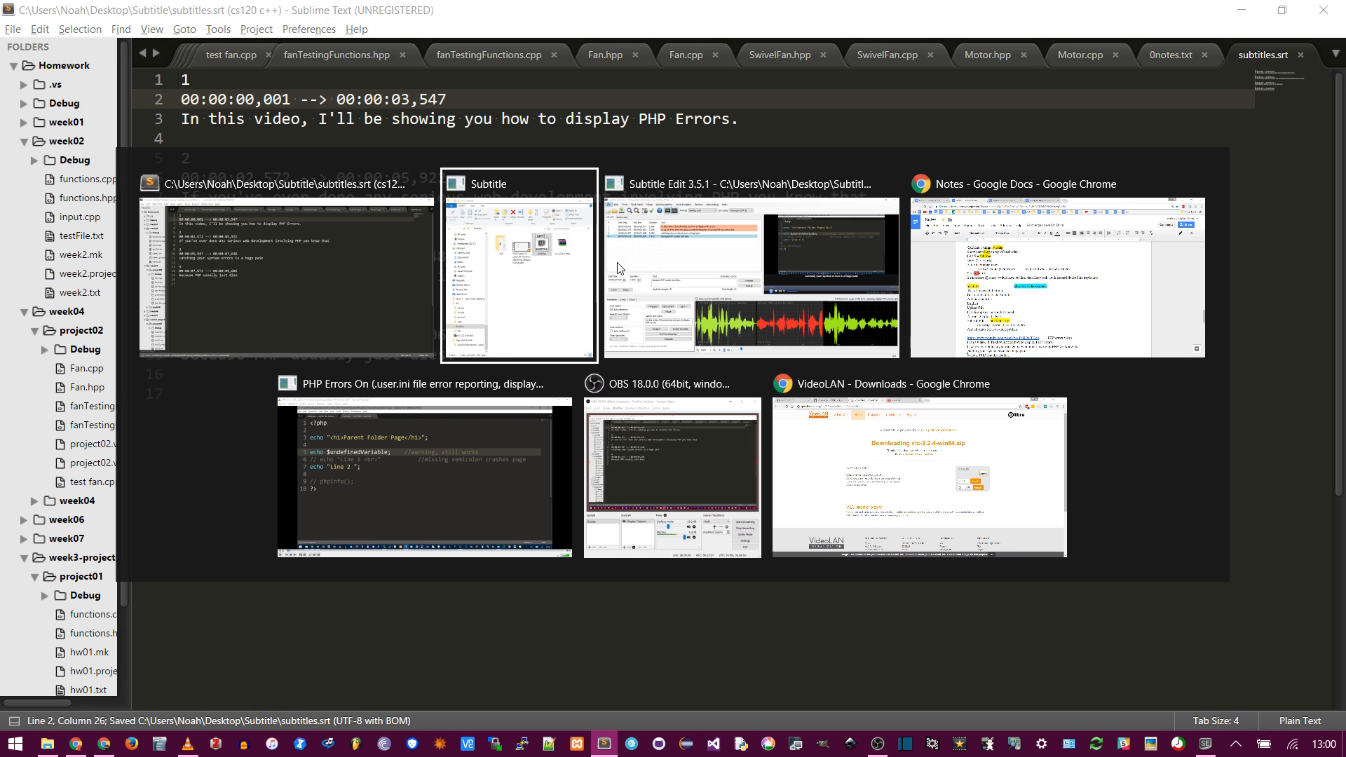
Step: Reopen subtitles.srt from the Subtitle folder in Subtitle Edit alongside the PHP Errors video
left_click(753, 268)
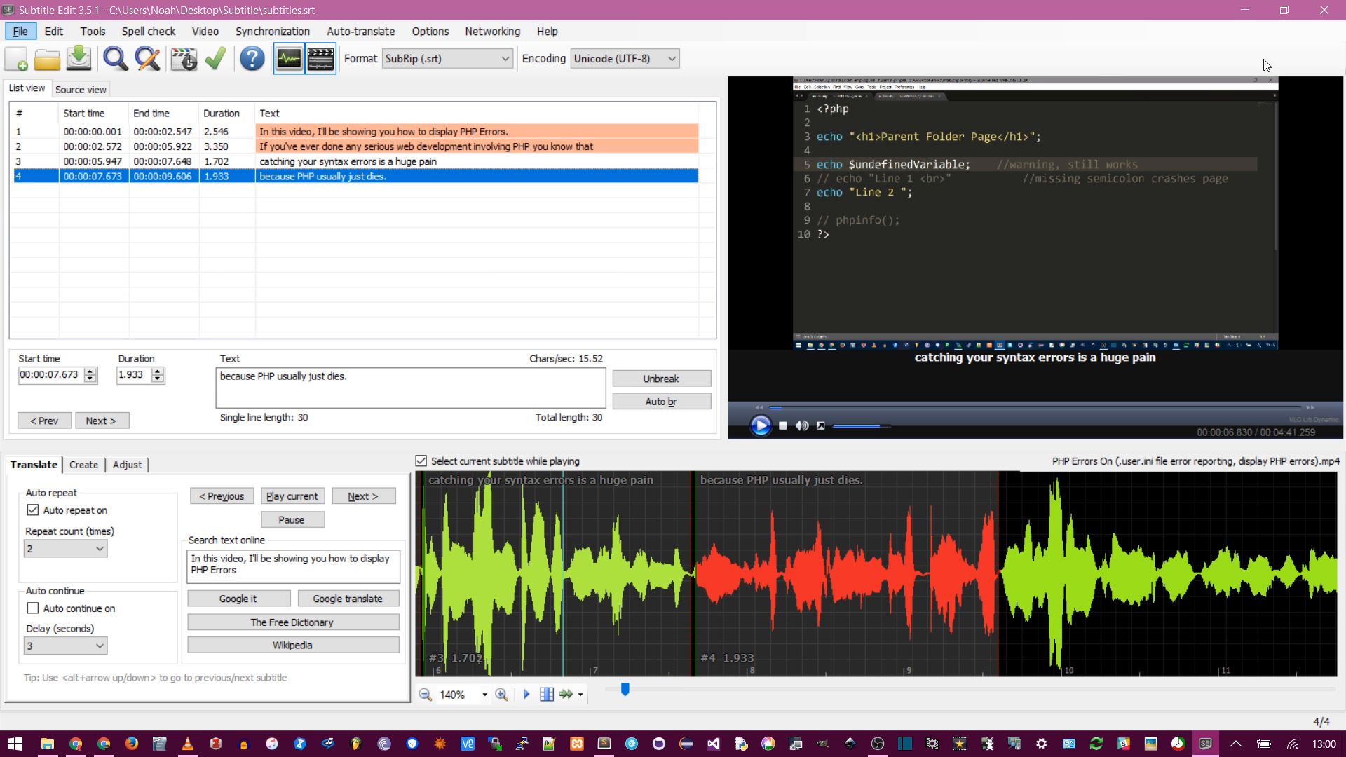
left_click(613, 743)
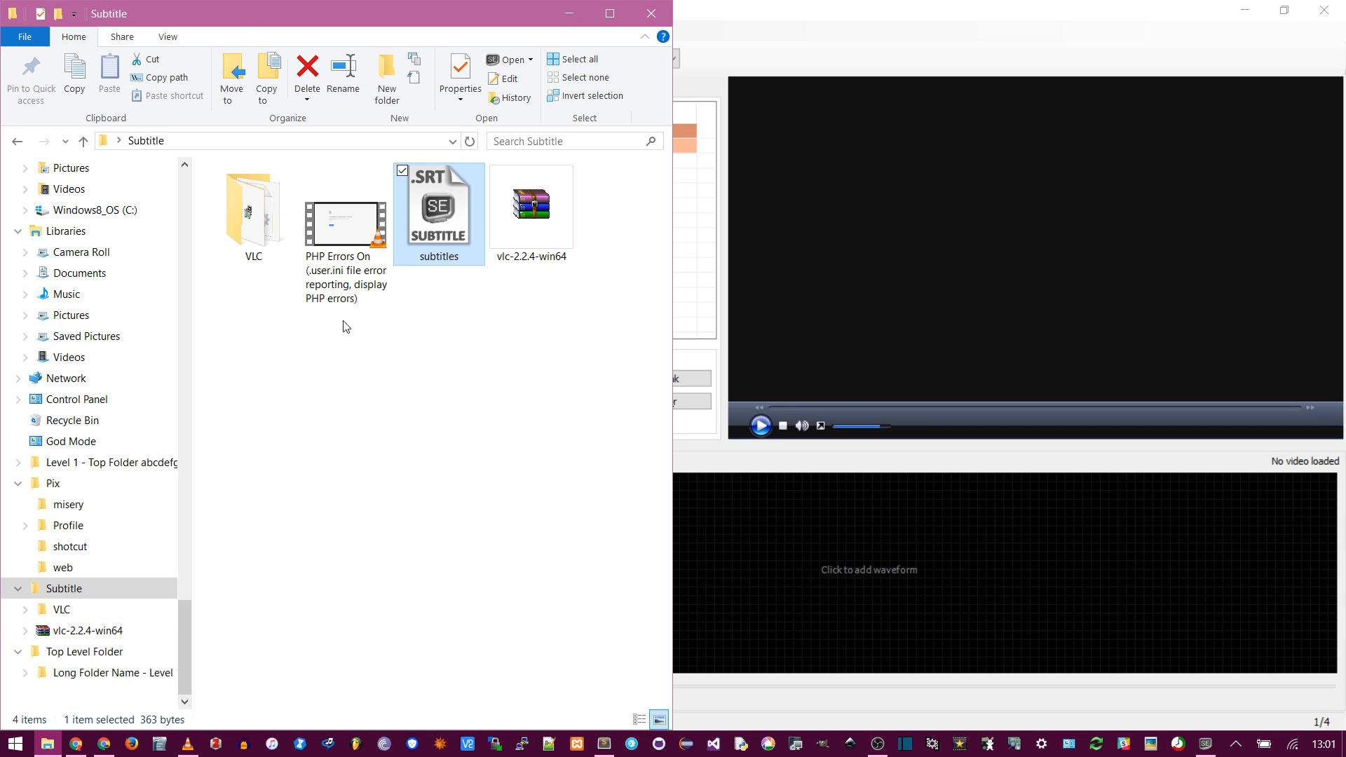
double_click(439, 206)
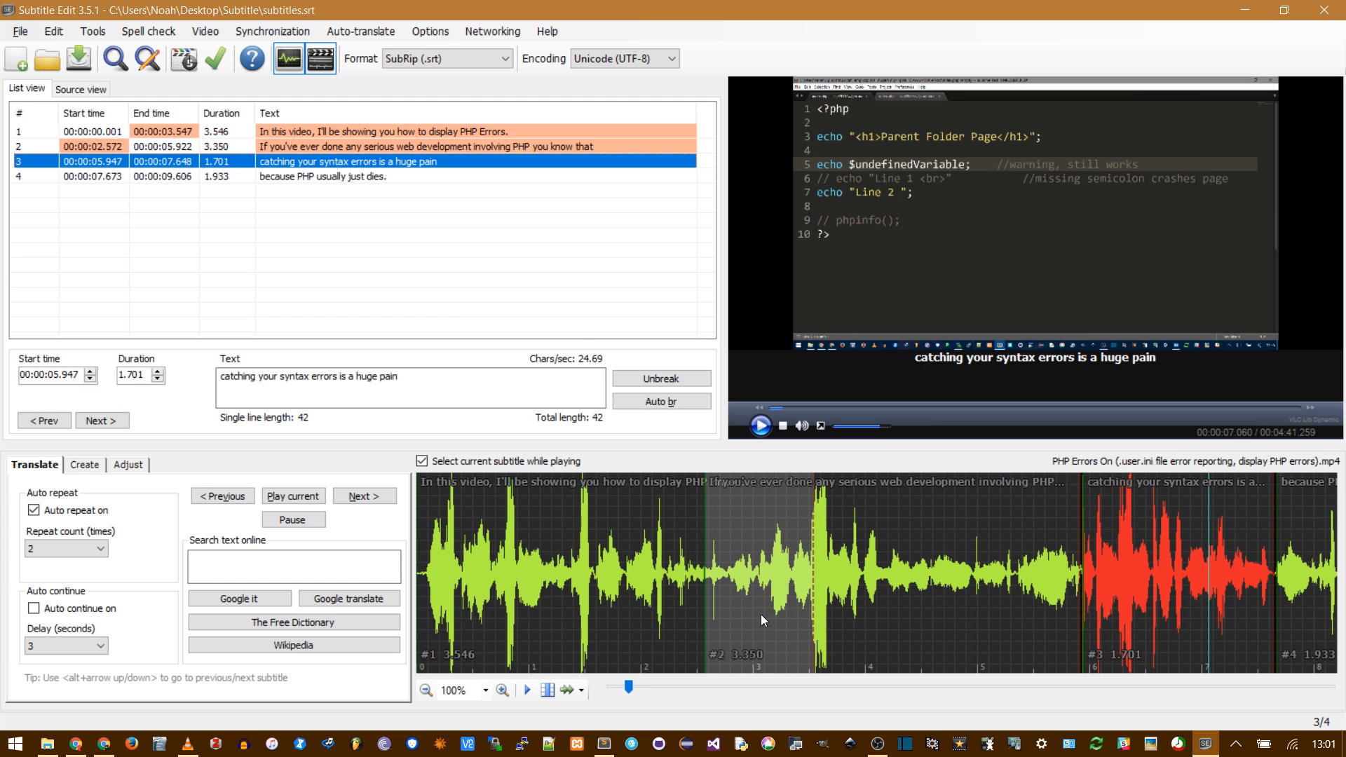
mouse_move(643, 693)
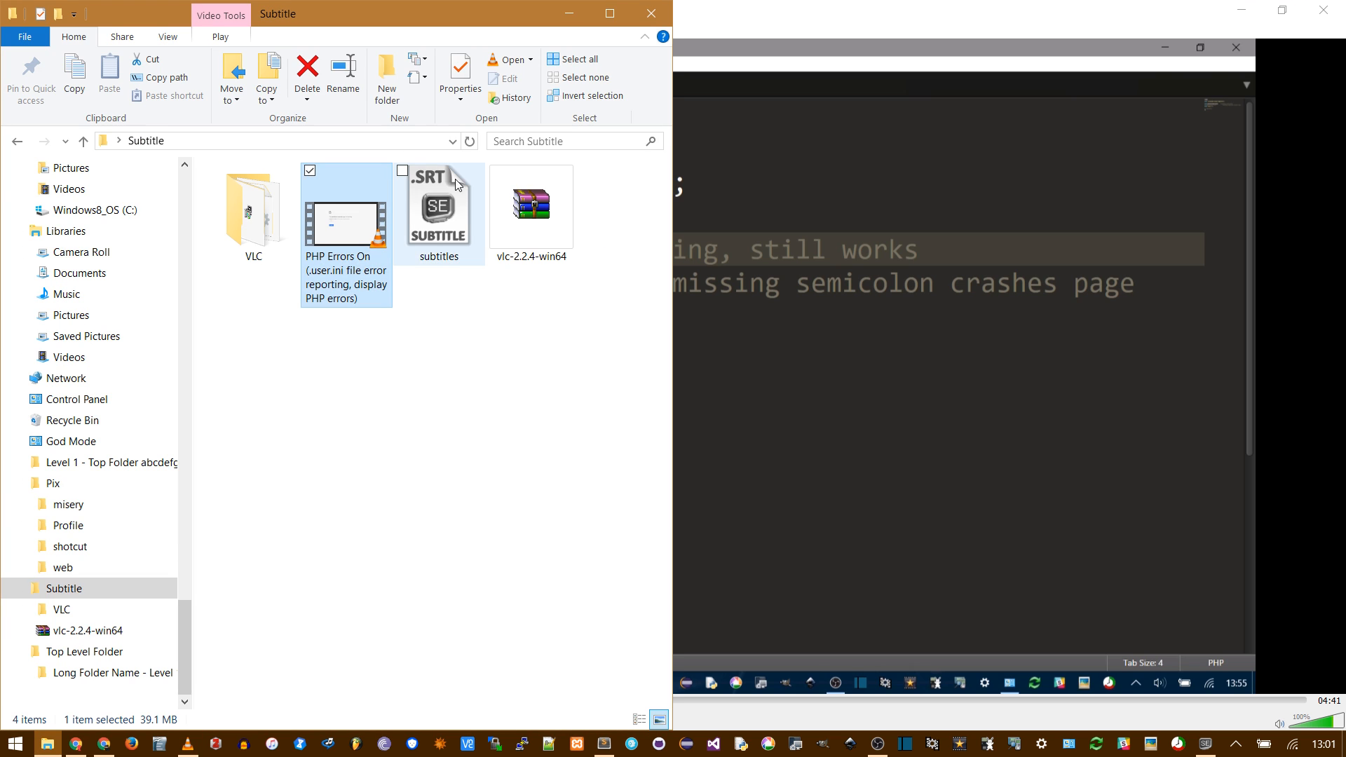
double_click(345, 223)
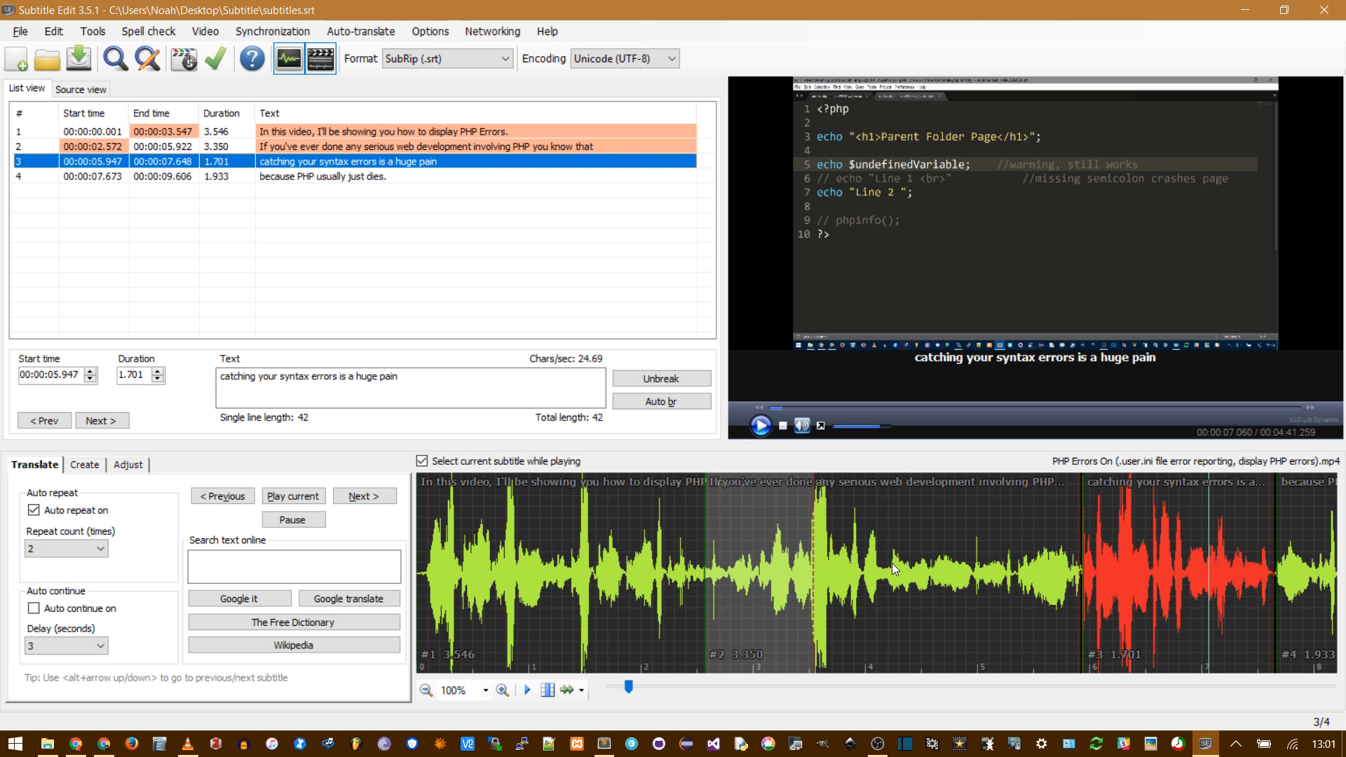
mouse_move(758, 570)
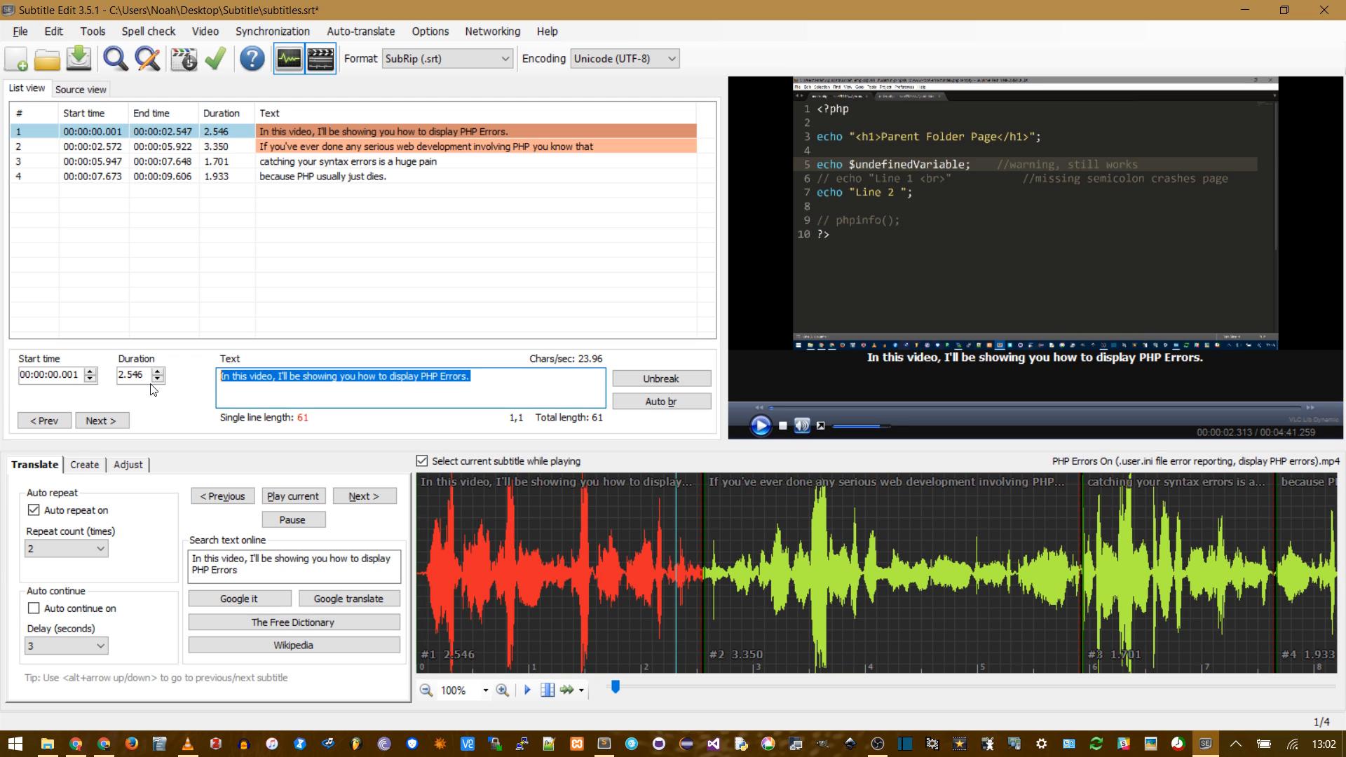
Step: Shorten subtitle 1 to 2.546 seconds, preview the lines, and save subtitles.srt
left_click(101, 420)
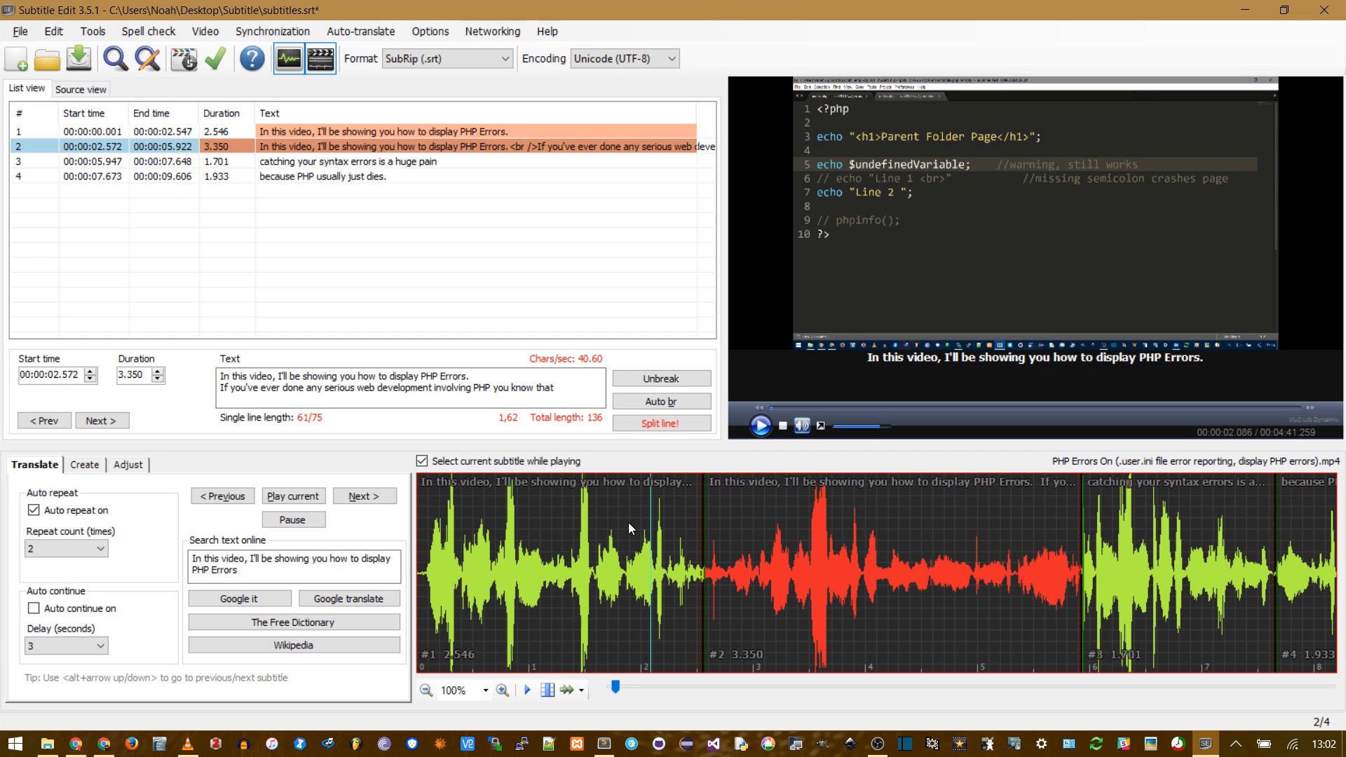
left_click(557, 550)
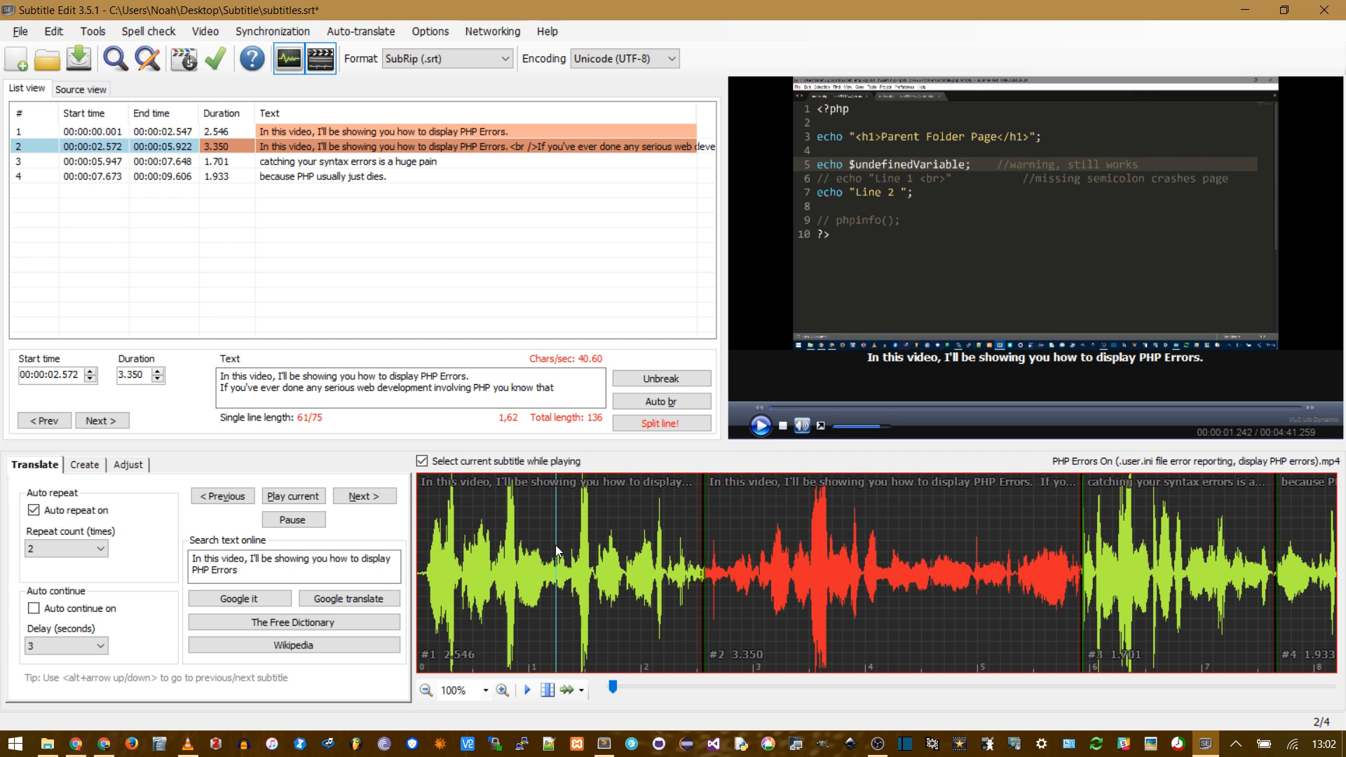
left_click(758, 425)
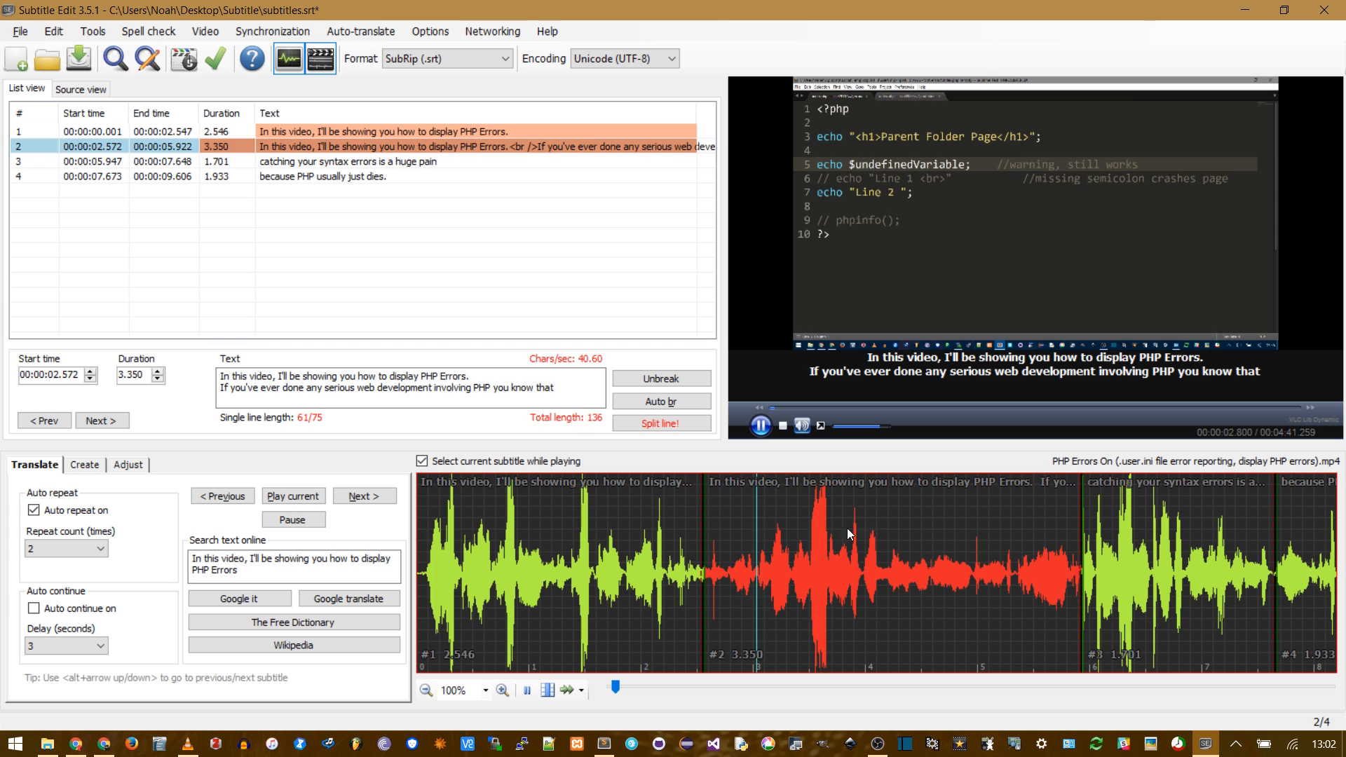
left_click(758, 426)
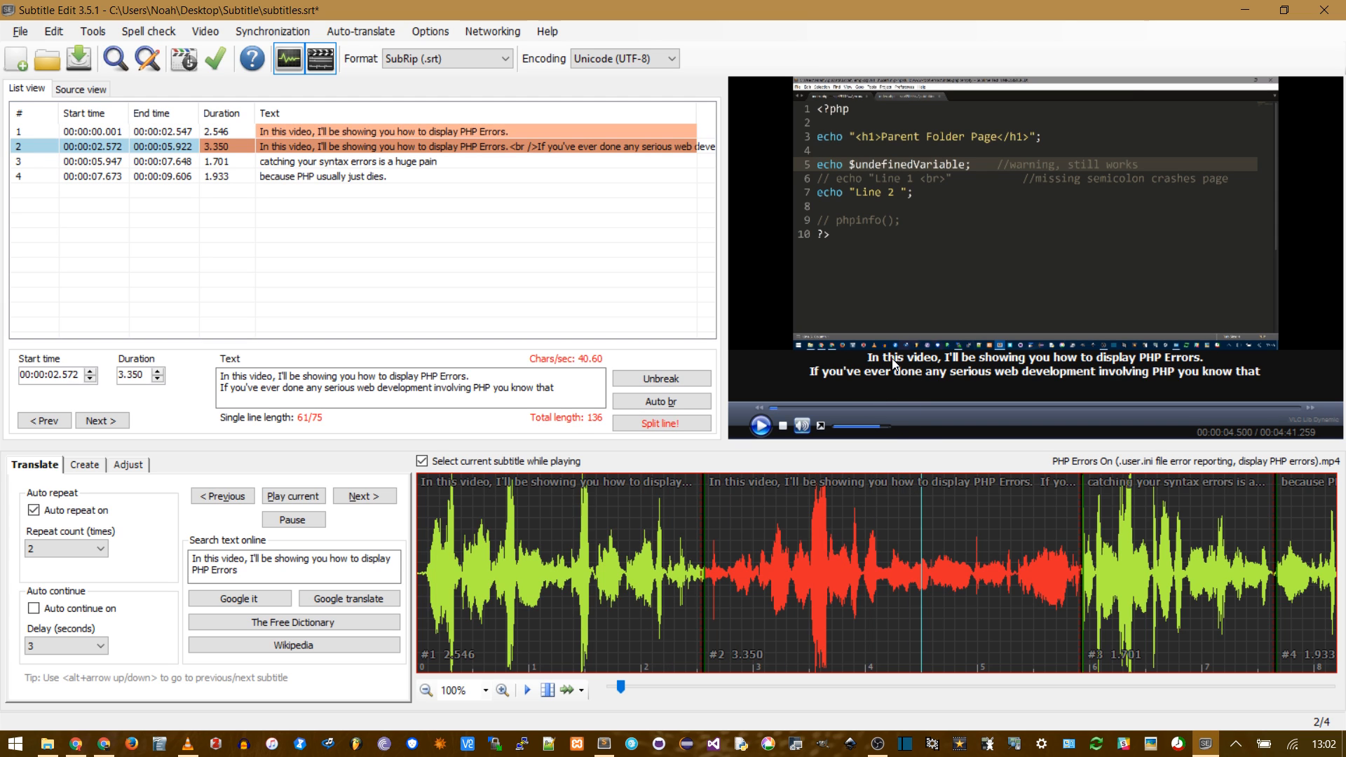
mouse_move(907, 392)
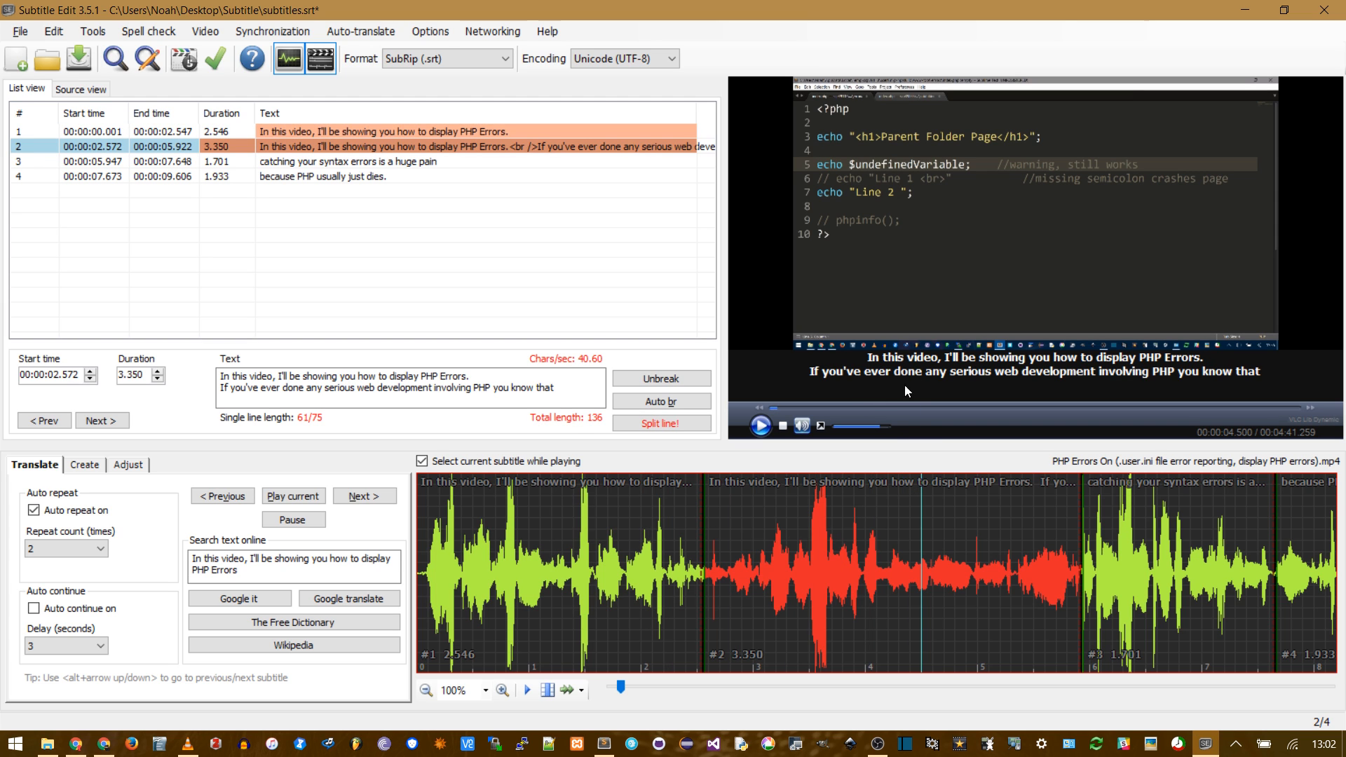
mouse_move(1172, 380)
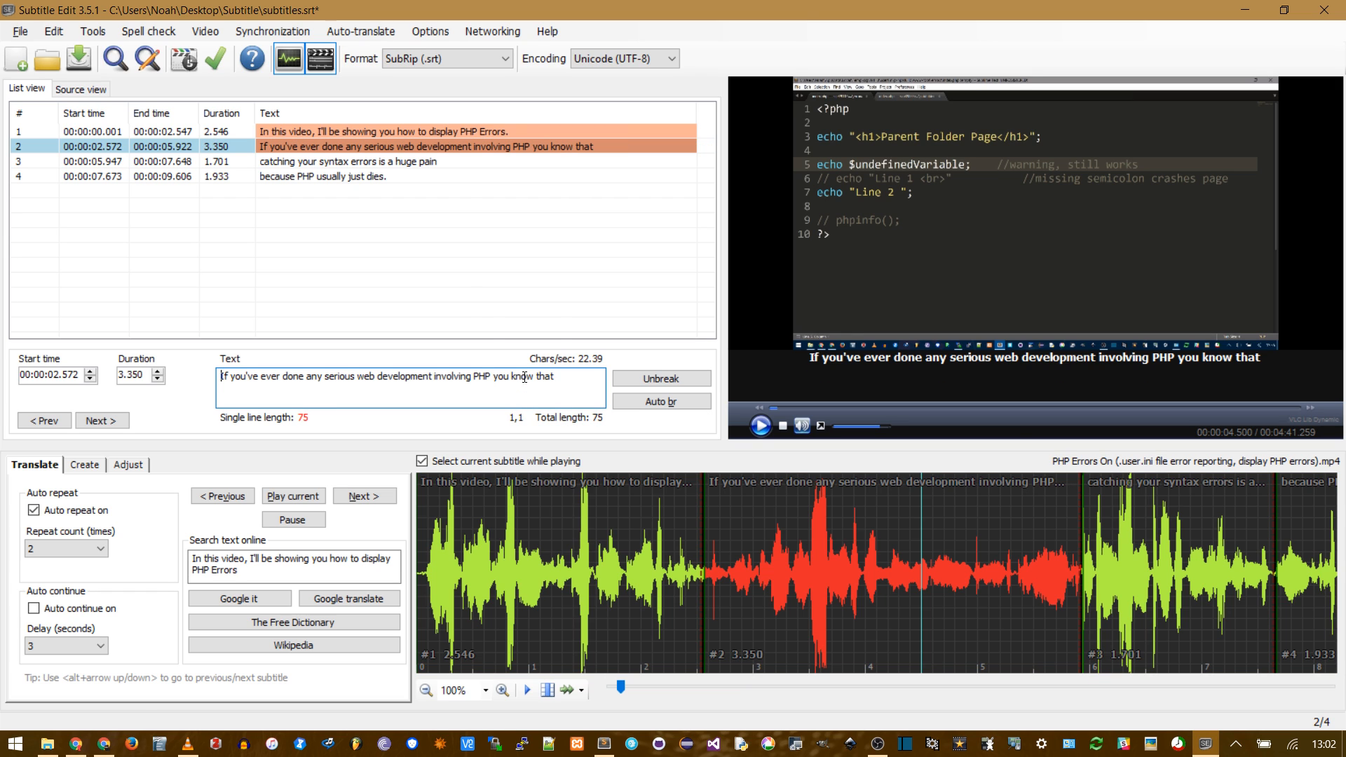
key("ctrl+s")
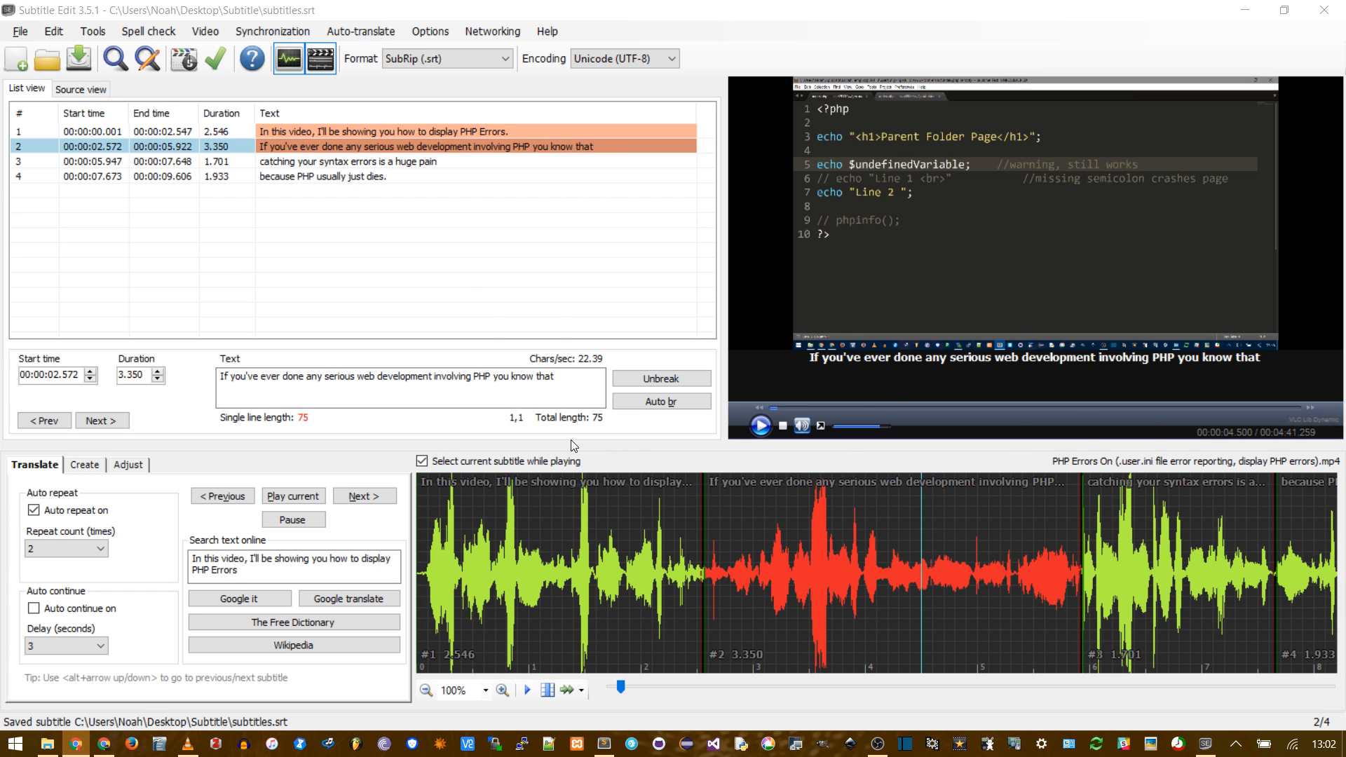
Step: Add new English subtitles to the PHP Errors video via file upload
left_click(593, 376)
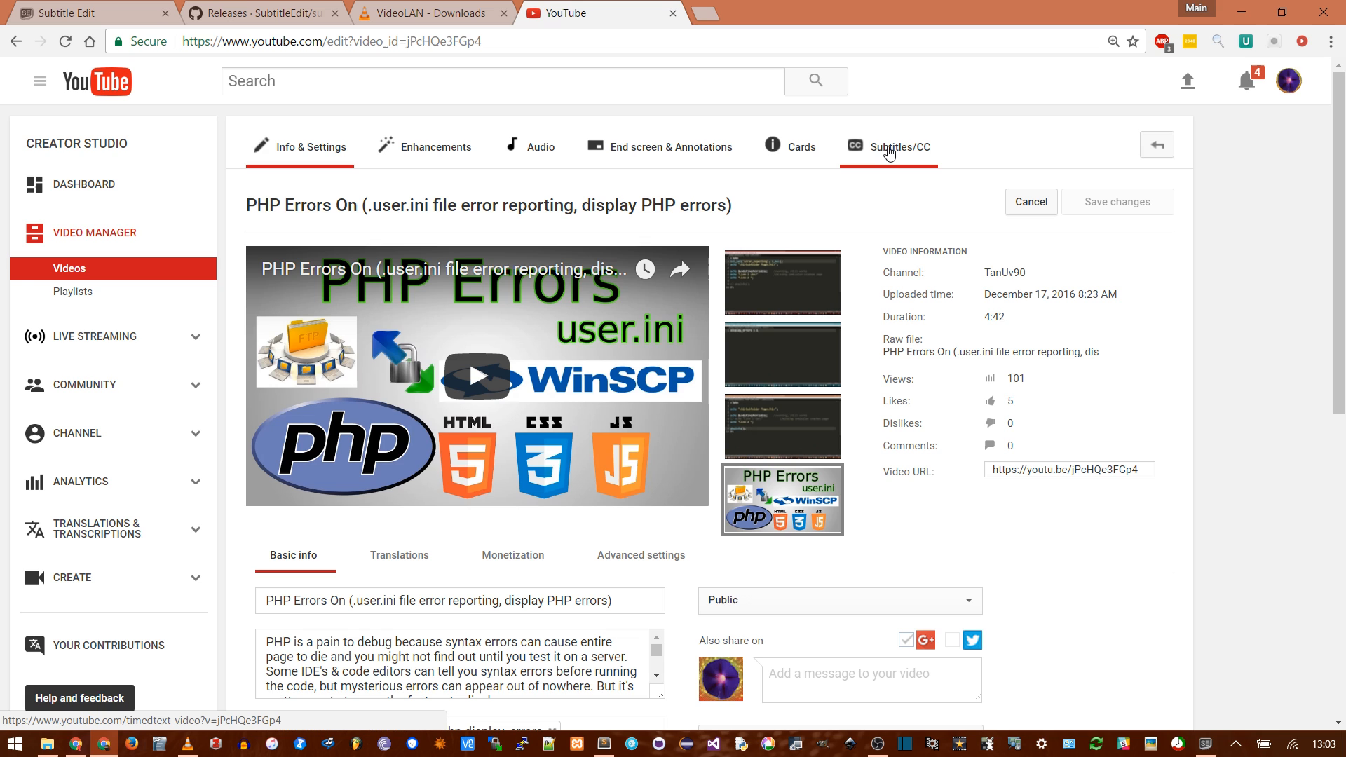
left_click(900, 147)
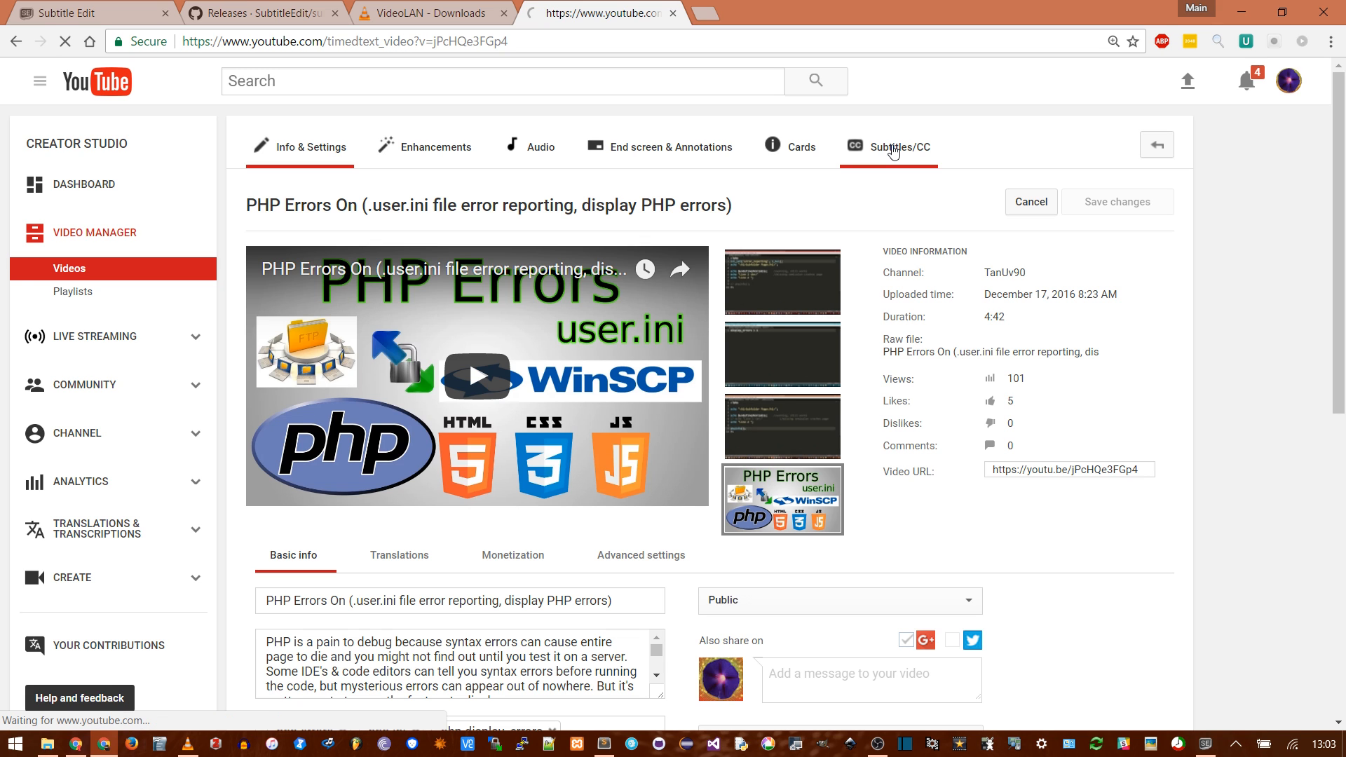
left_click(899, 146)
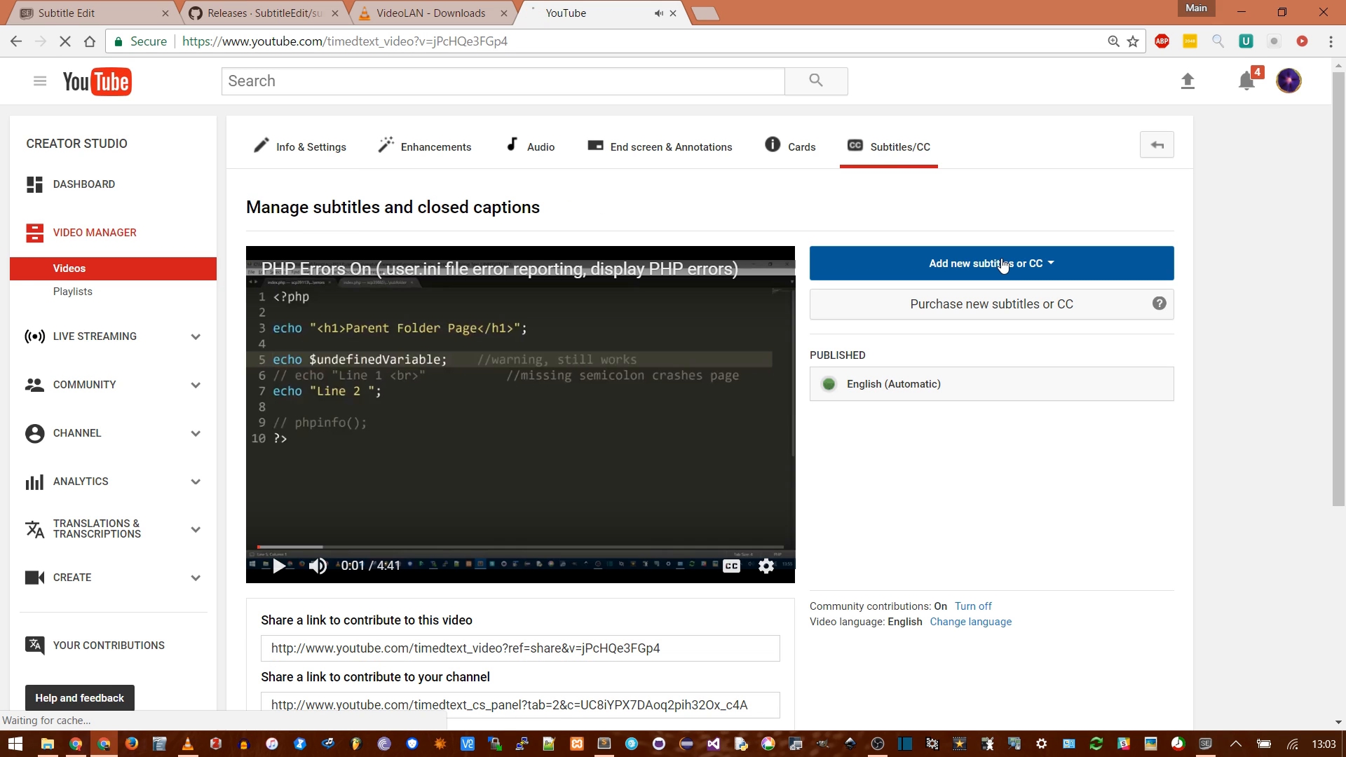
left_click(990, 263)
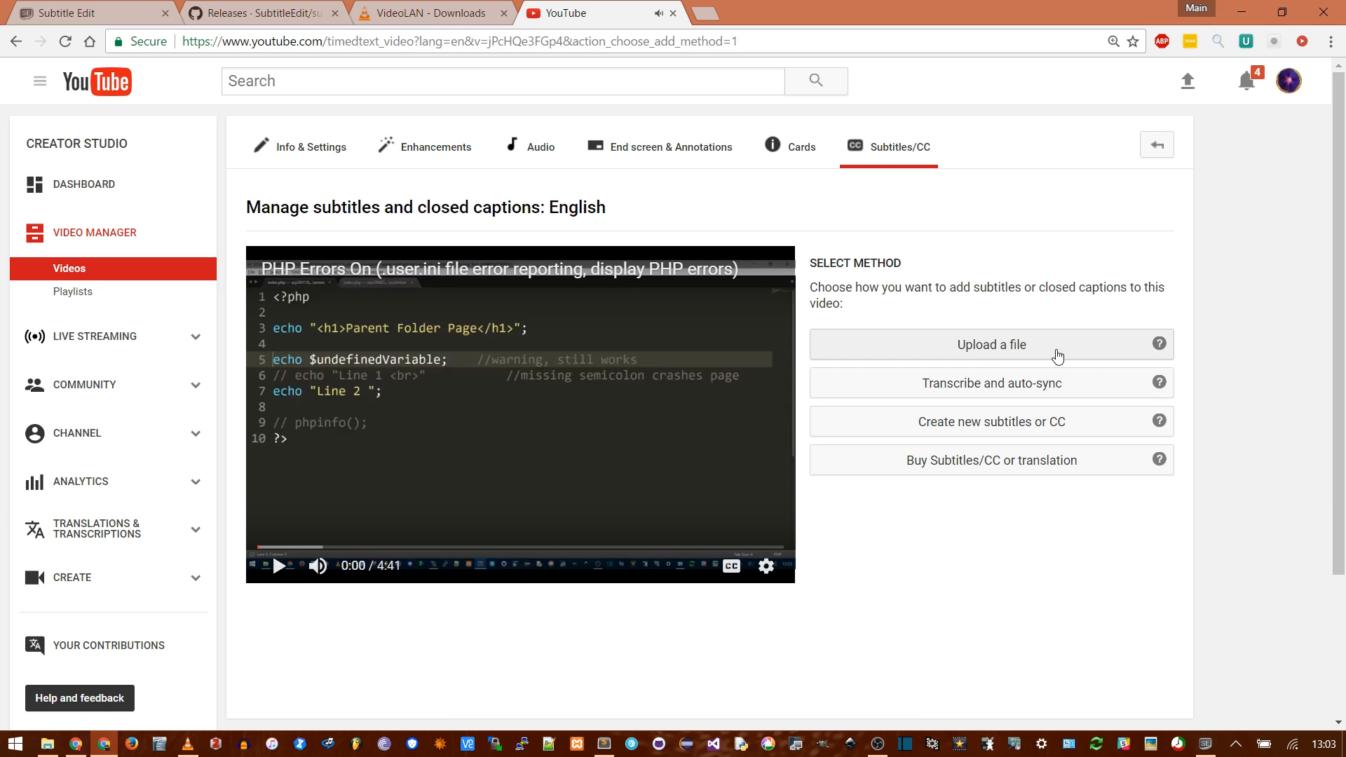
mouse_move(1078, 398)
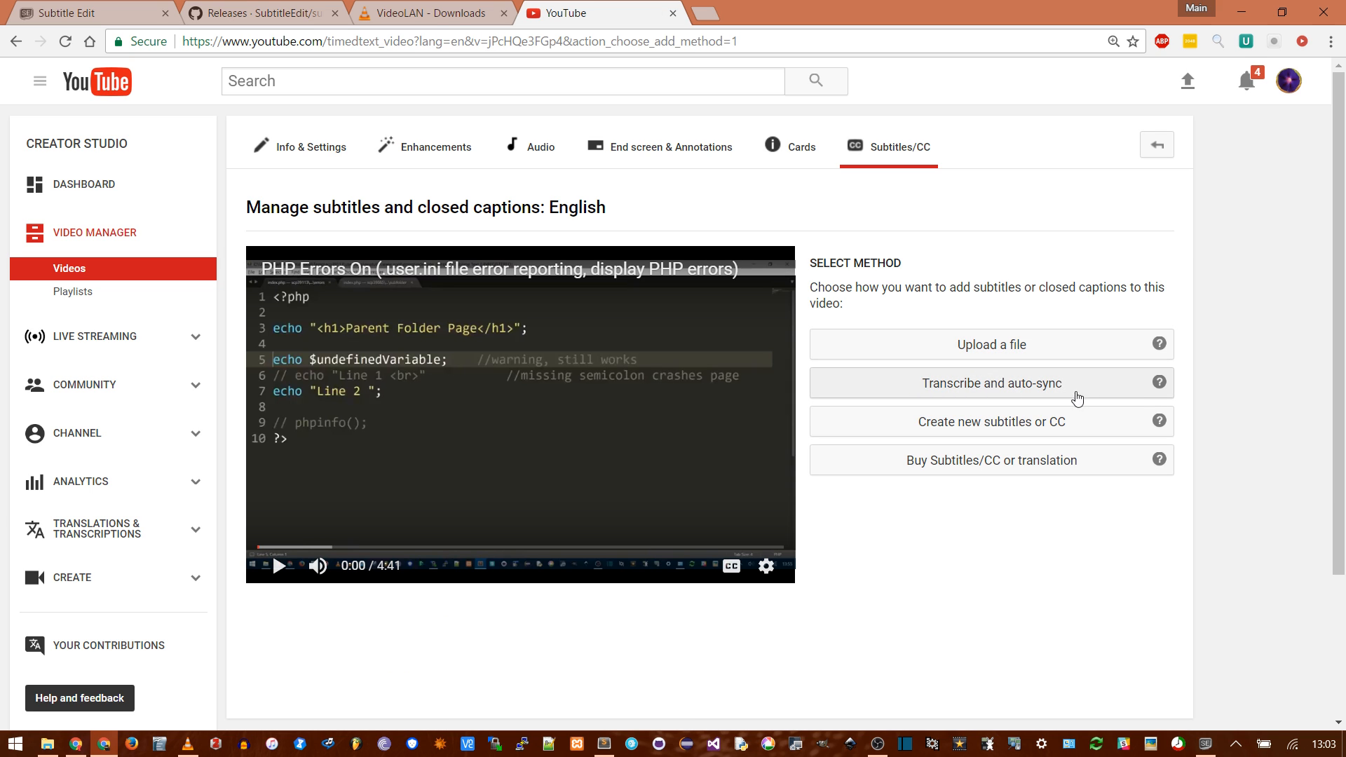
left_click(991, 344)
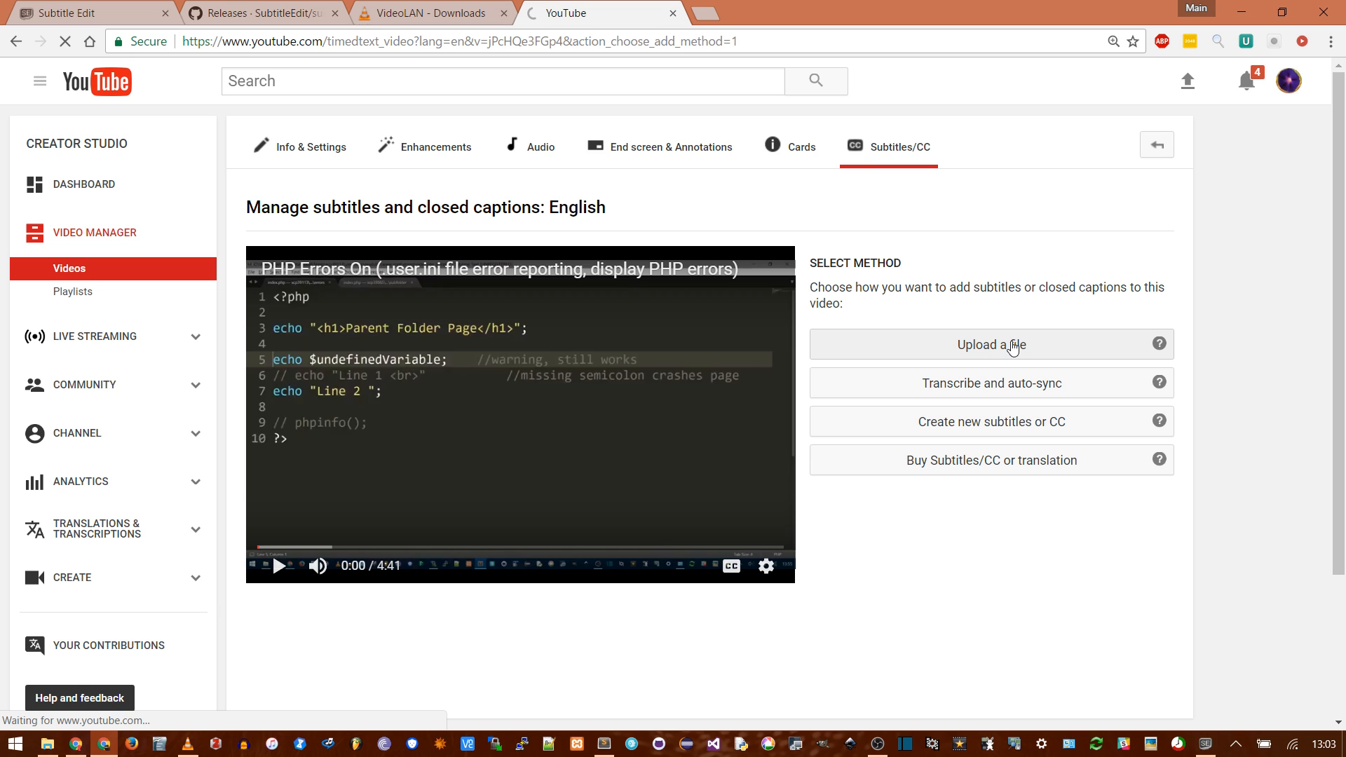
Step: Upload subtitles.srt as a timed subtitles file to the English captions
left_click(990, 344)
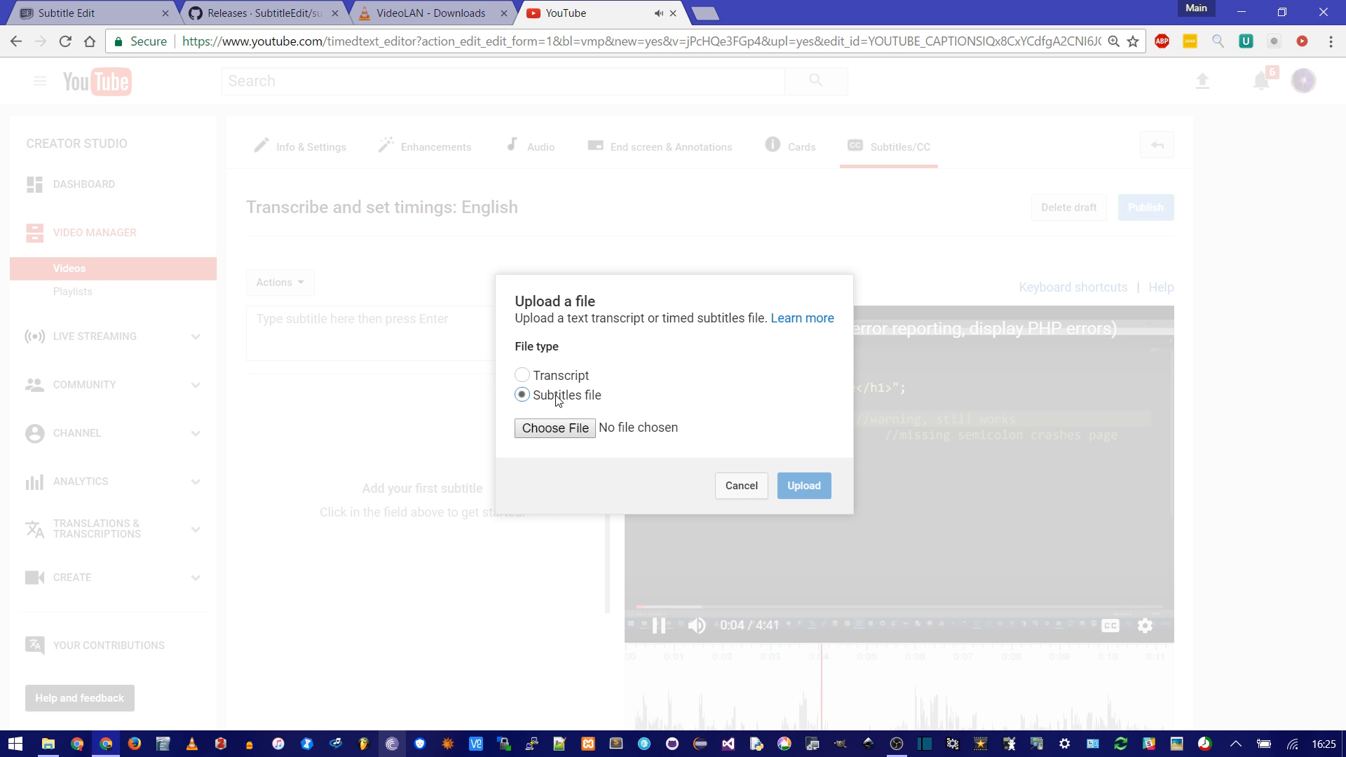
left_click(555, 428)
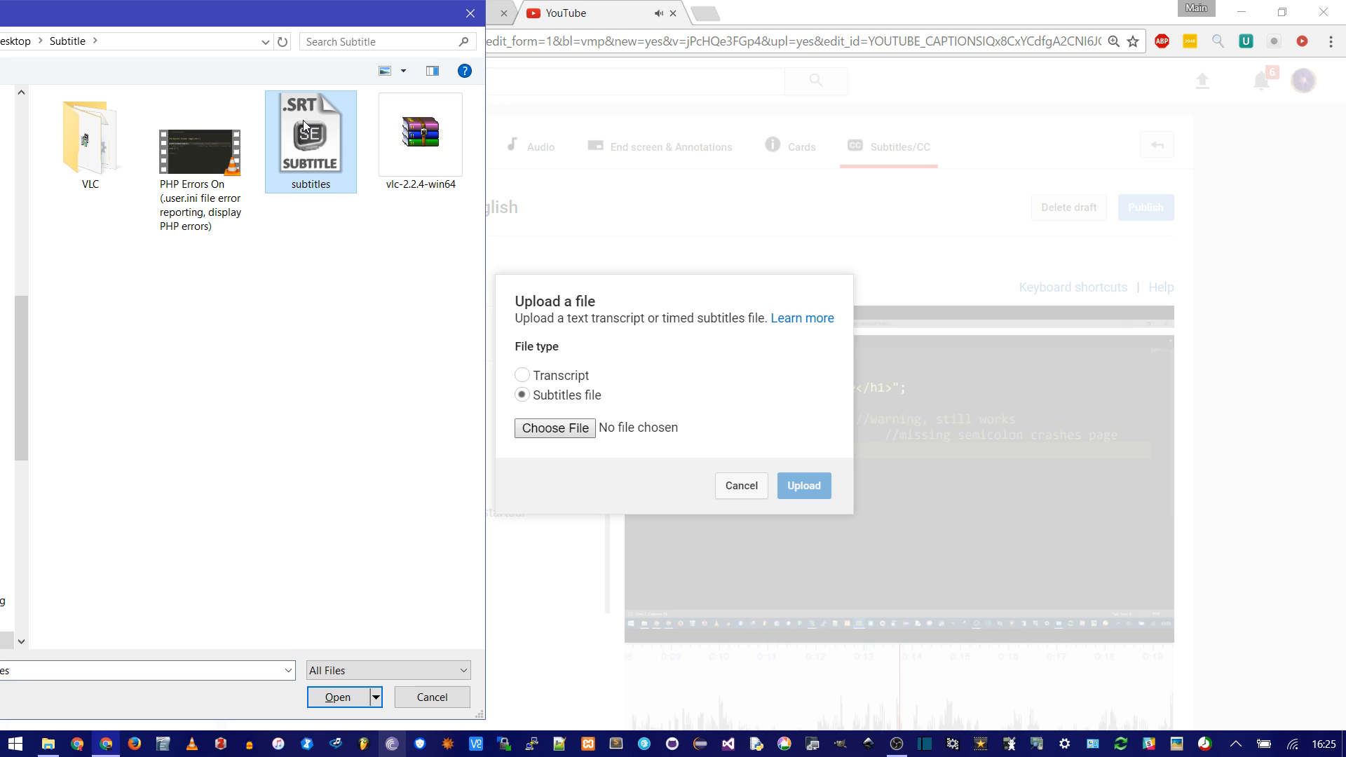
left_click(337, 696)
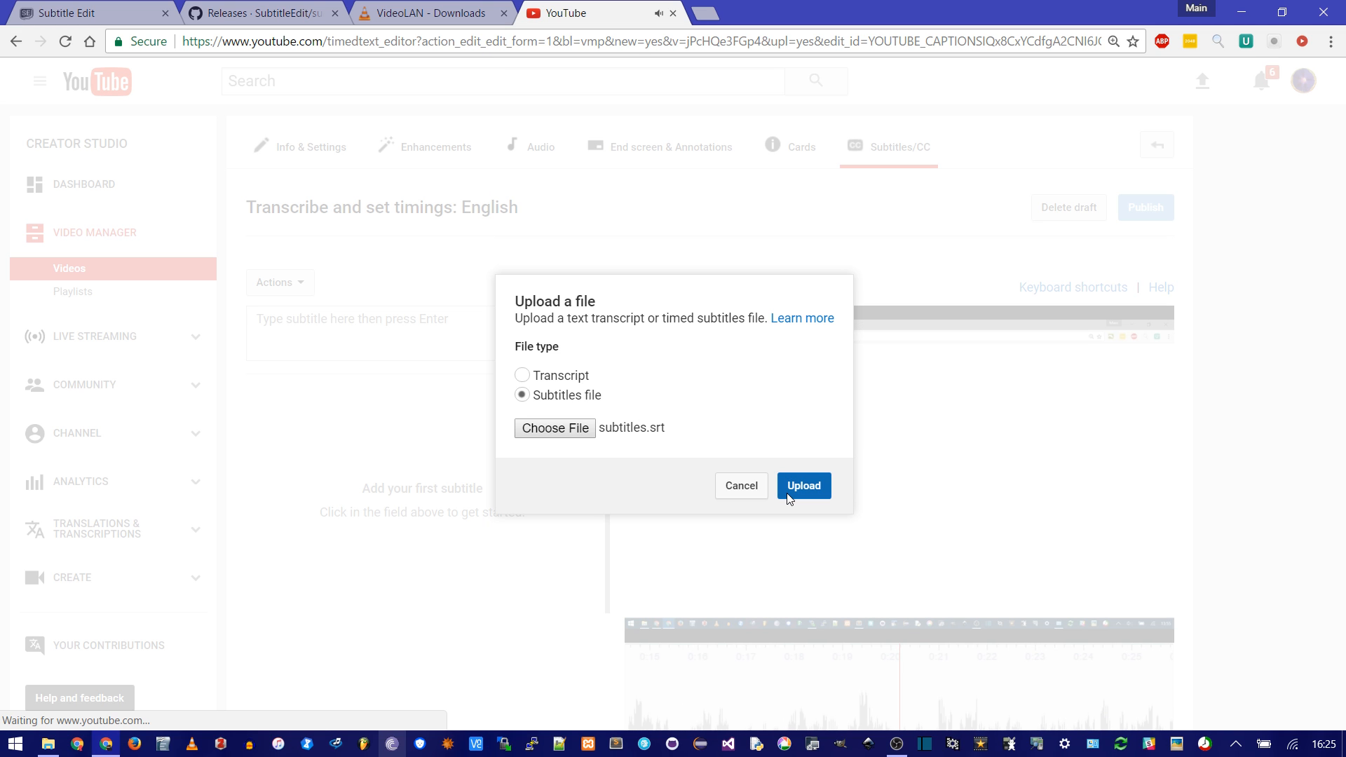
left_click(803, 485)
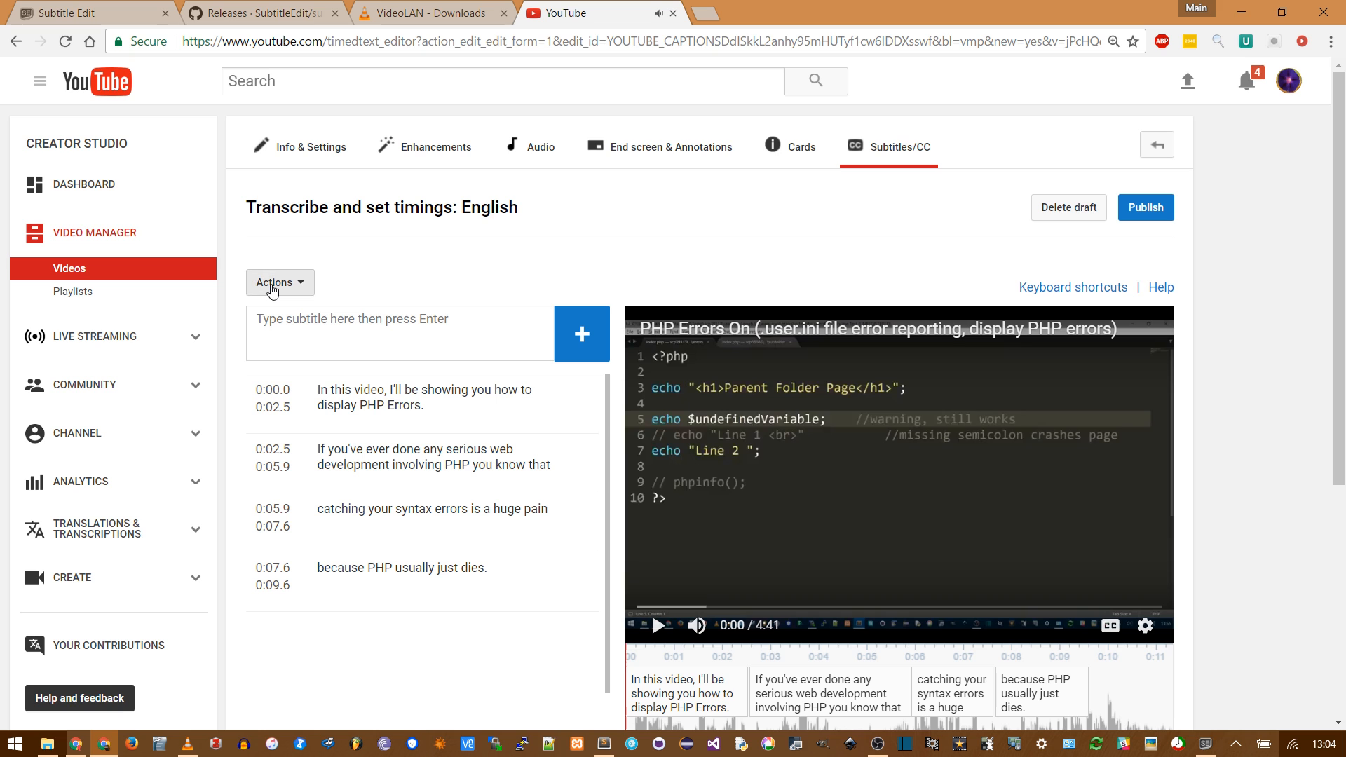
left_click(279, 282)
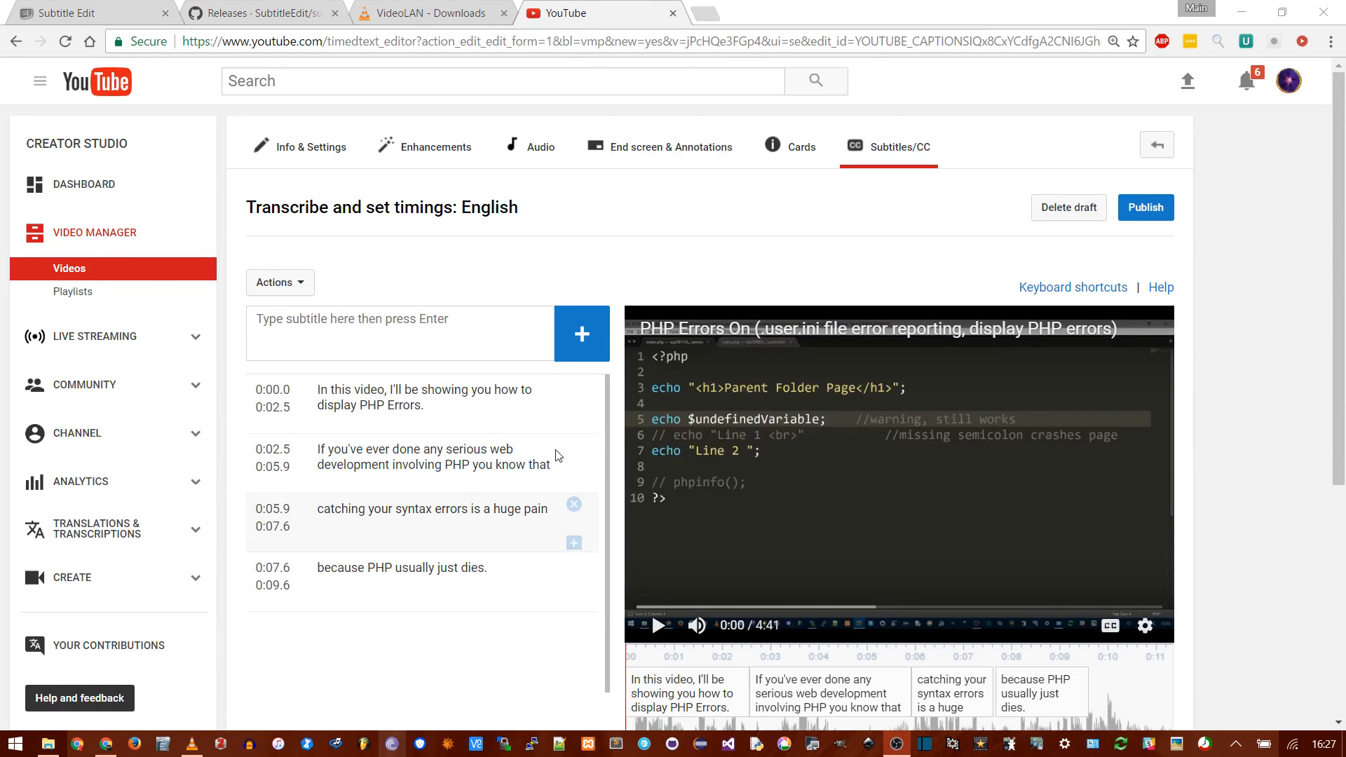
mouse_move(934, 543)
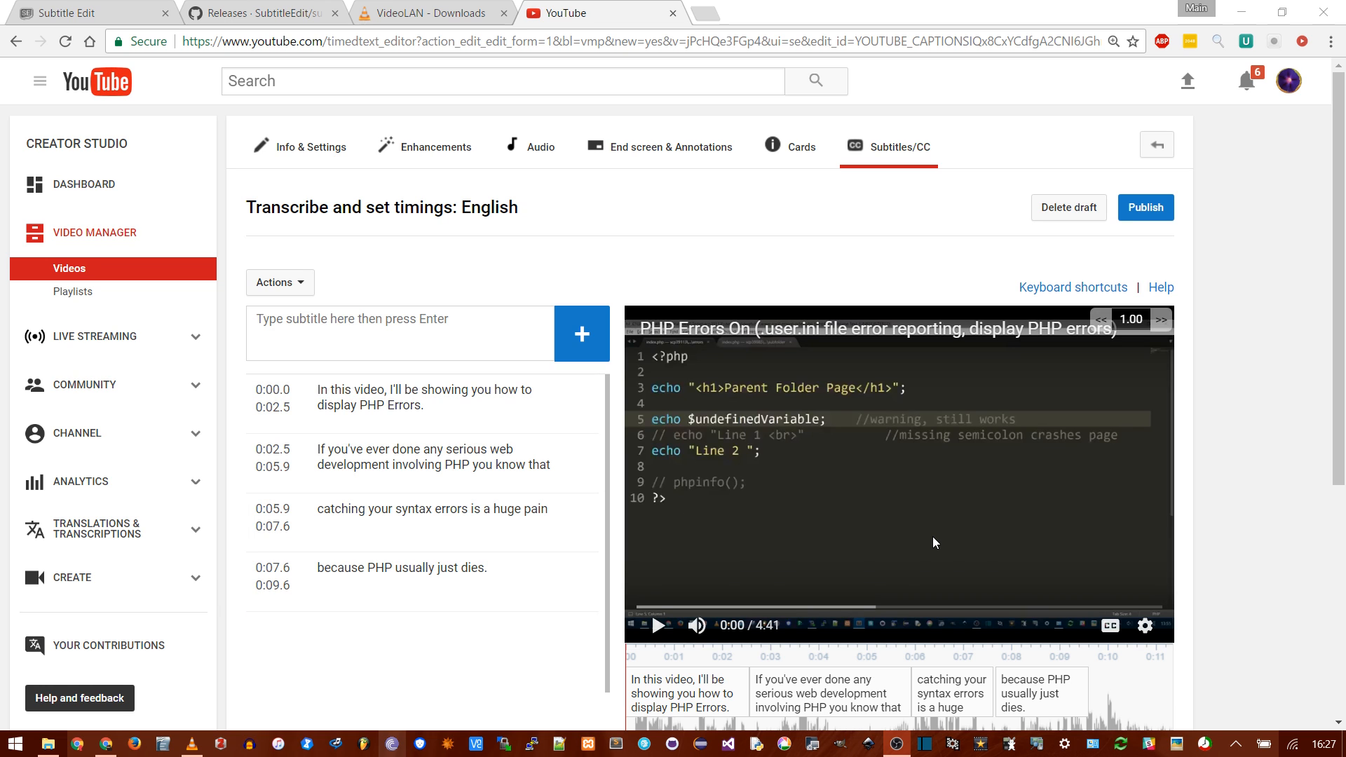
left_click(657, 625)
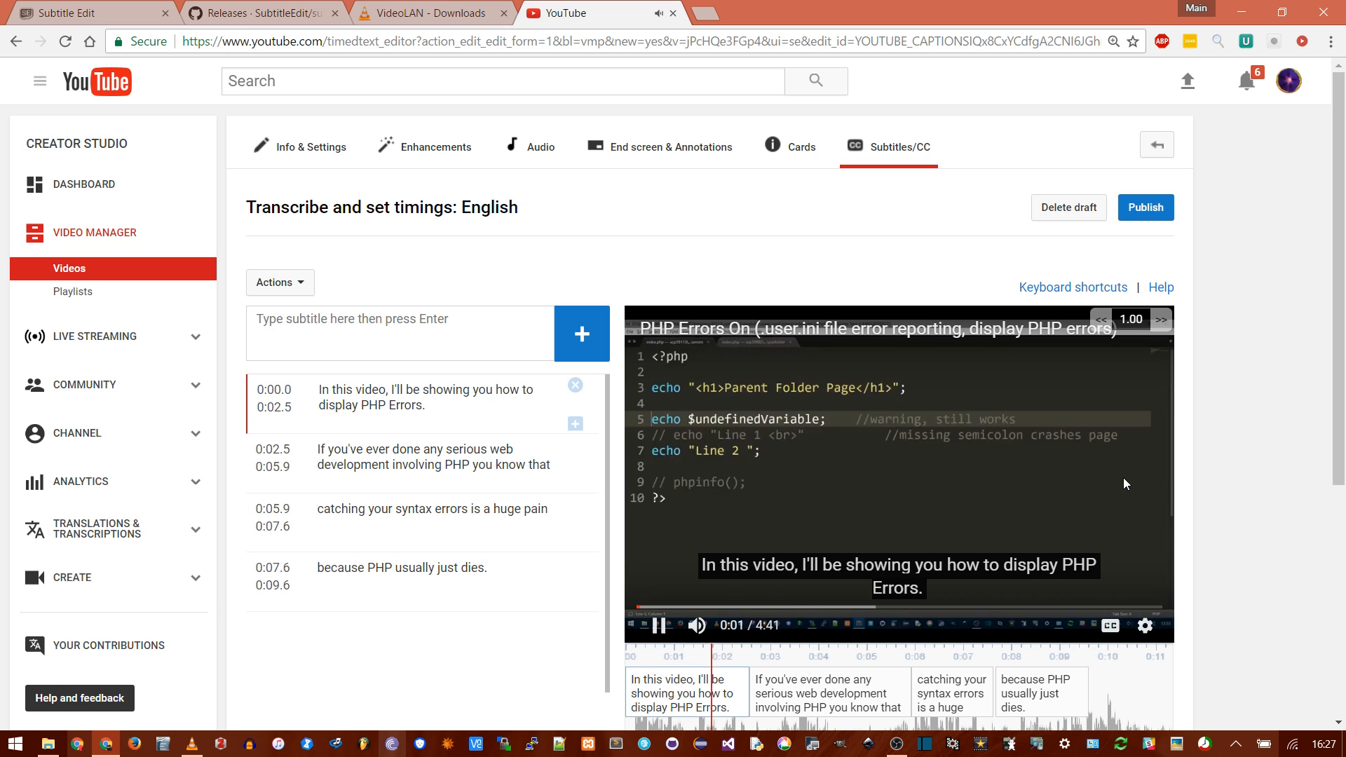
left_click(656, 625)
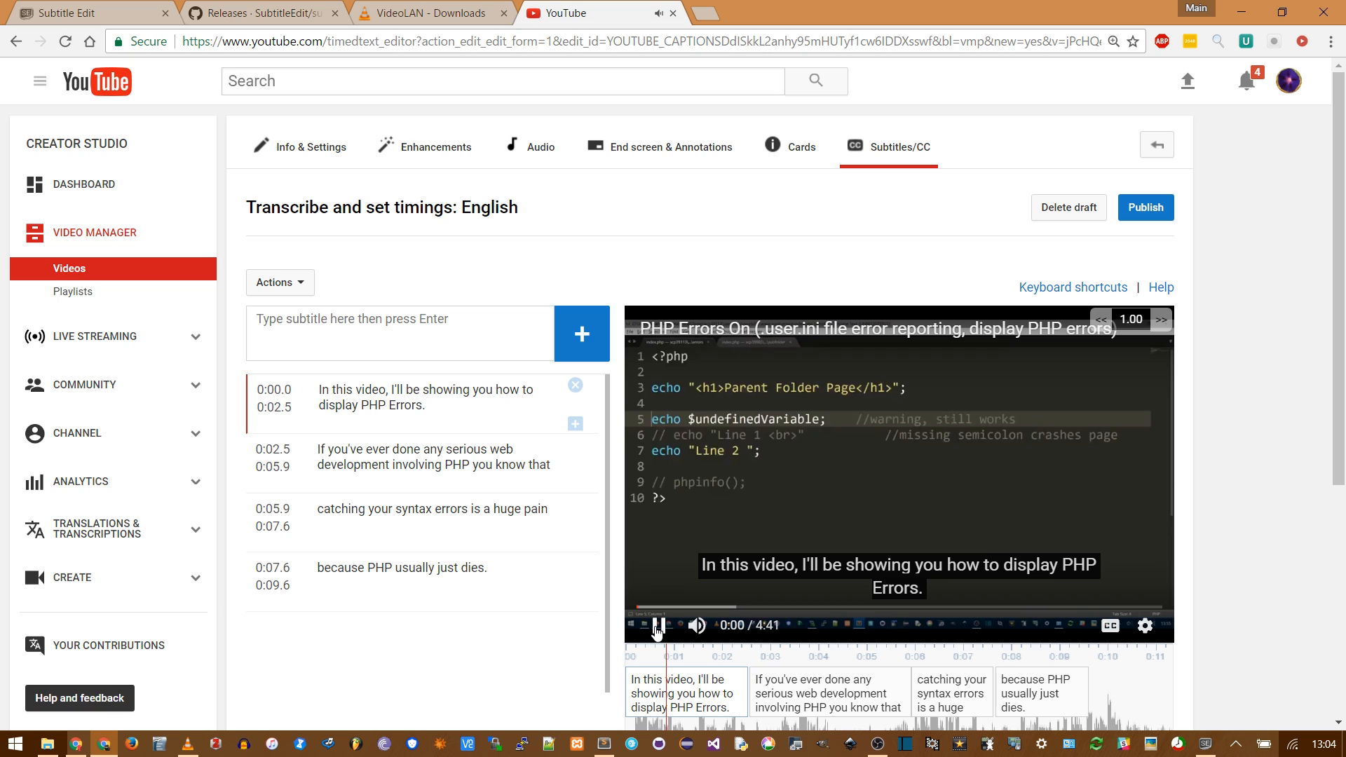
left_click(655, 624)
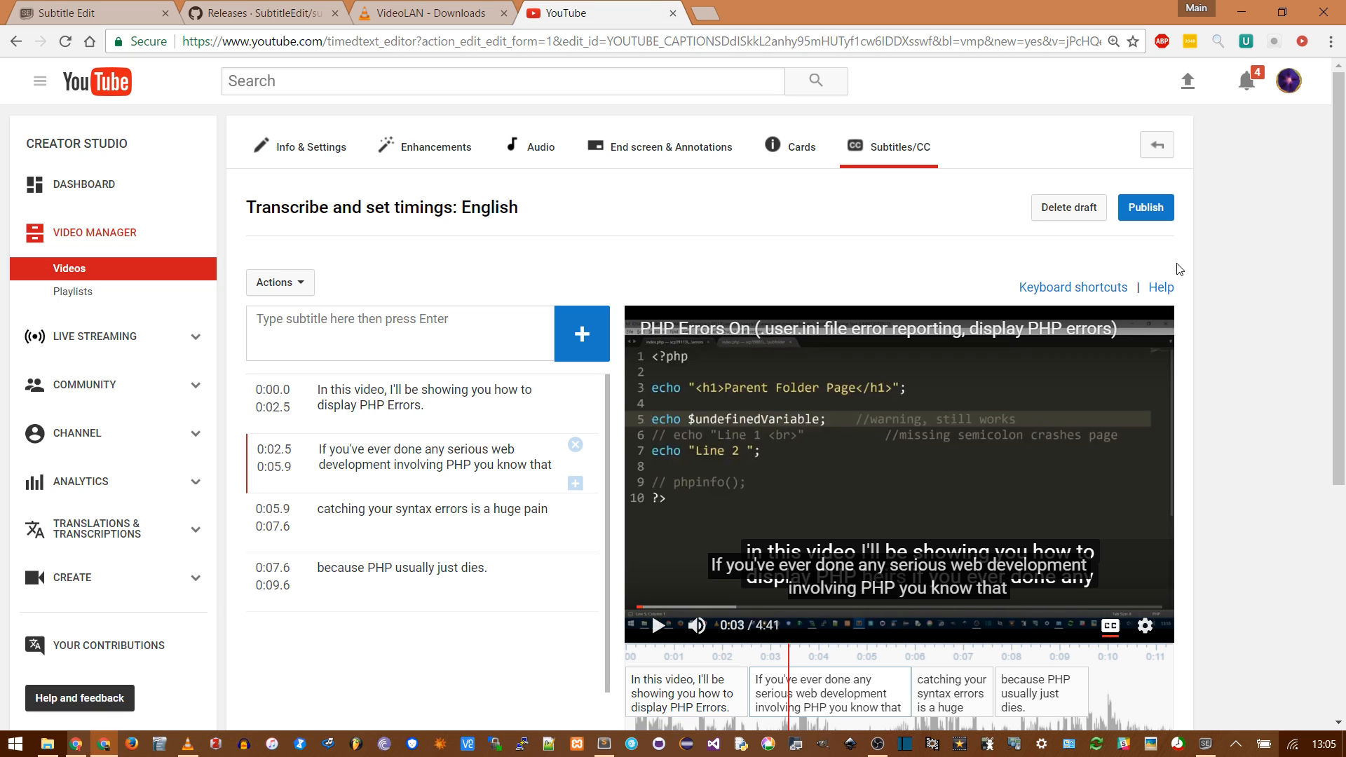
mouse_move(693, 269)
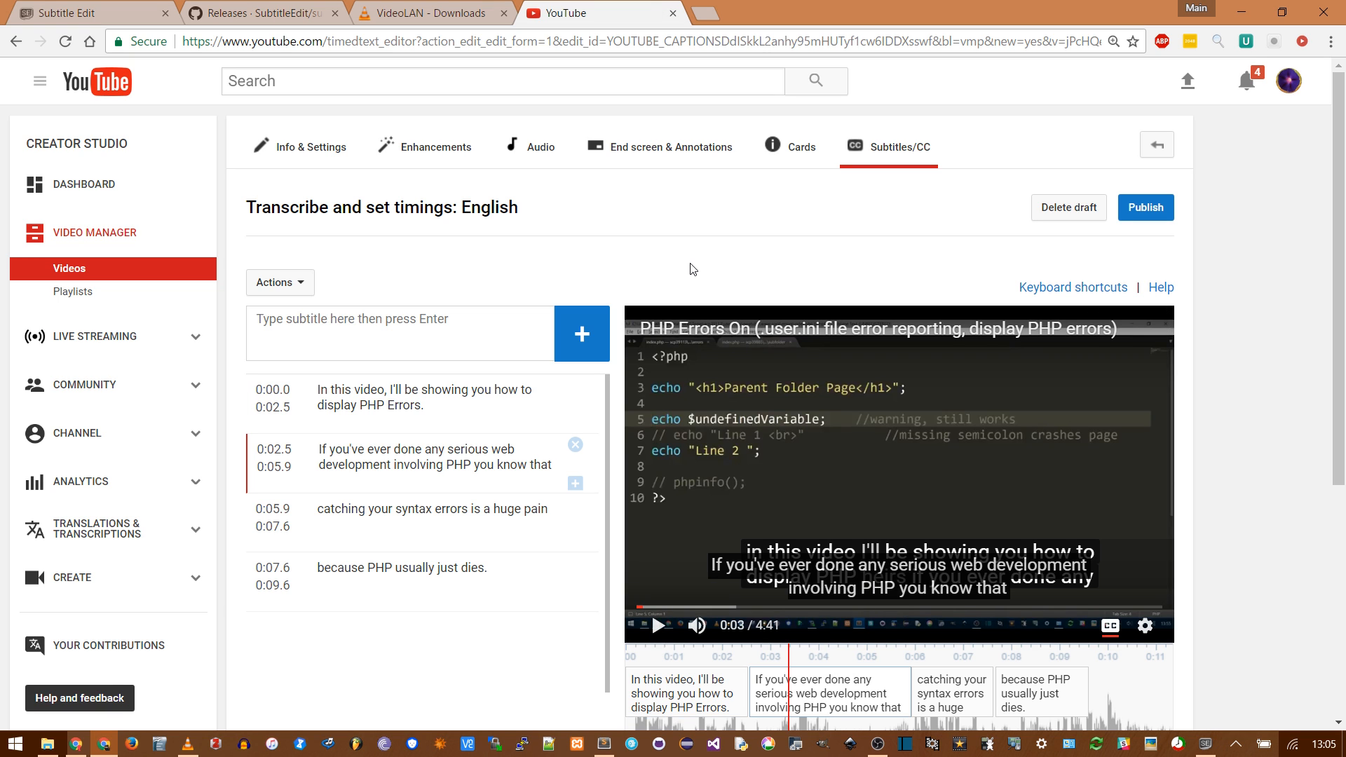